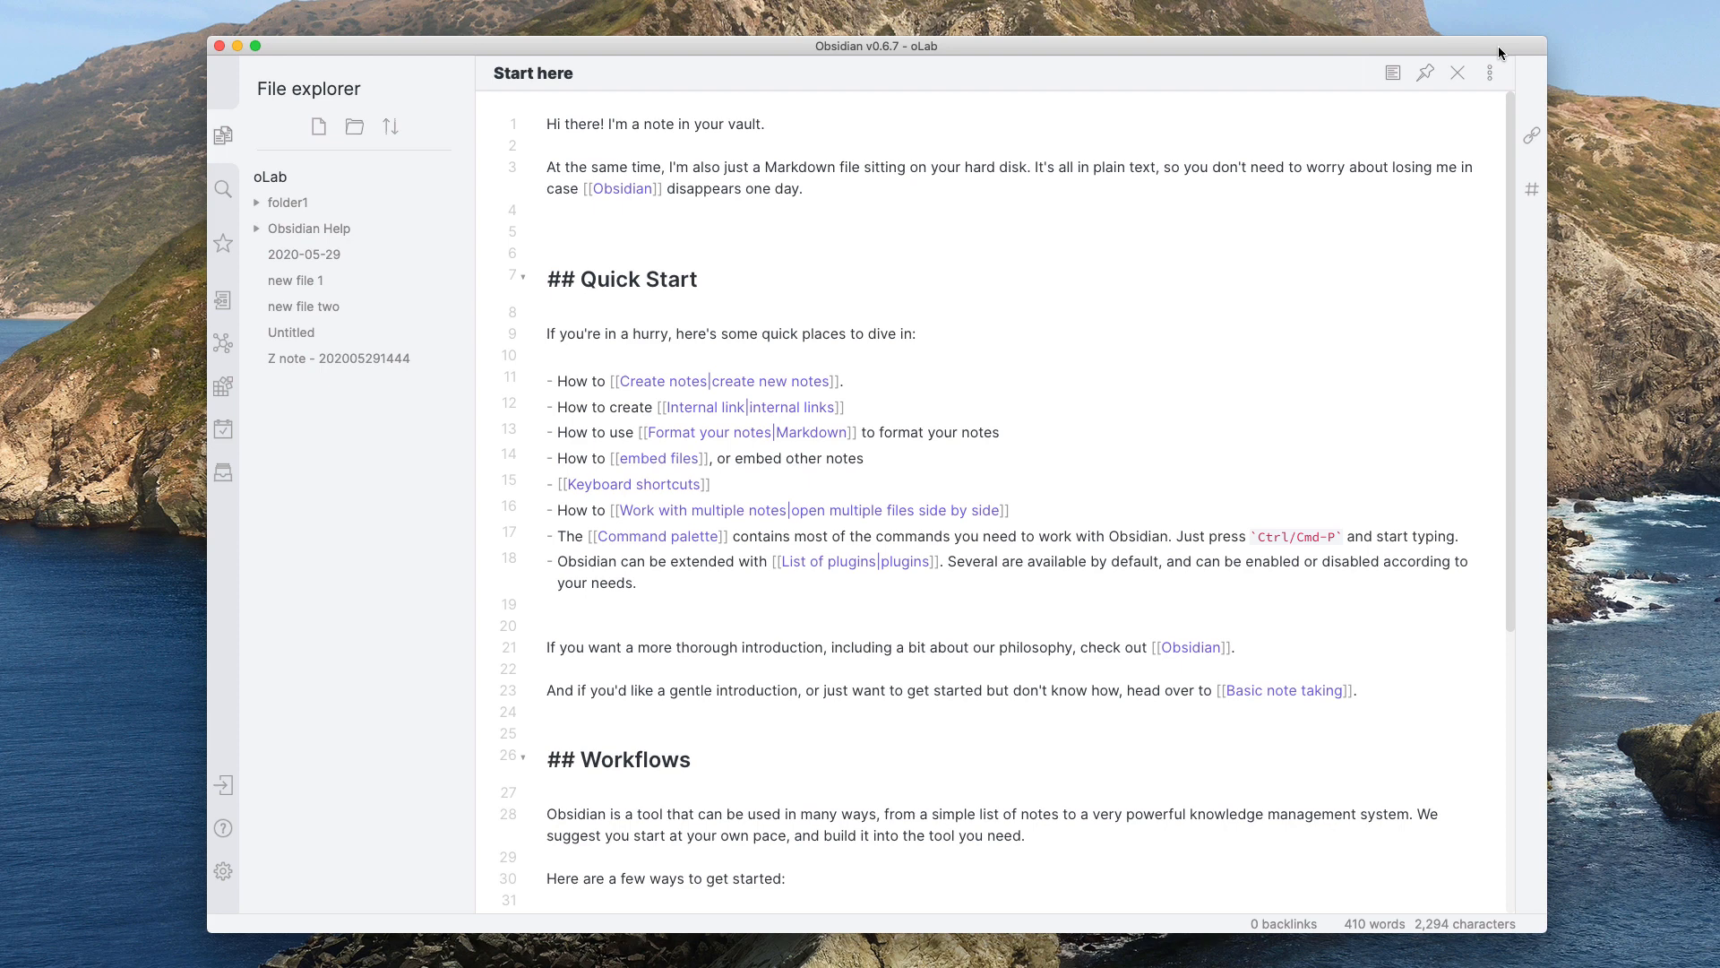
{"action": "mouse_move", "coordinate": [1128, 207]}
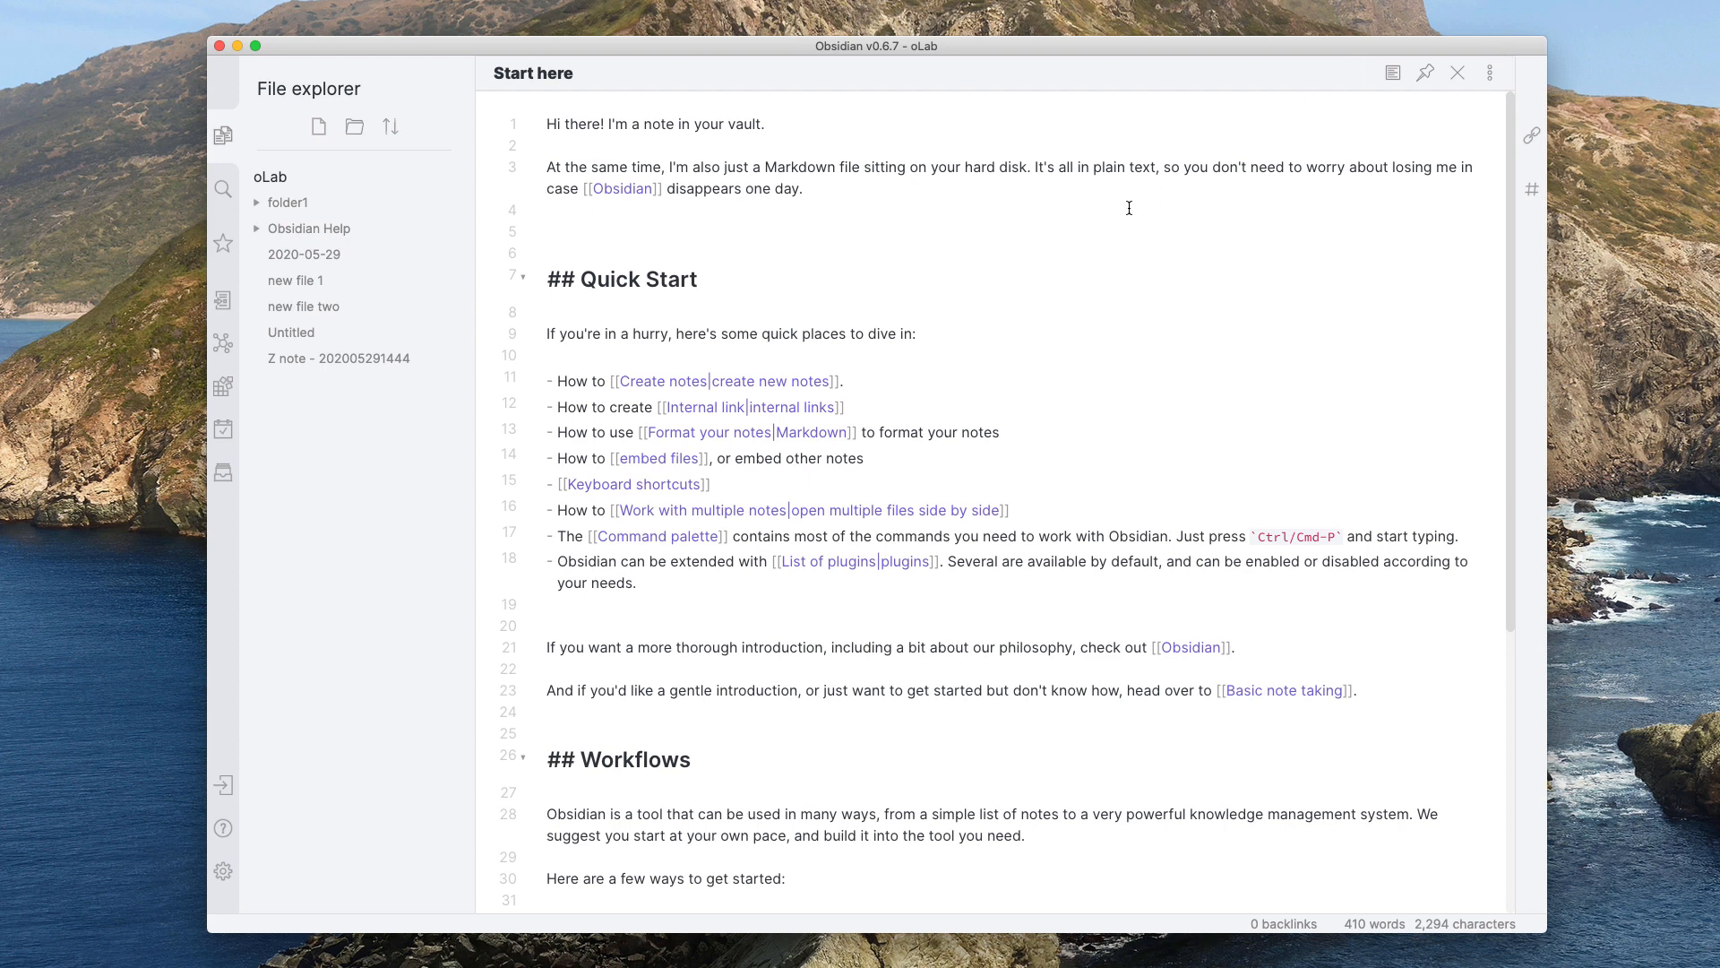
{"action": "mouse_move", "coordinate": [654, 257]}
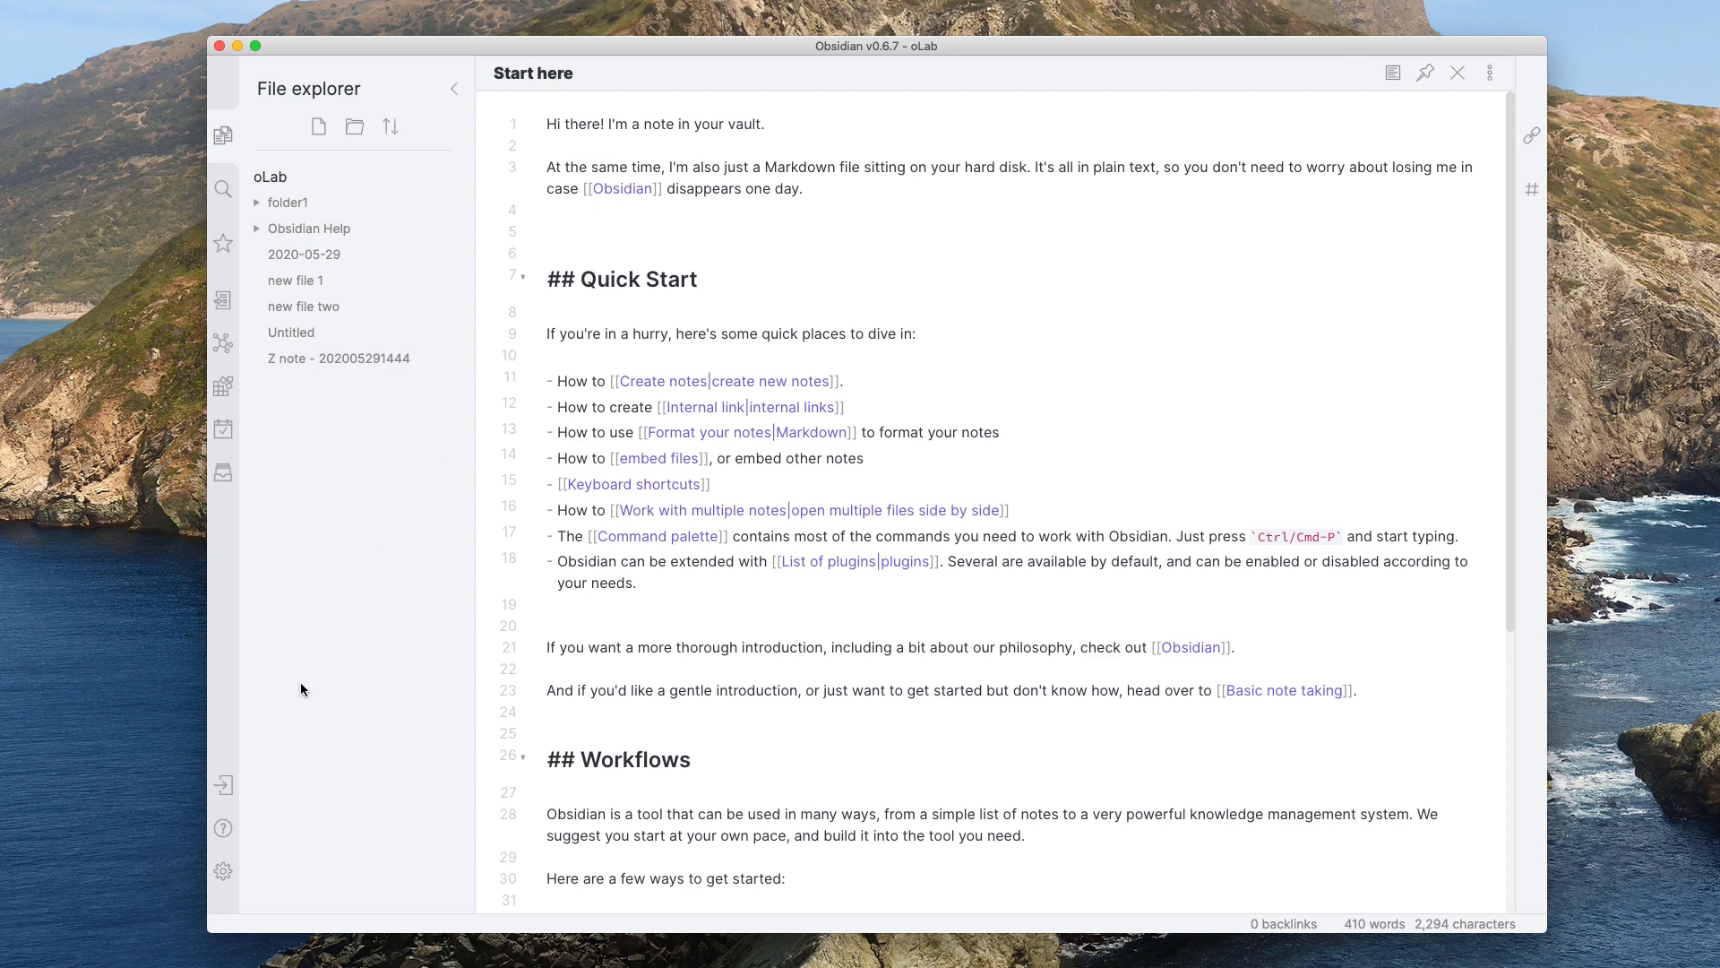
{"action": "mouse_move", "coordinate": [226, 617]}
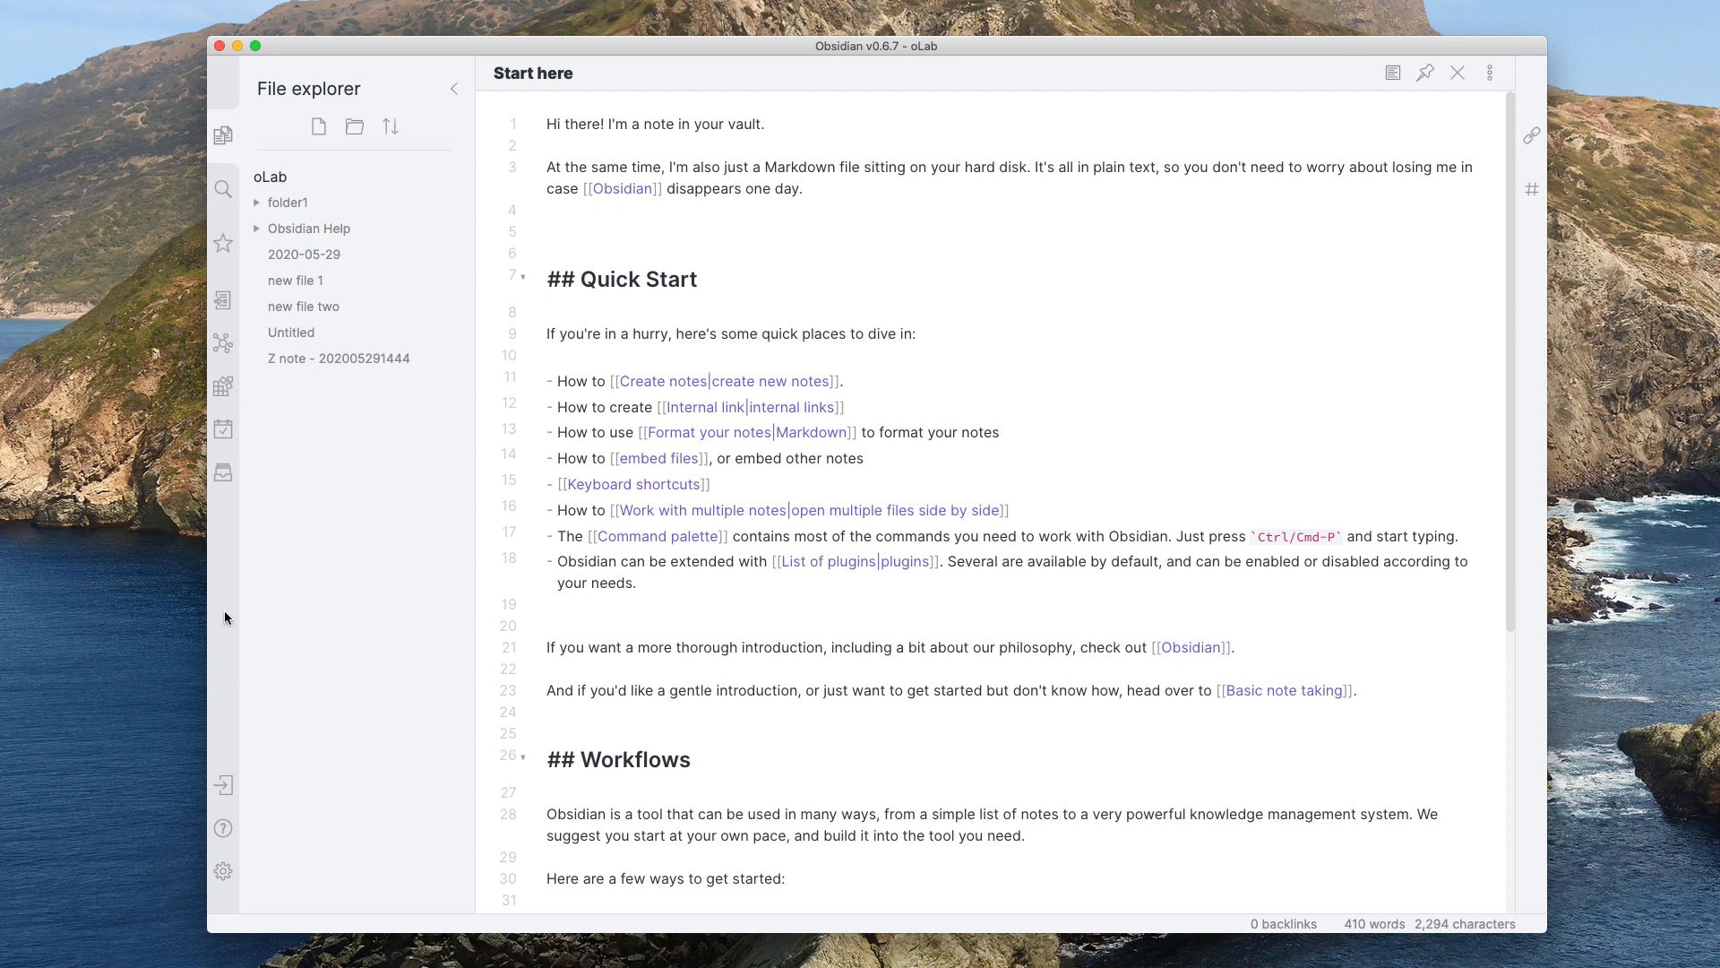
{"action": "mouse_move", "coordinate": [420, 636]}
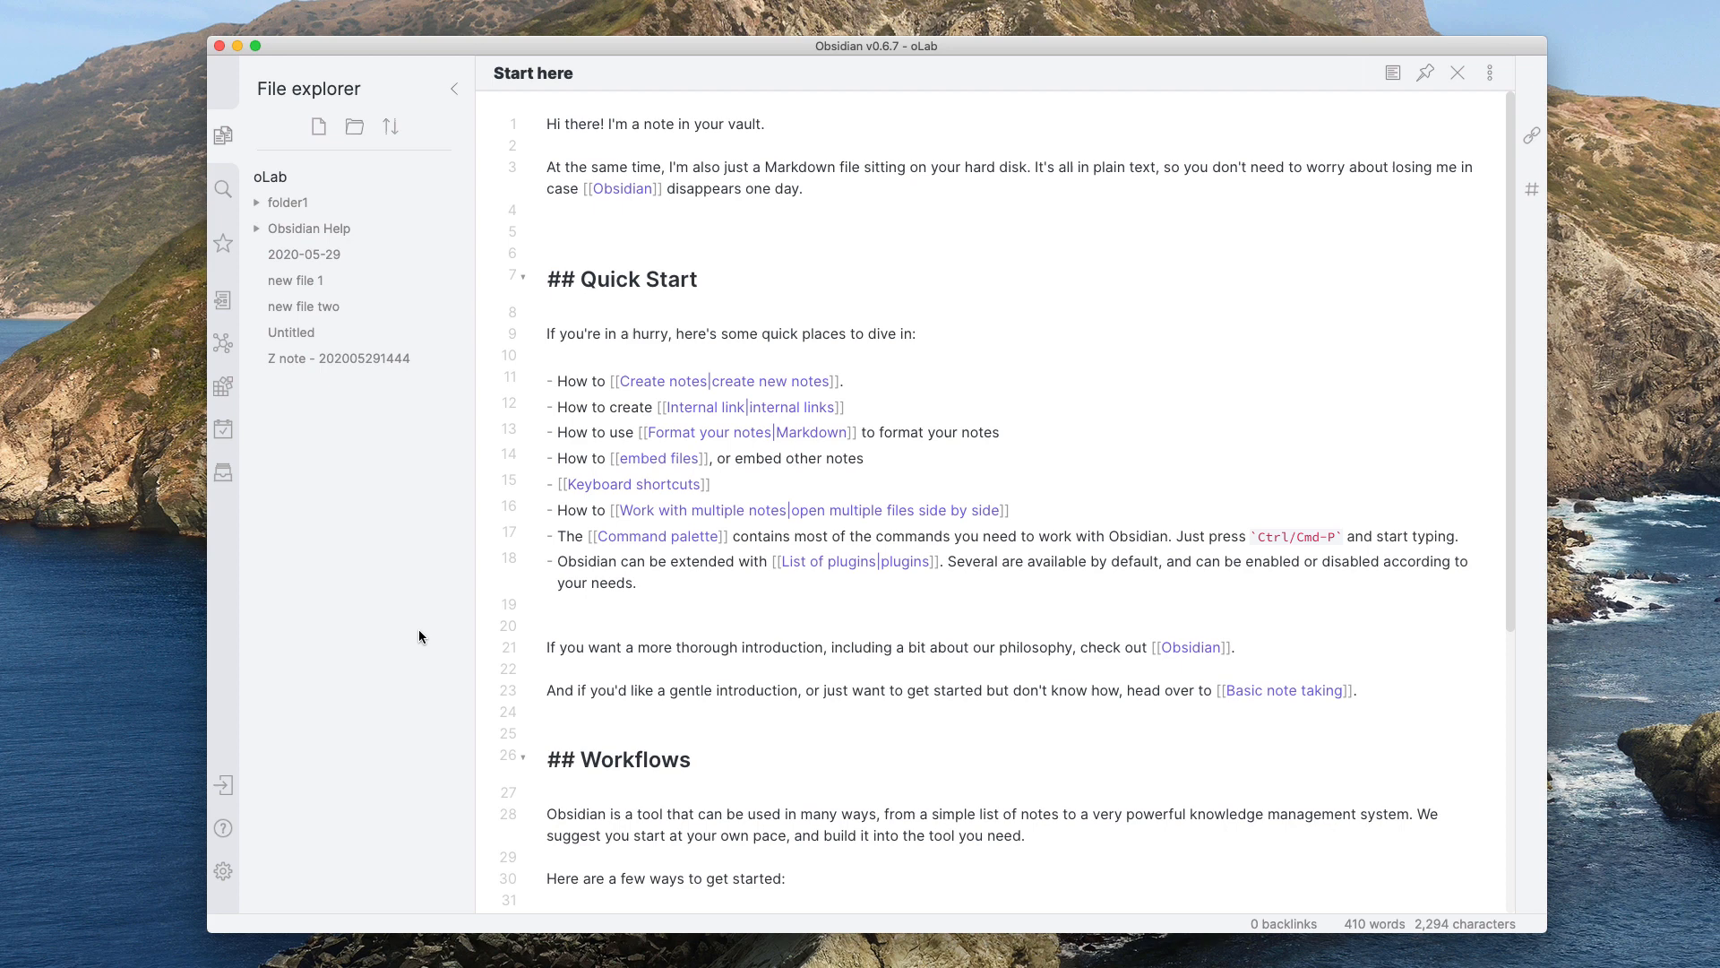
{"action": "mouse_move", "coordinate": [281, 844]}
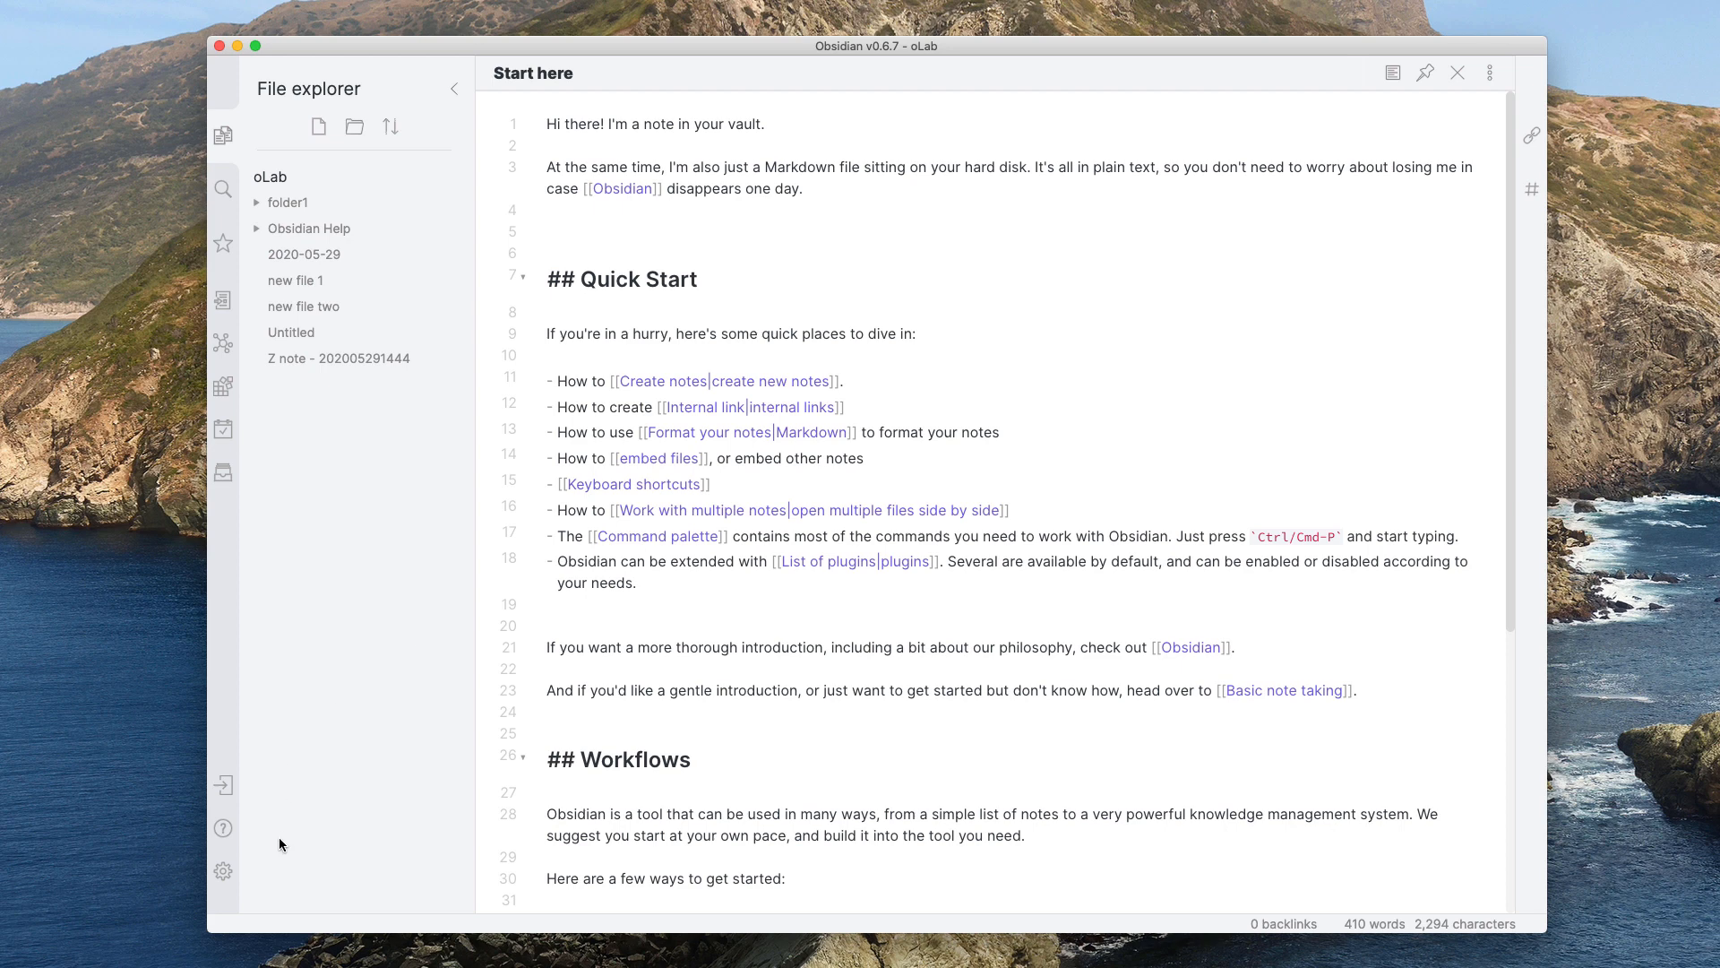
{"action": "mouse_move", "coordinate": [215, 747]}
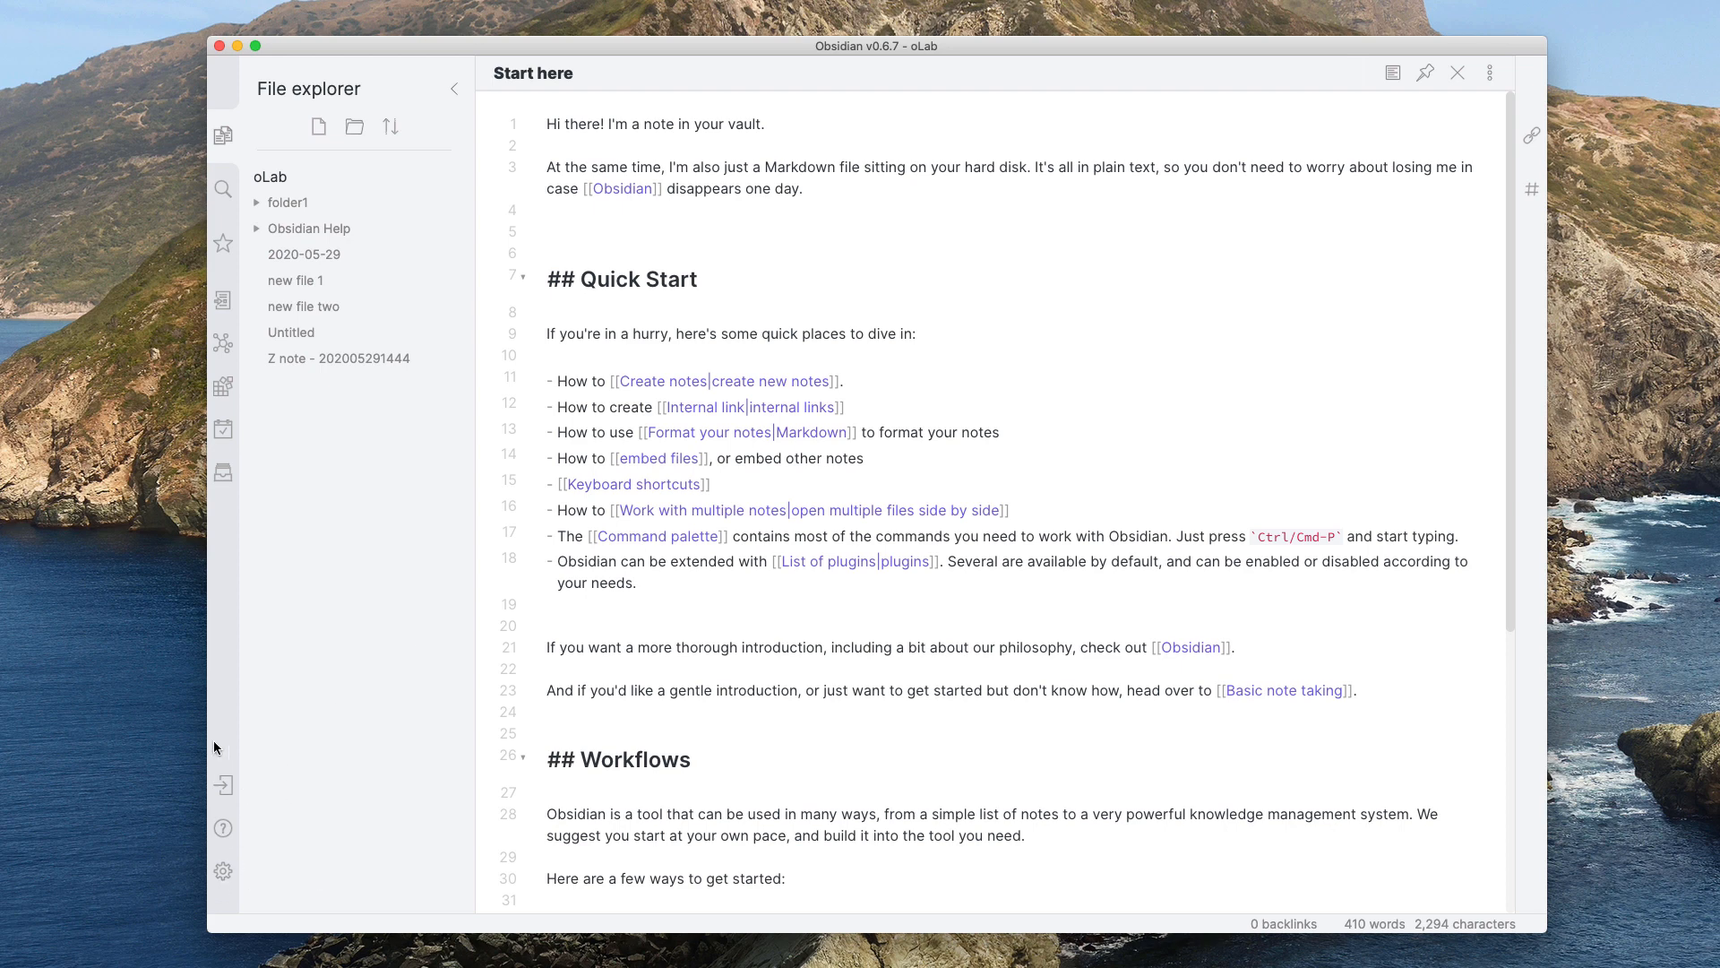
{"action": "mouse_move", "coordinate": [536, 656]}
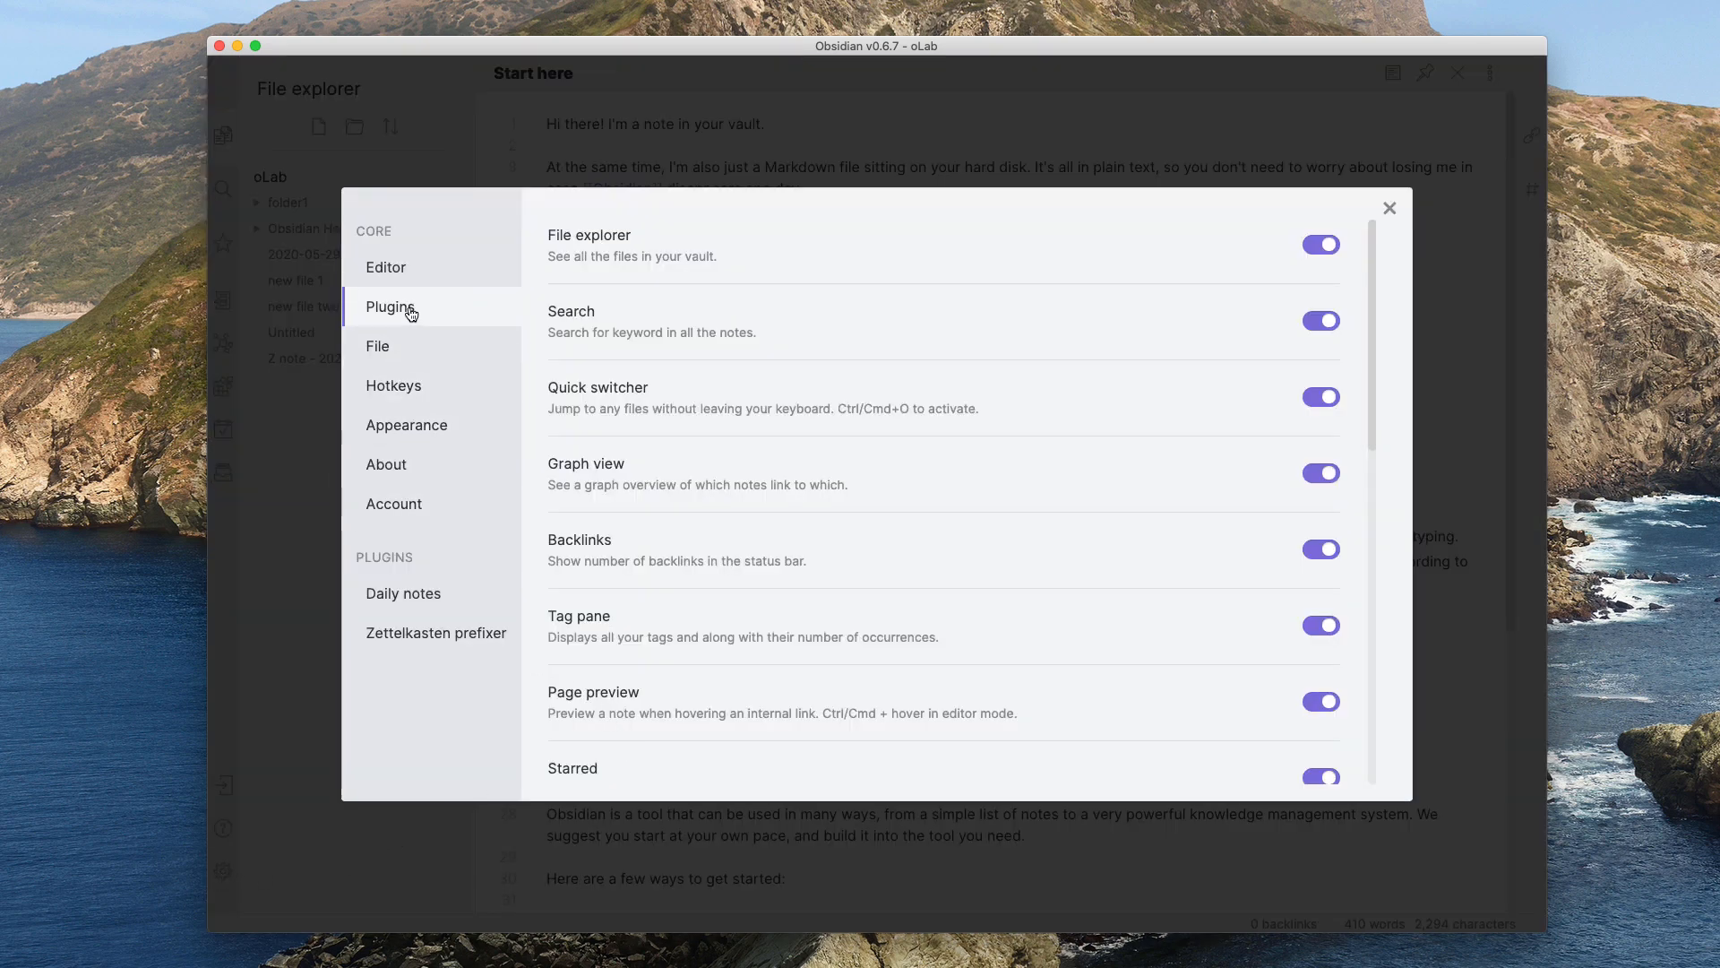
Step: In Appearance, switch the theme to Obsidian (dark), then back to Moonstone (light)
{"action": "left_click", "coordinate": [406, 425]}
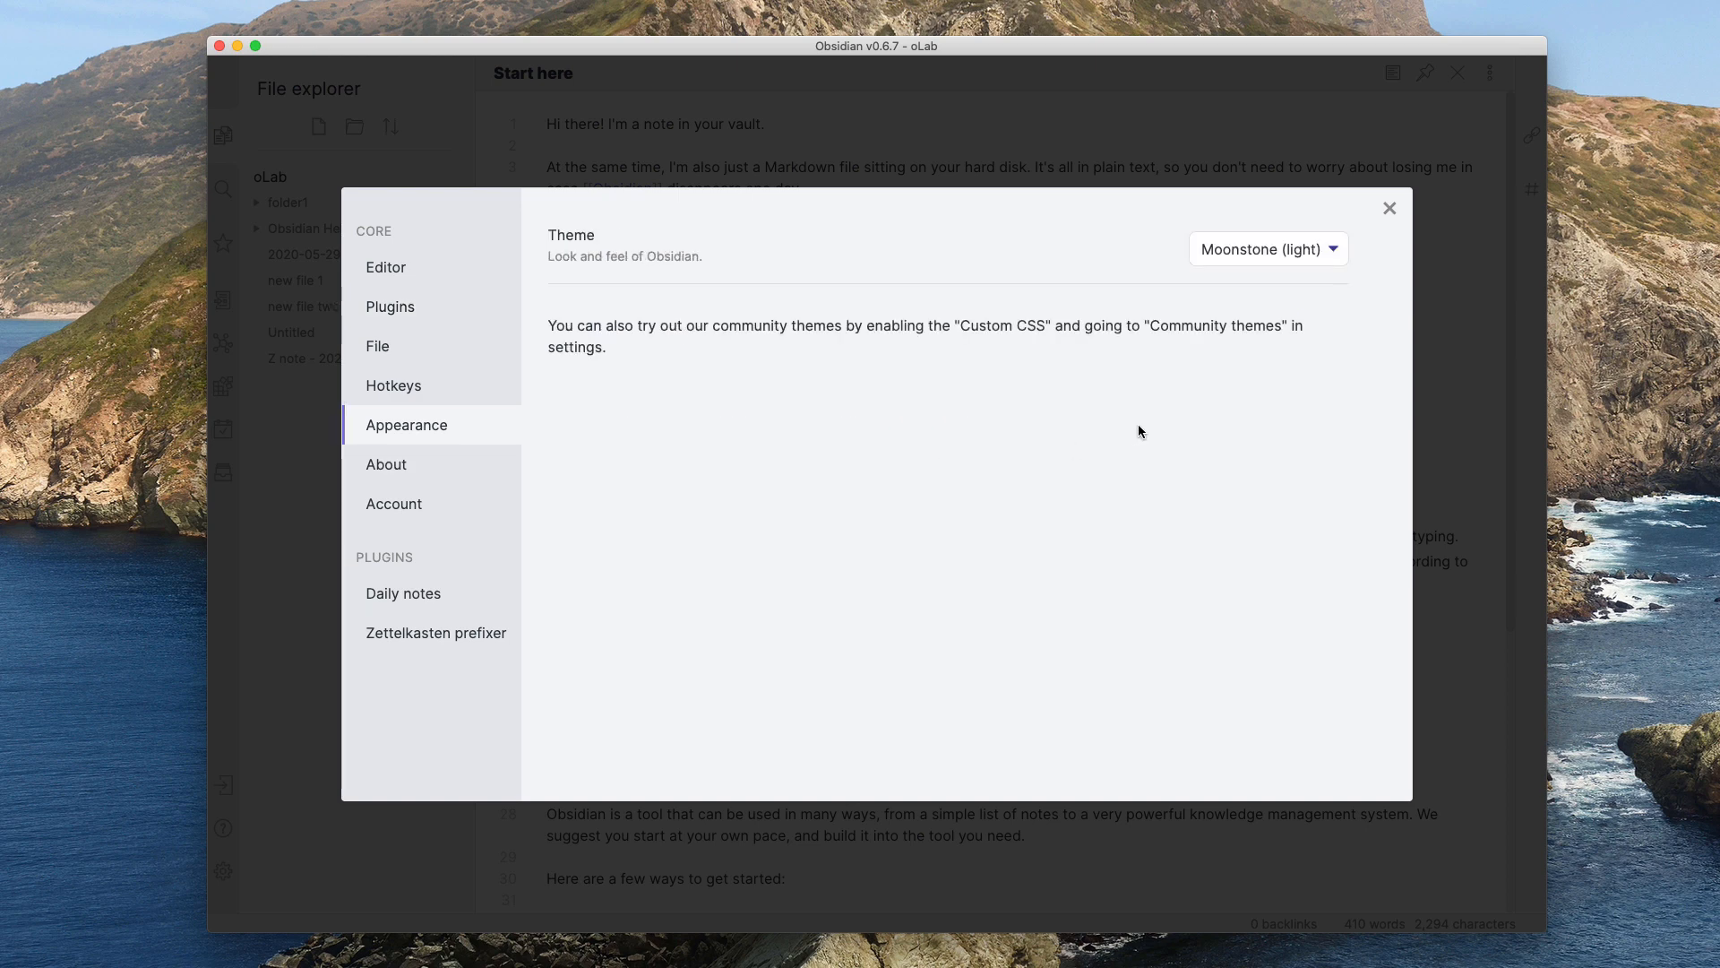
{"action": "left_click", "coordinate": [1268, 248]}
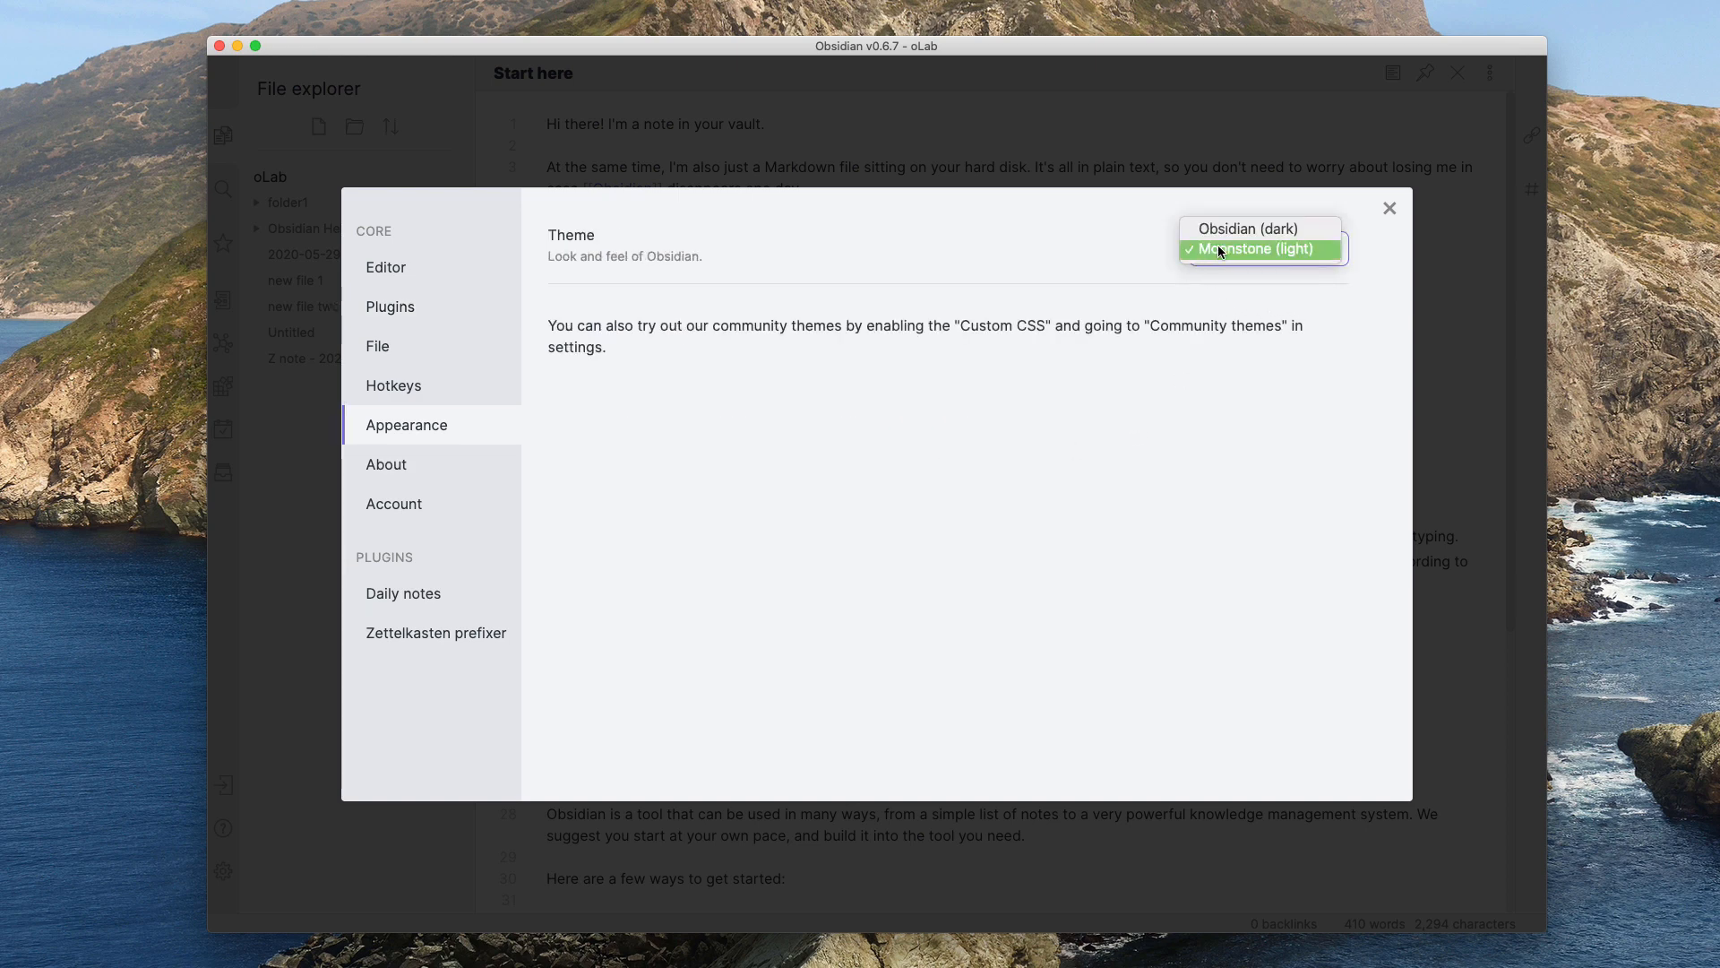
{"action": "left_click", "coordinate": [1258, 228]}
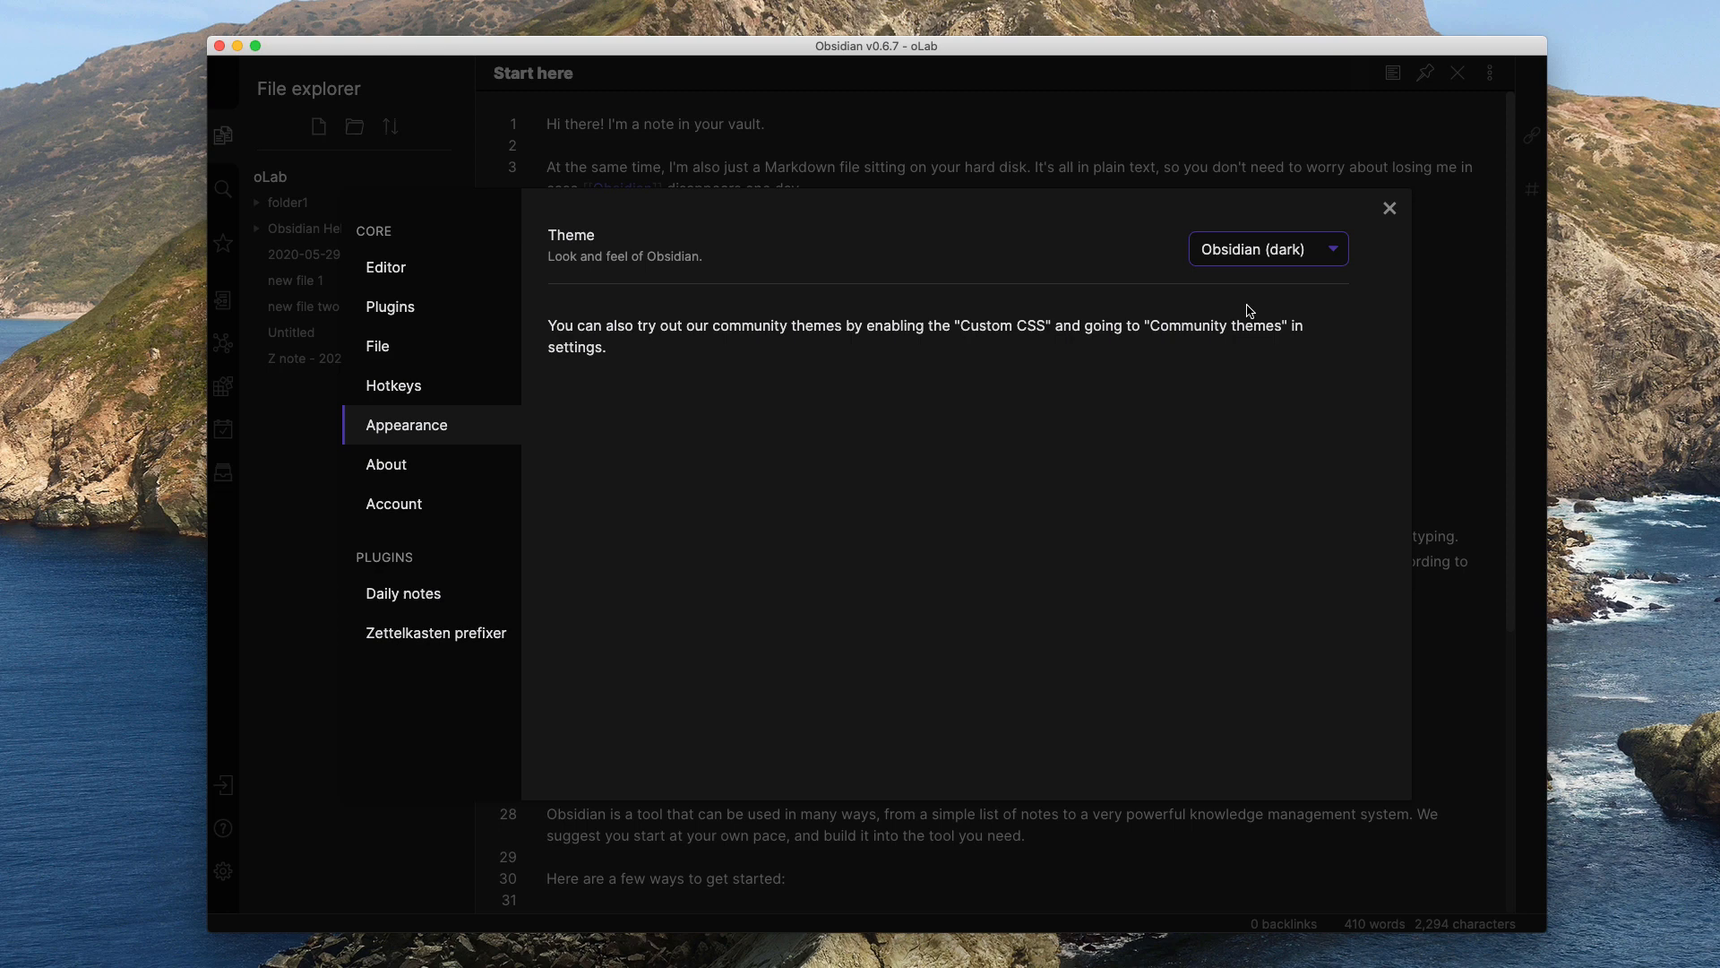
{"action": "left_click", "coordinate": [1266, 248]}
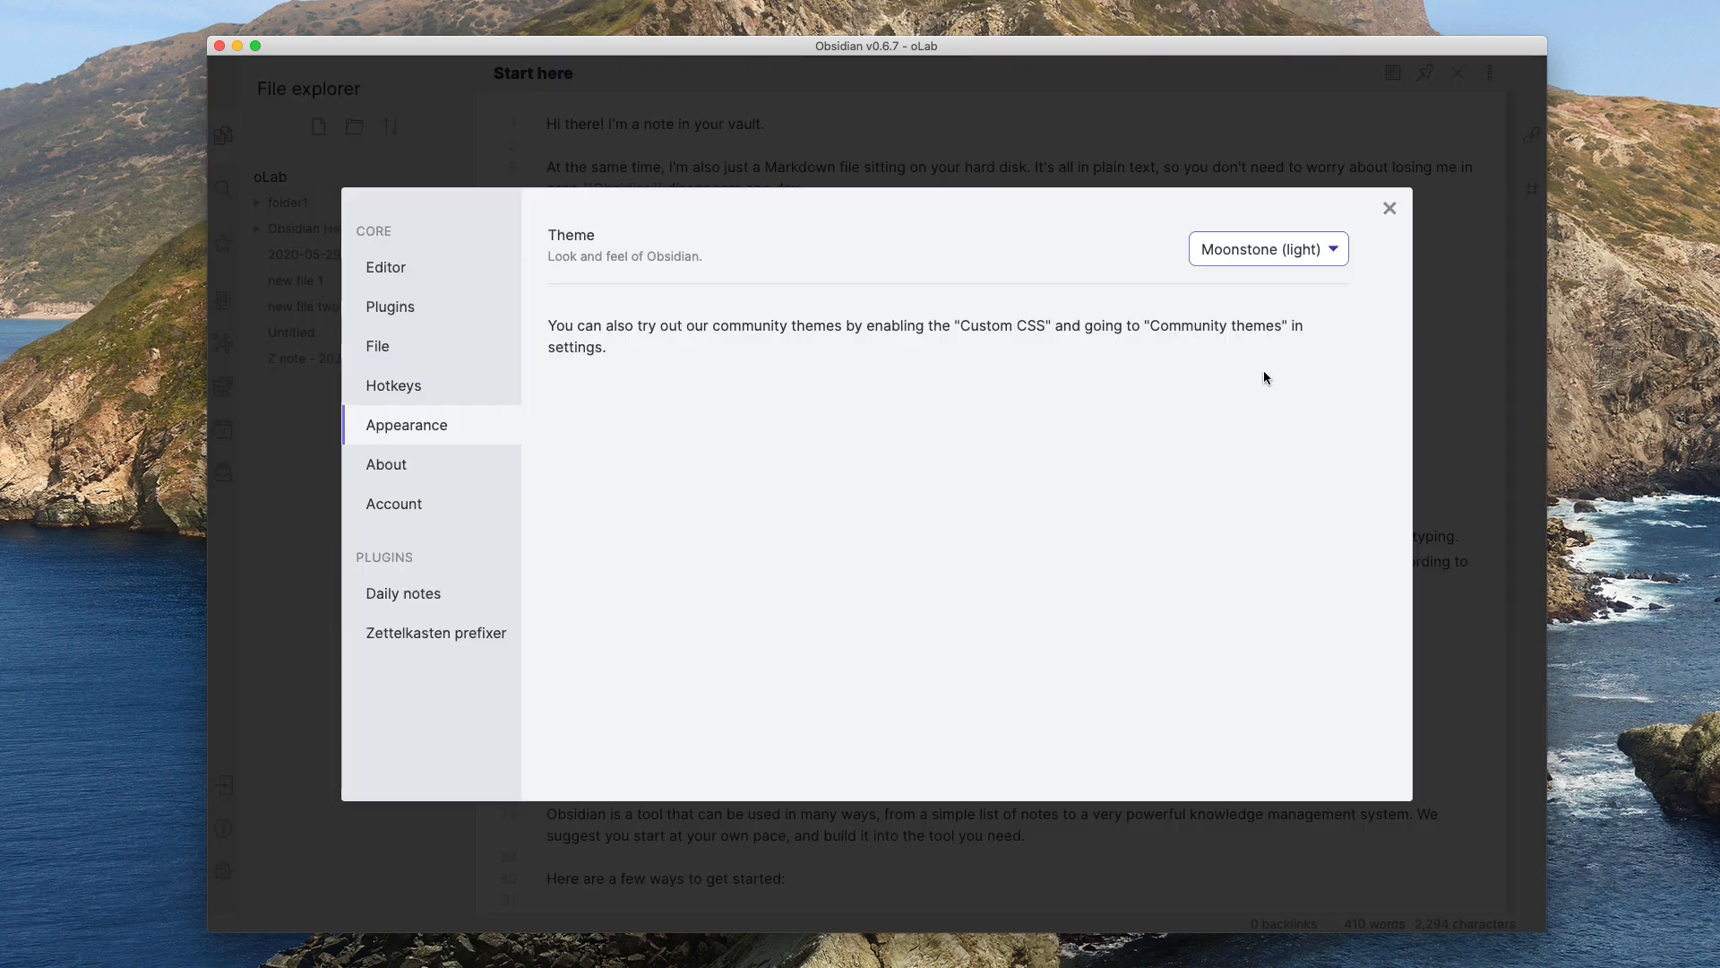
{"action": "mouse_move", "coordinate": [390, 307]}
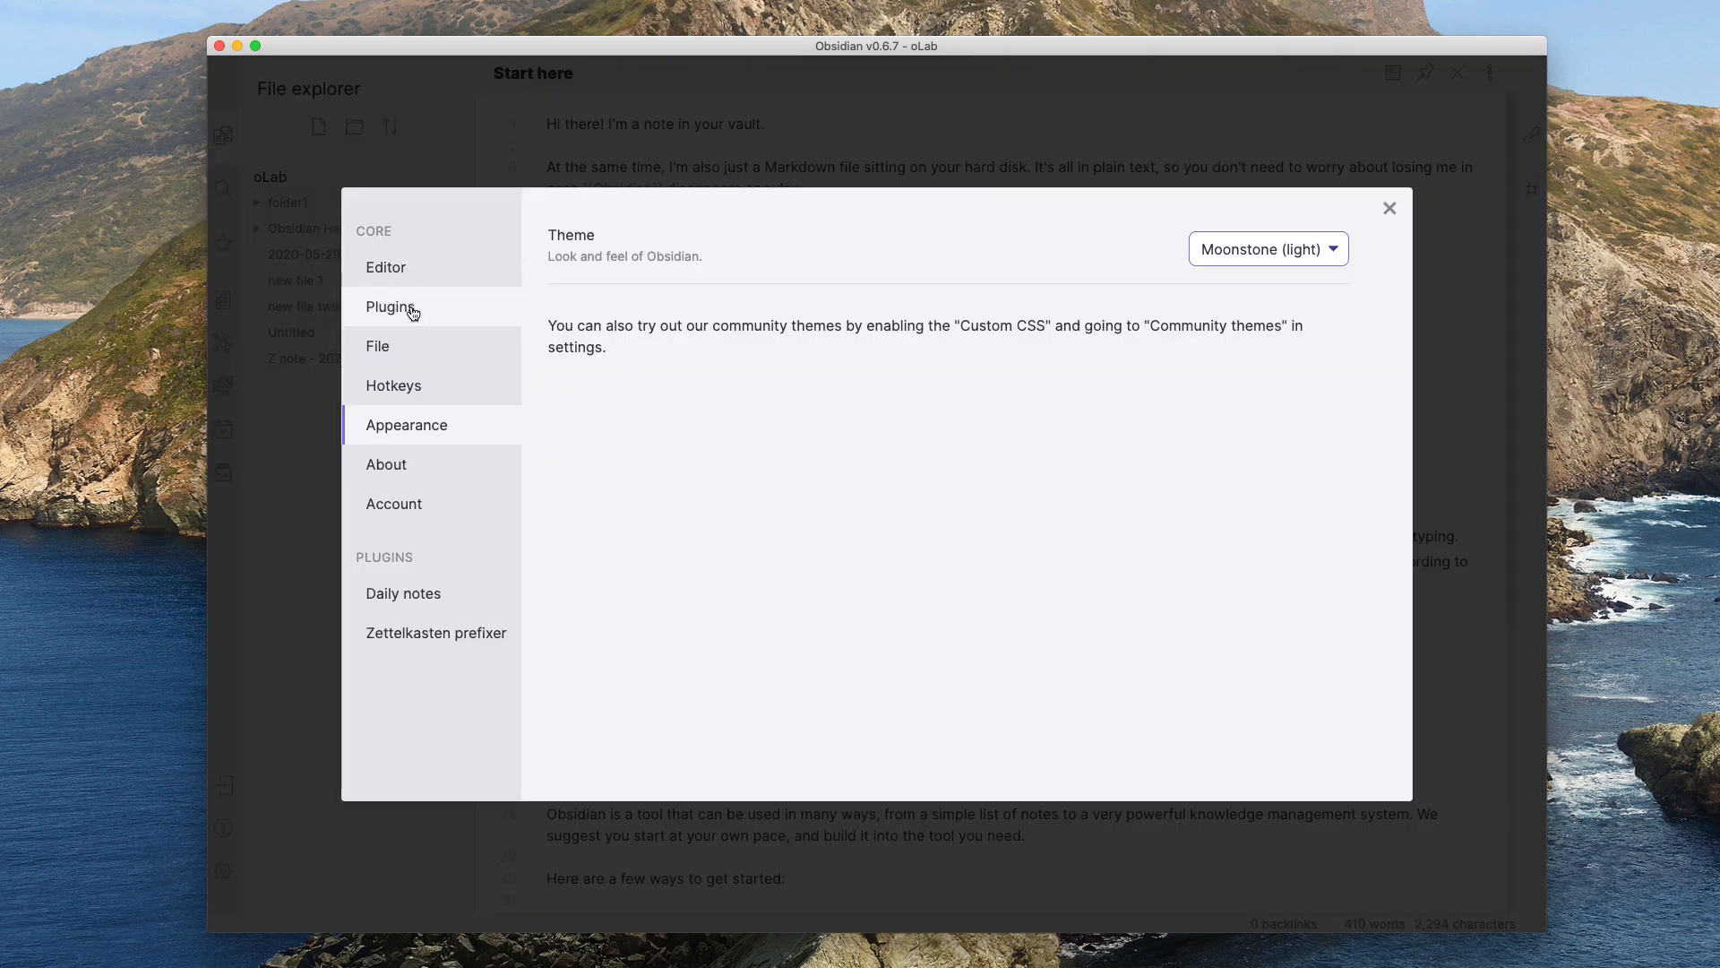
Step: Turn on the Custom CSS core plugin in the Plugins list
{"action": "left_click", "coordinate": [390, 307]}
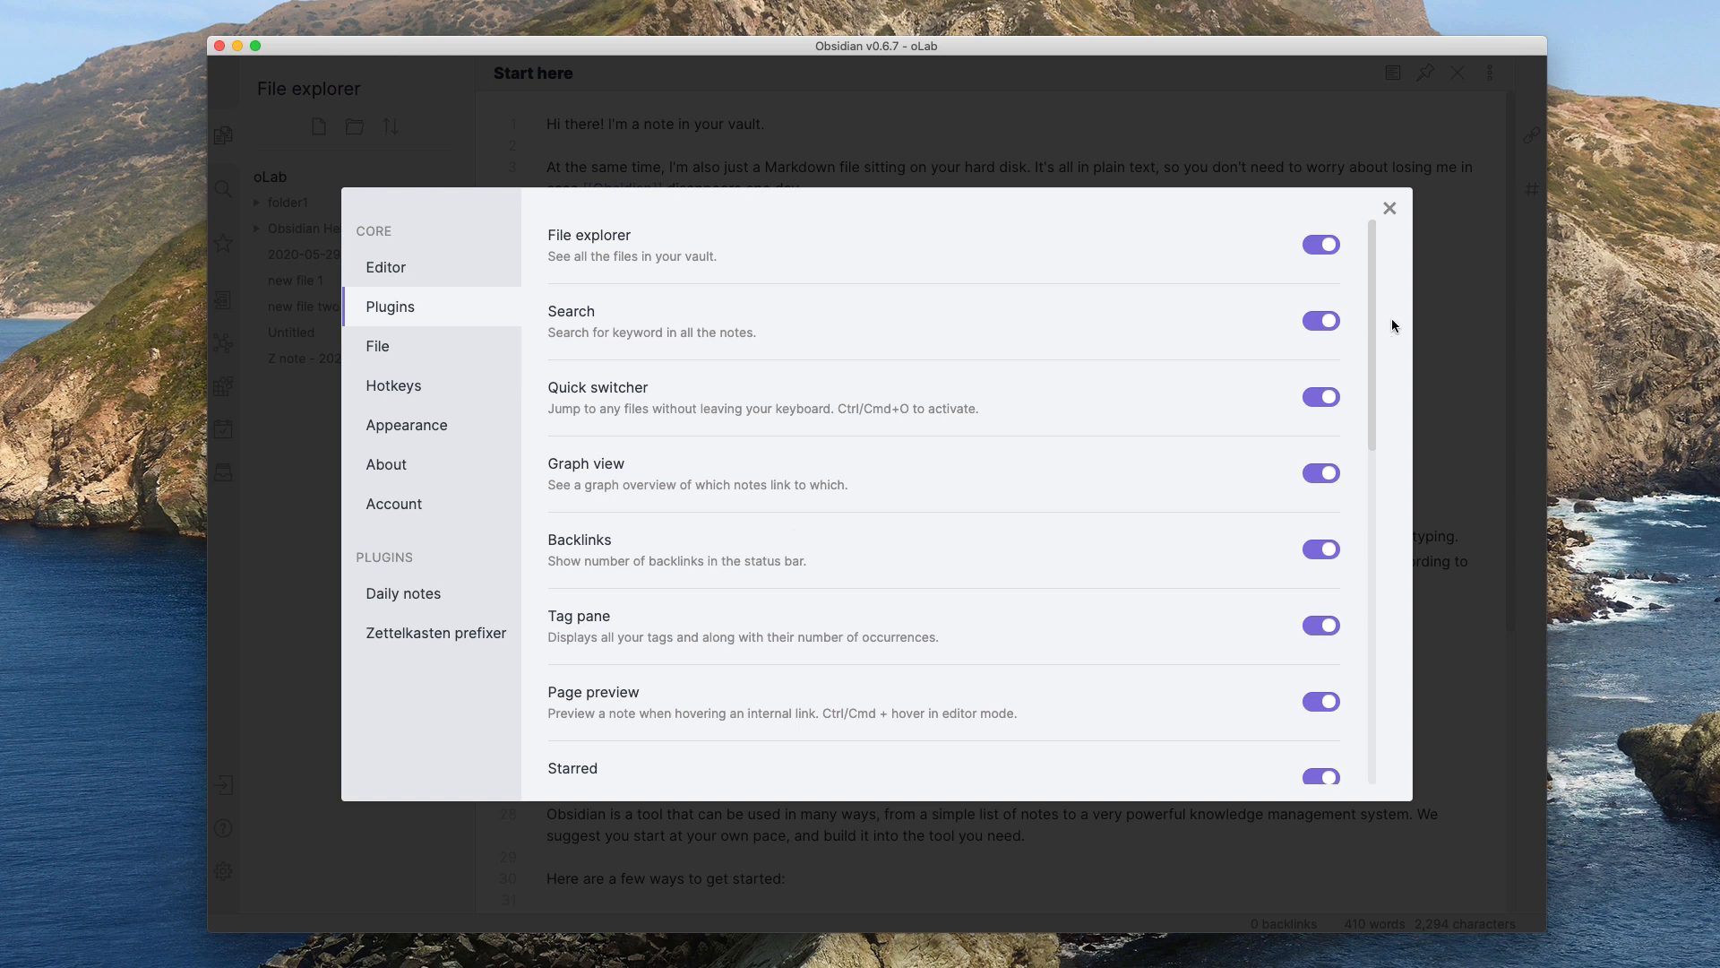
{"action": "scroll", "scroll_direction": "down", "scroll_amount": 3}
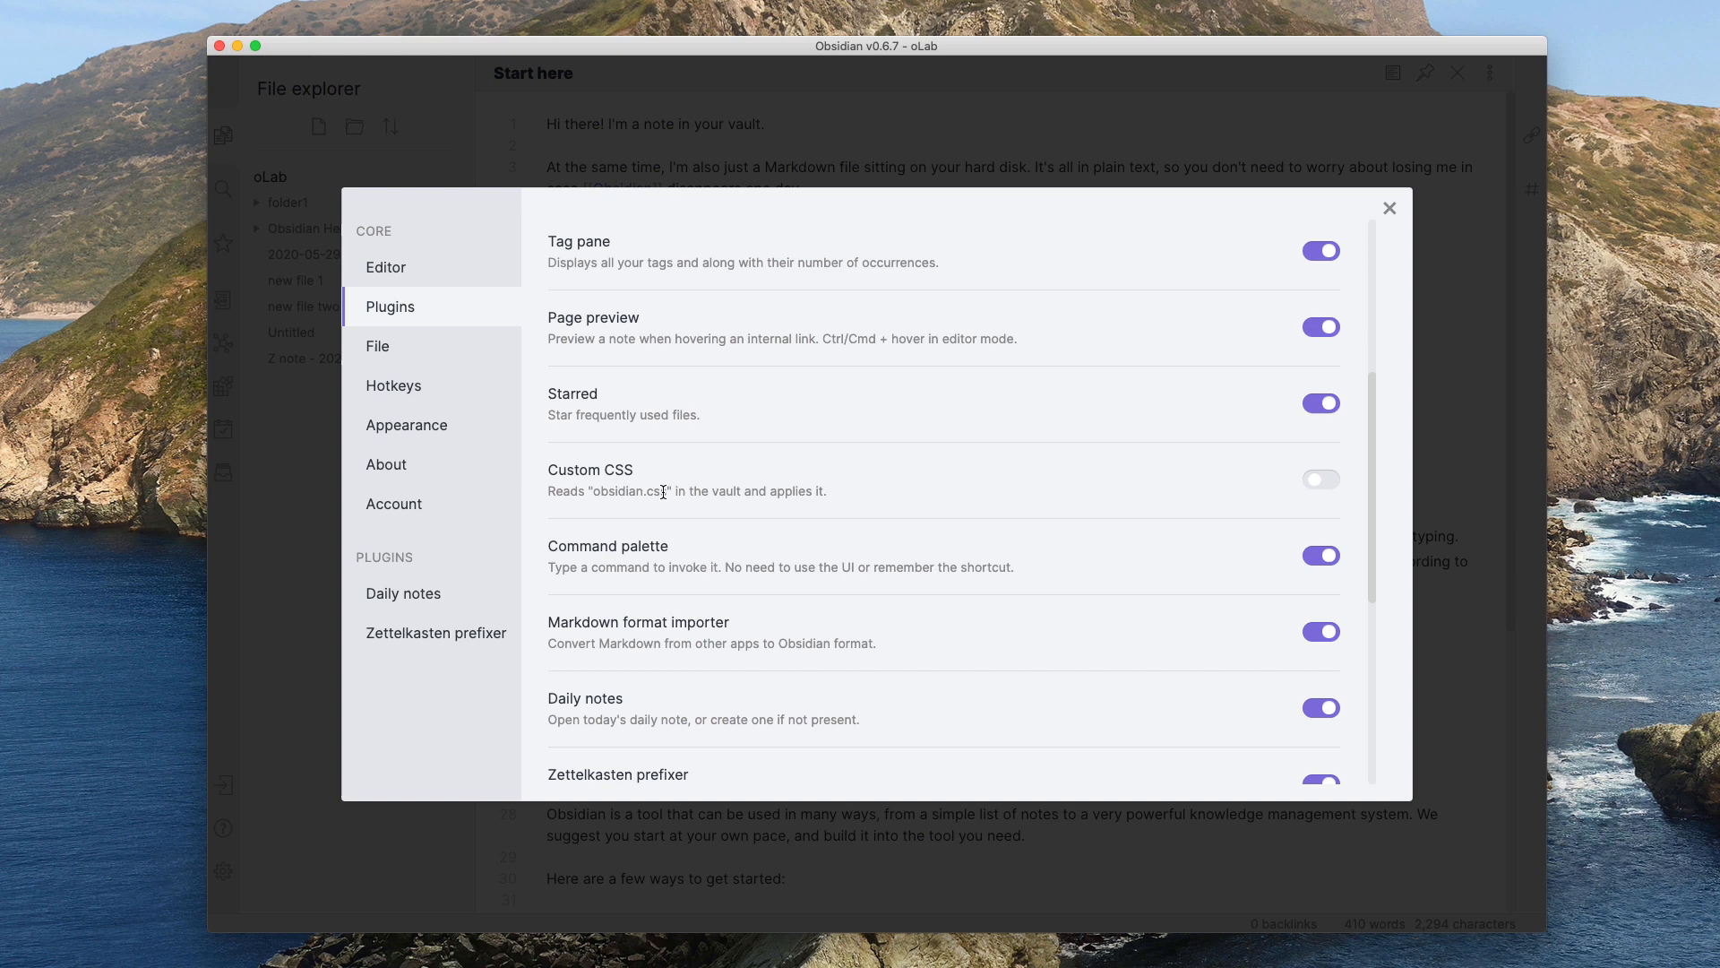
{"action": "mouse_move", "coordinate": [674, 486]}
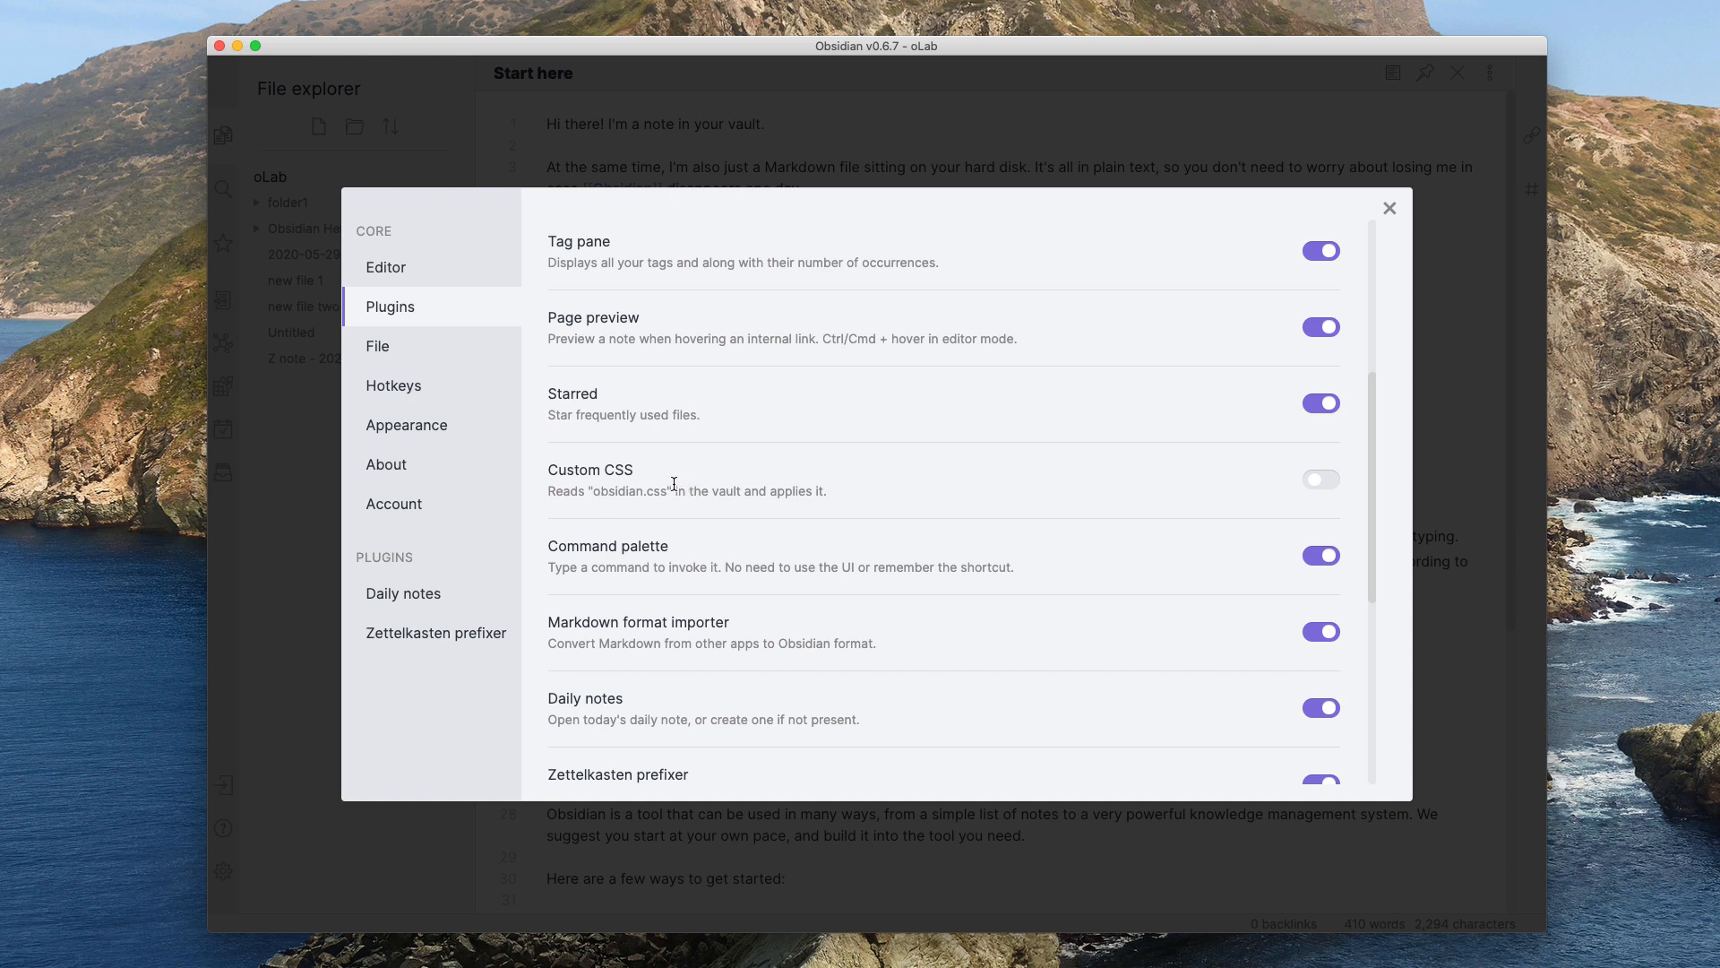
{"action": "left_click", "coordinate": [1321, 479]}
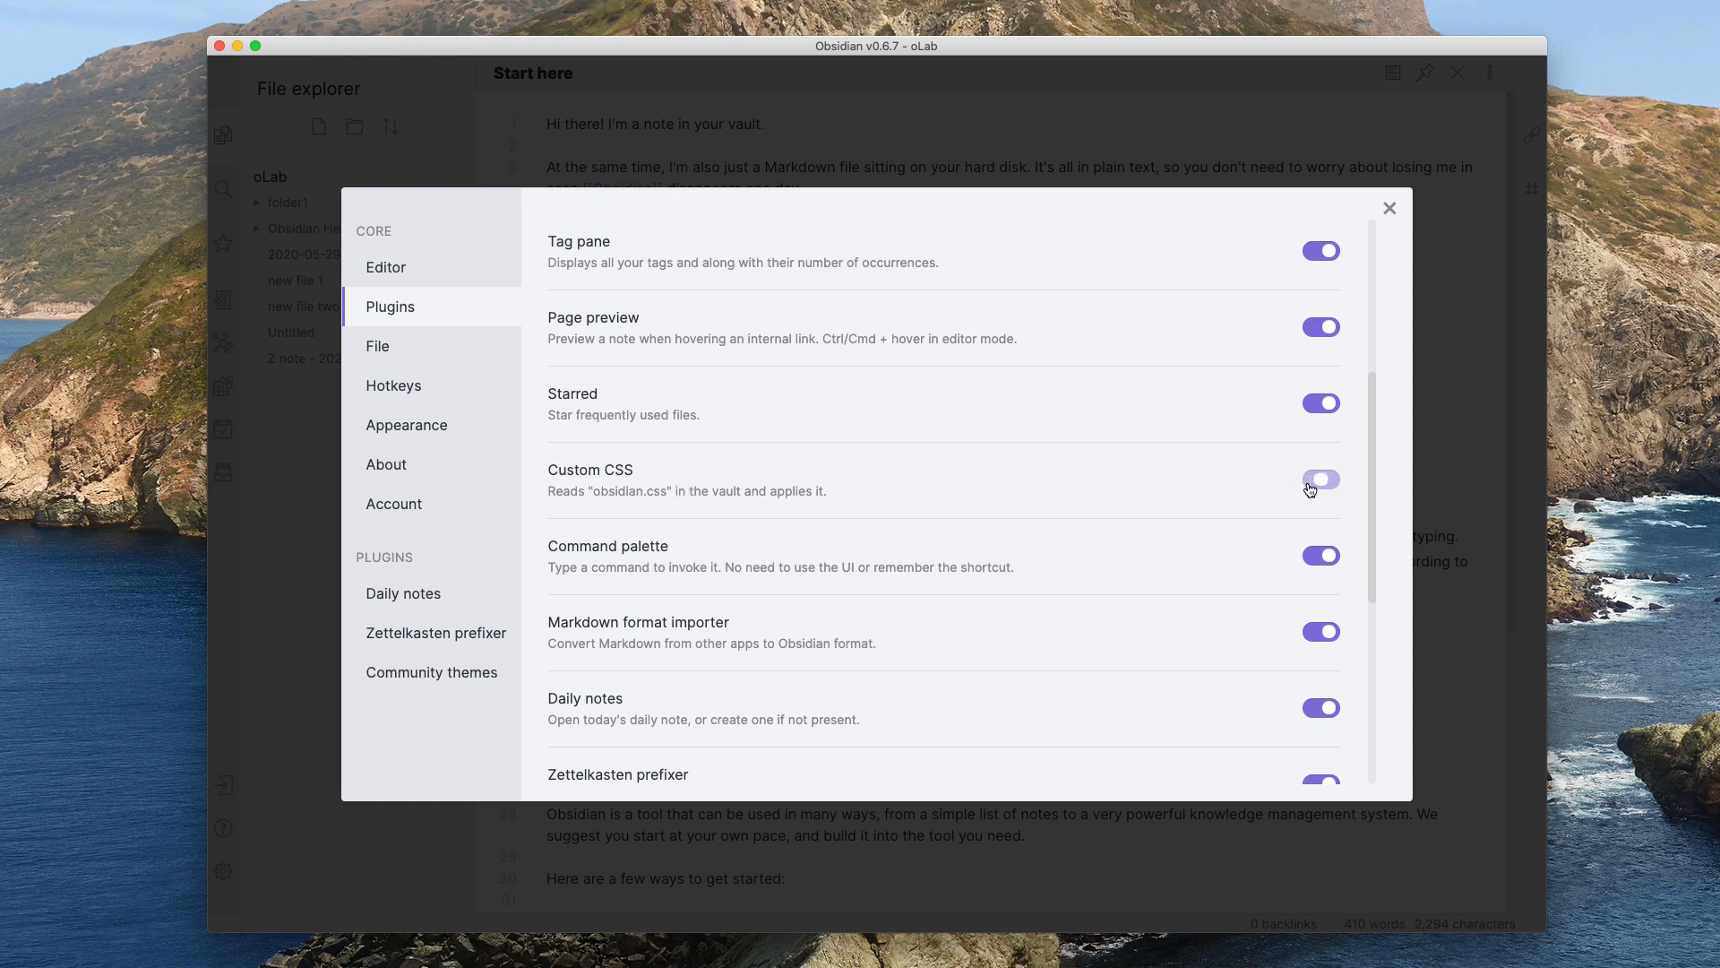
{"action": "left_click", "coordinate": [1321, 478]}
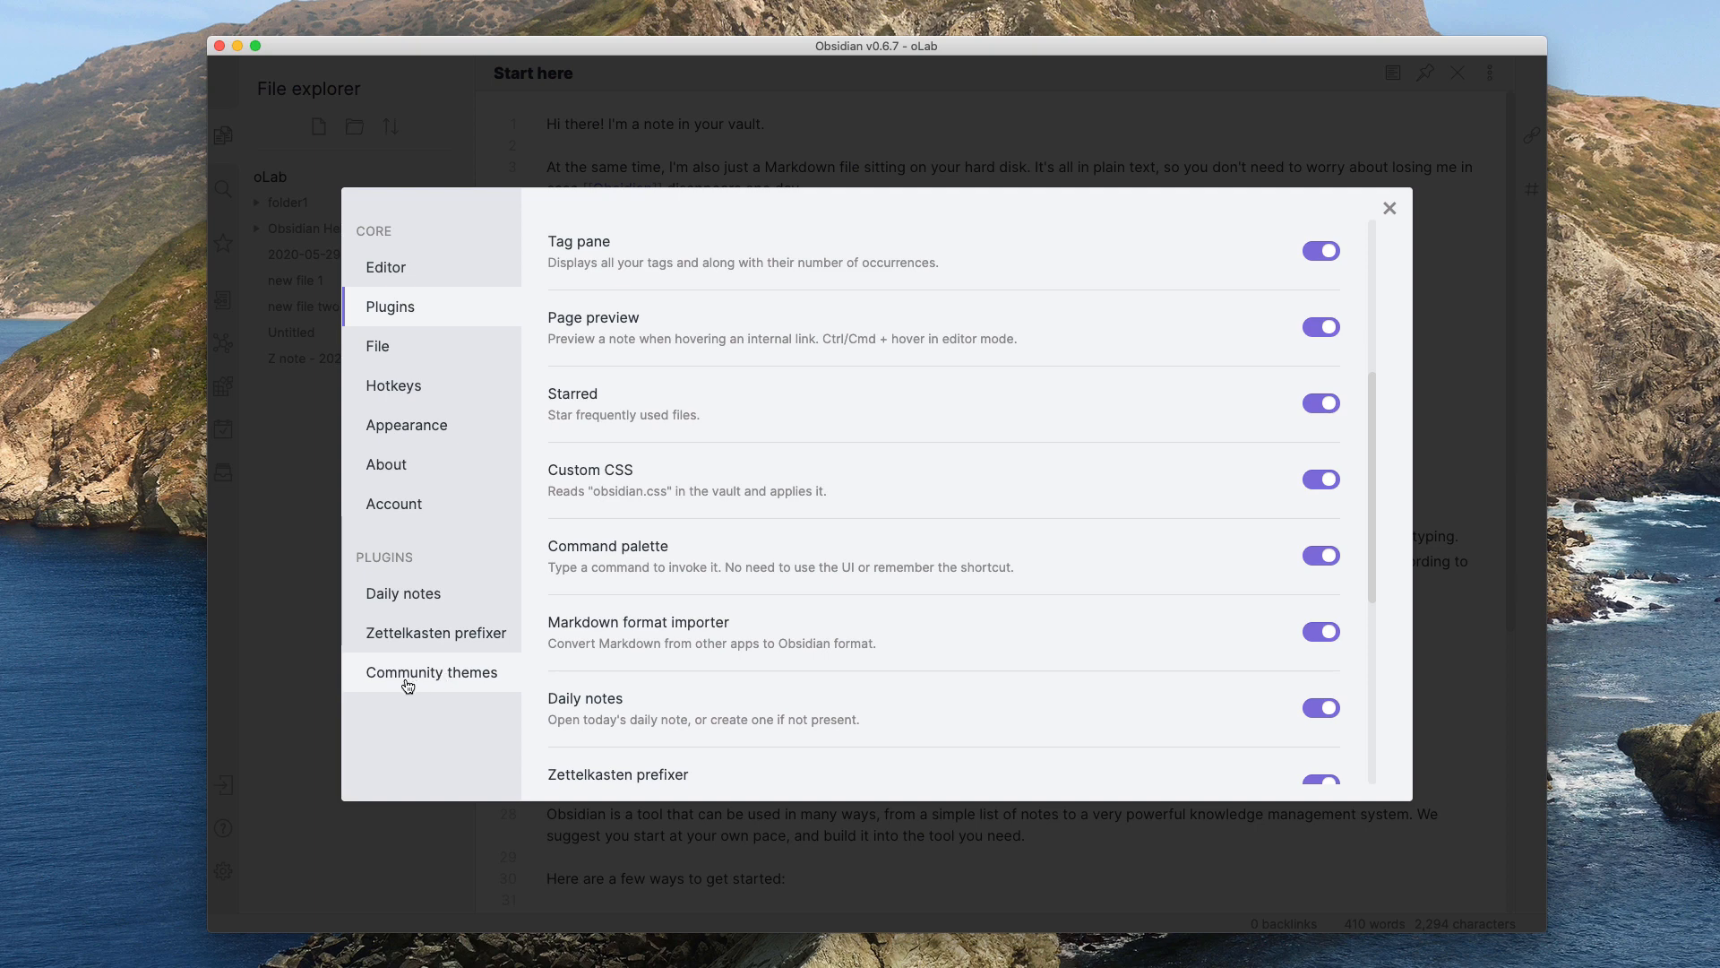
{"action": "mouse_move", "coordinate": [437, 679]}
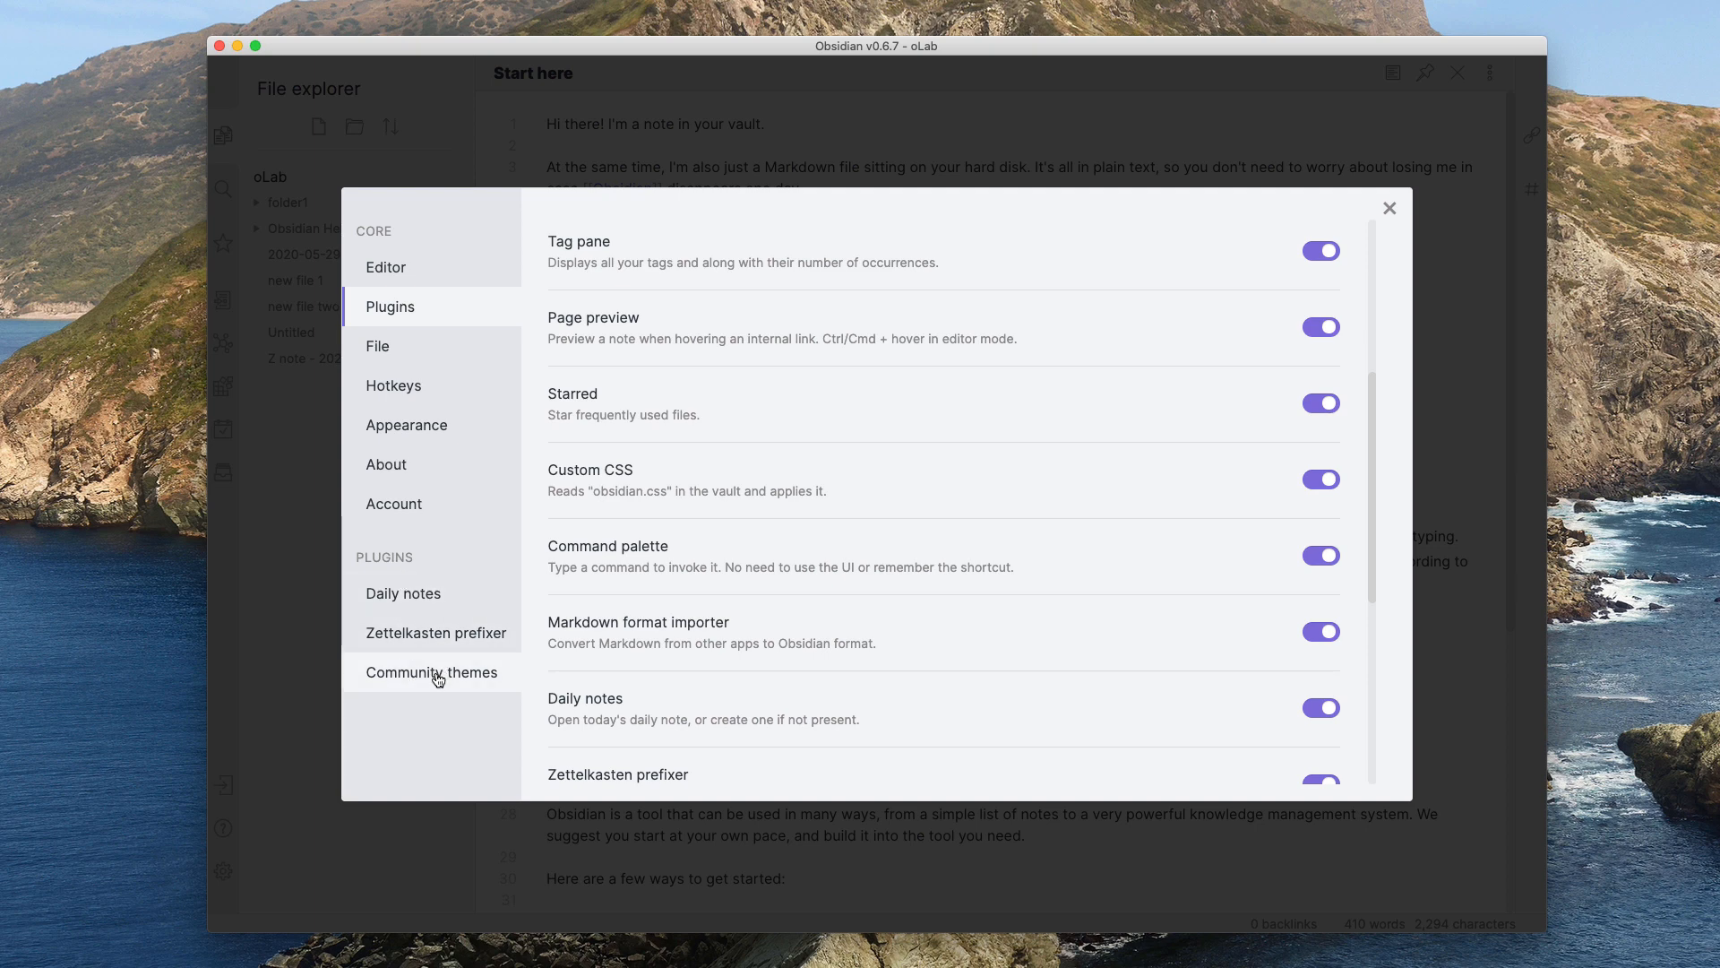
Step: Browse the Community themes gallery and preview the Christmas theme by deathau
{"action": "left_click", "coordinate": [431, 671]}
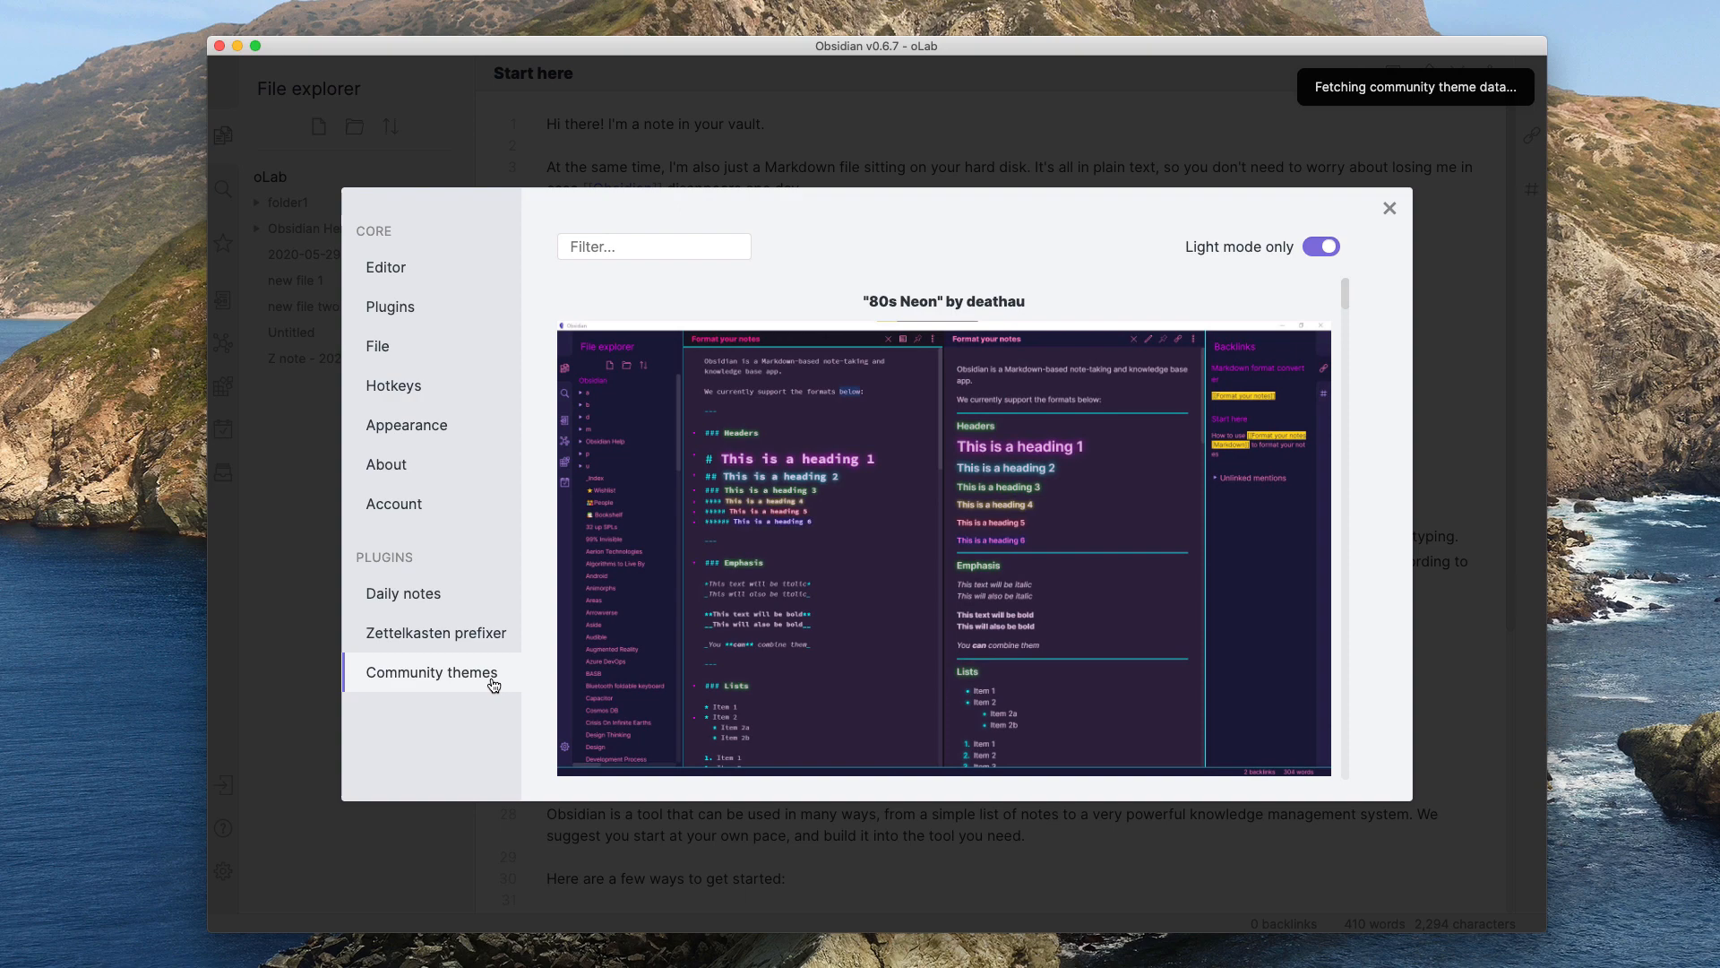
{"action": "mouse_move", "coordinate": [1346, 302]}
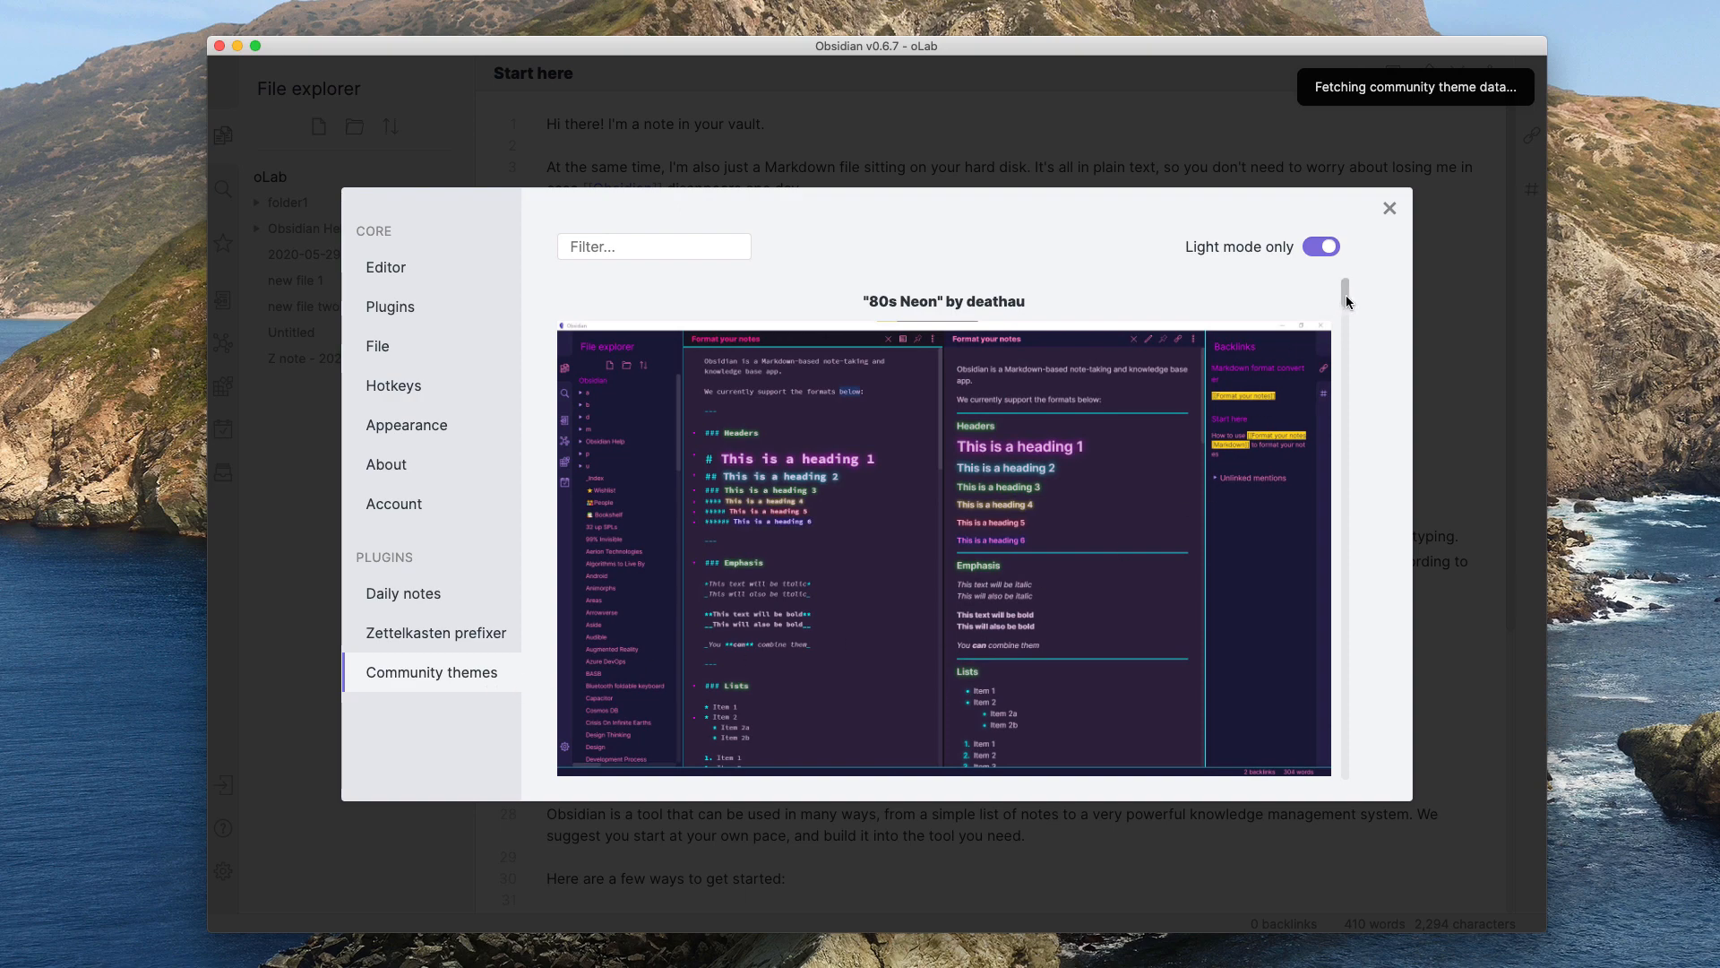
{"action": "scroll", "scroll_direction": "down", "scroll_amount": 3}
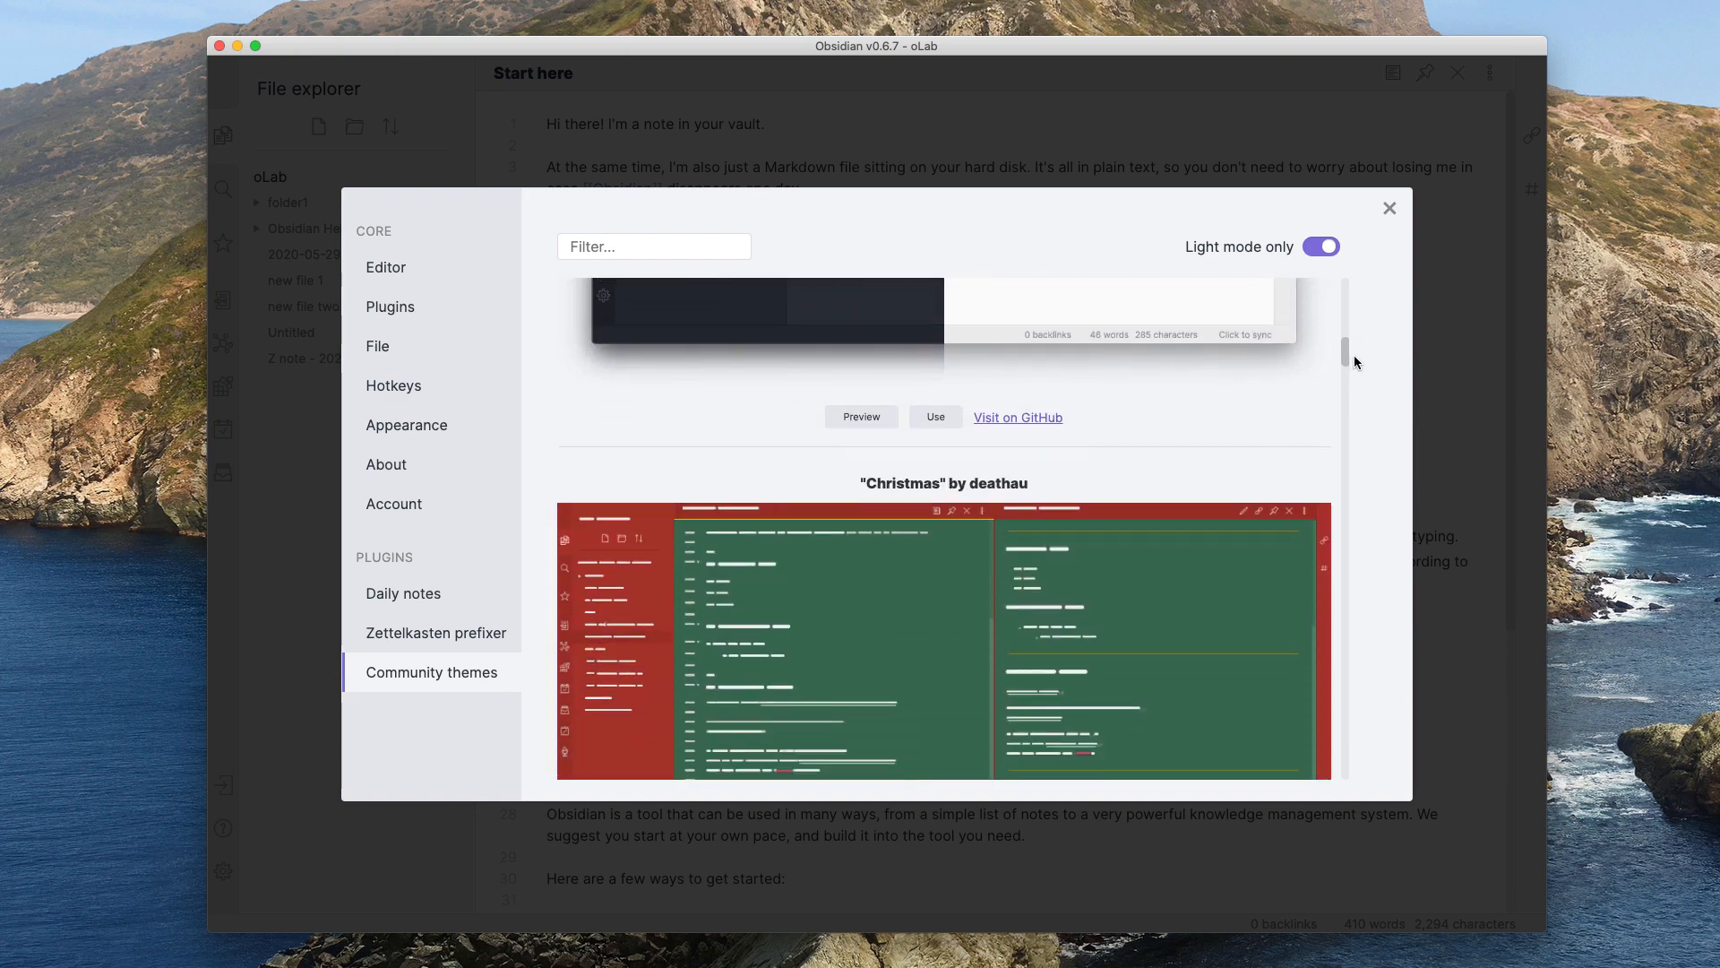
{"action": "scroll", "scroll_direction": "down", "scroll_amount": 3}
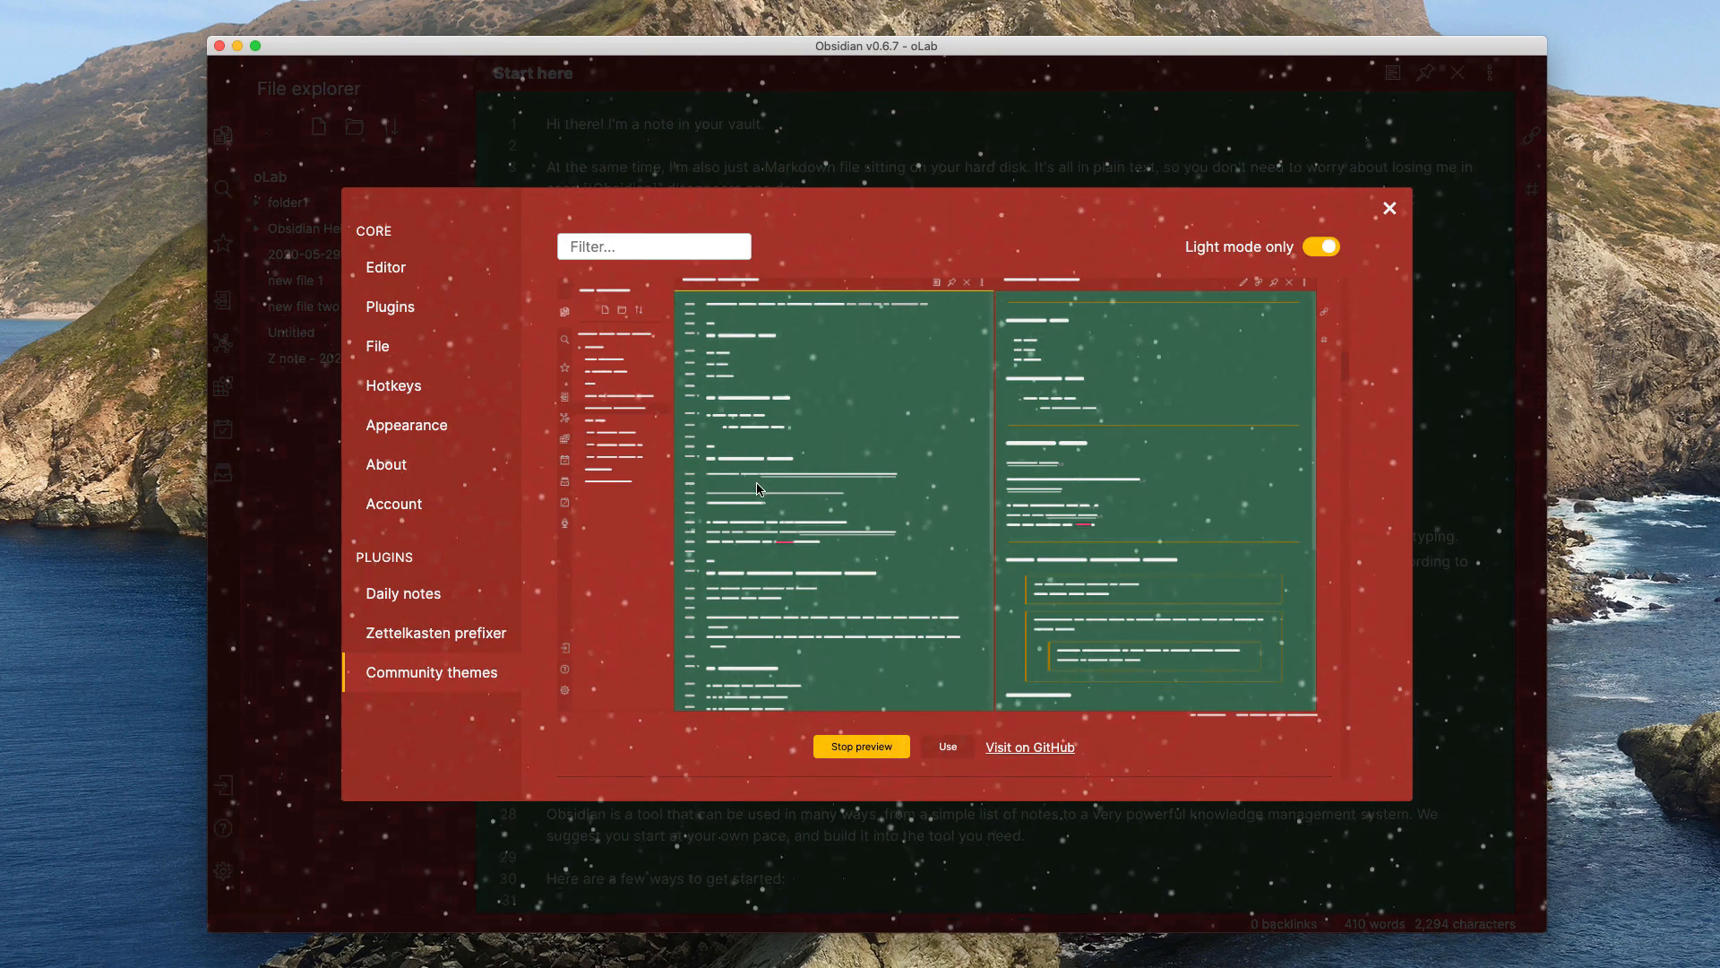
{"action": "left_click", "coordinate": [946, 747]}
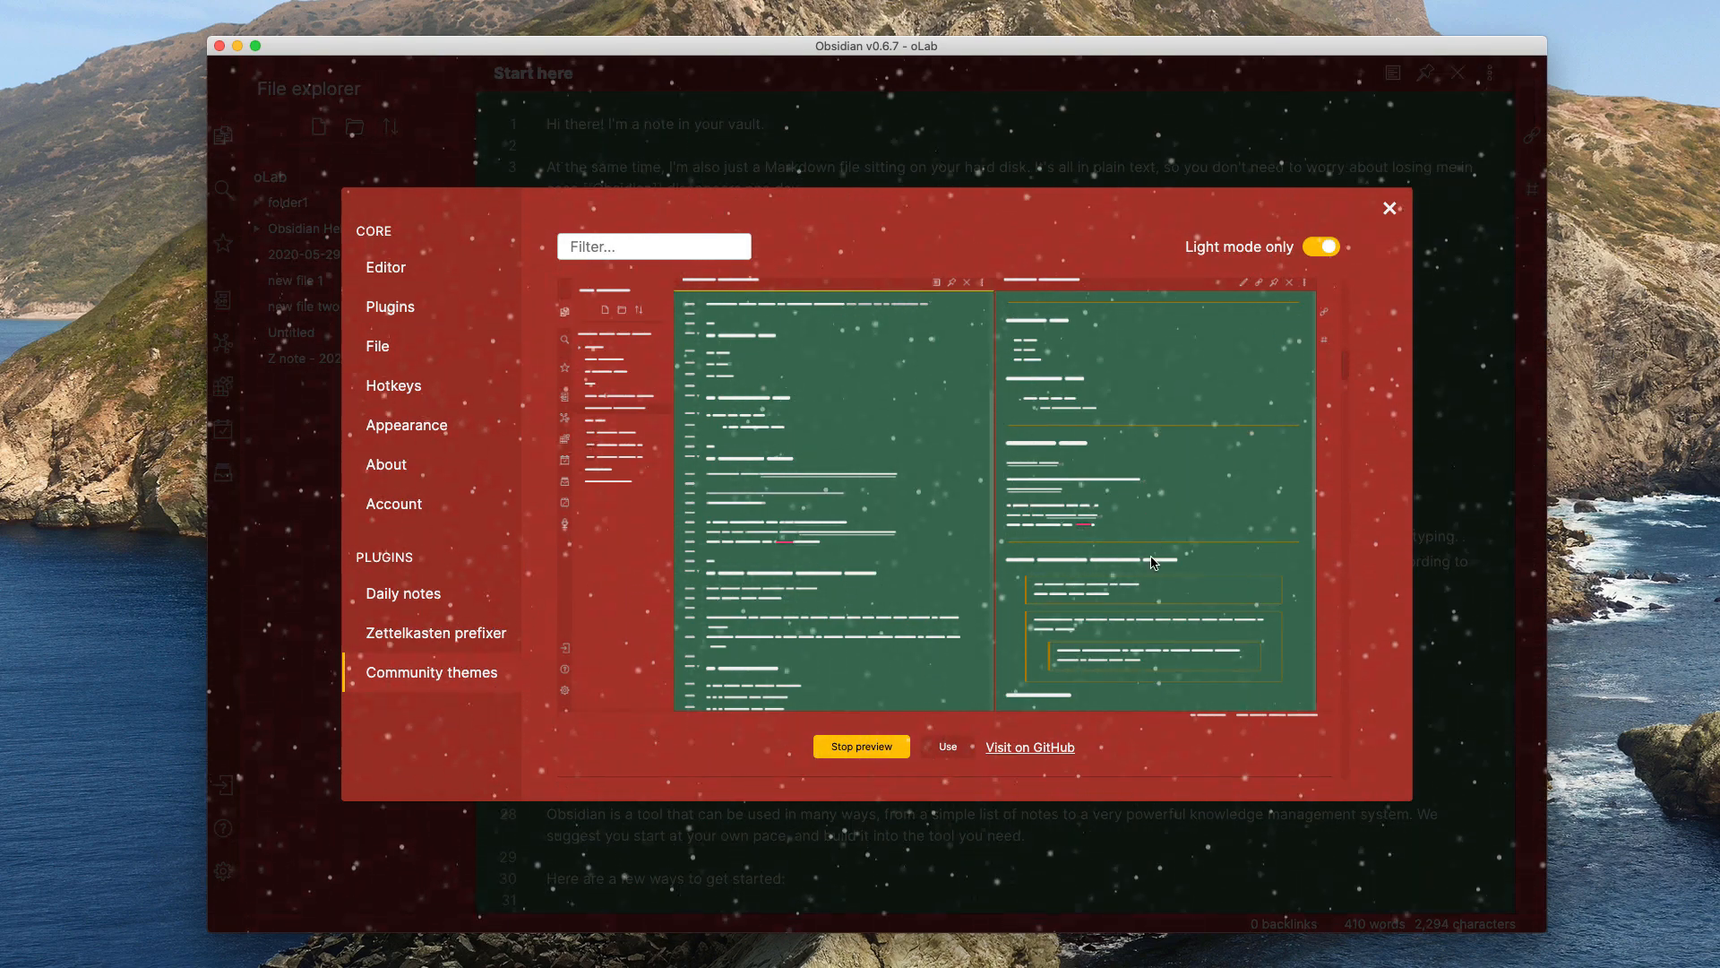
{"action": "mouse_move", "coordinate": [796, 735]}
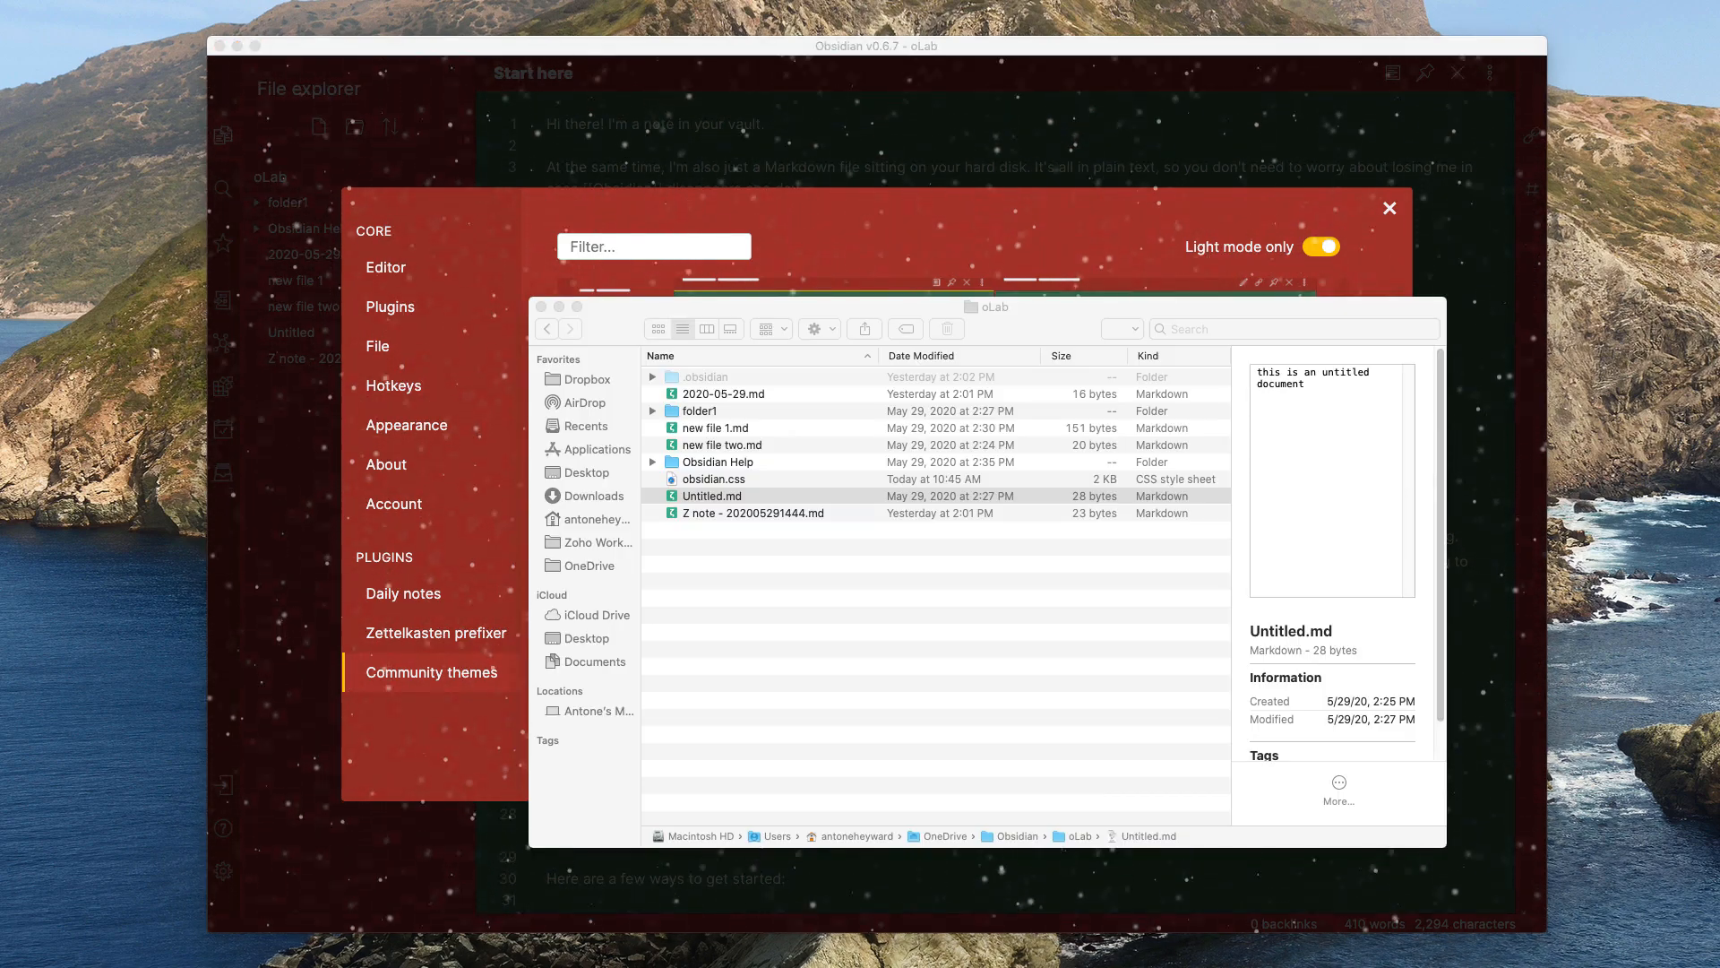
Step: Open the oLab vault's obsidian.css from Finder with Sublime Text
{"action": "left_click", "coordinate": [710, 495]}
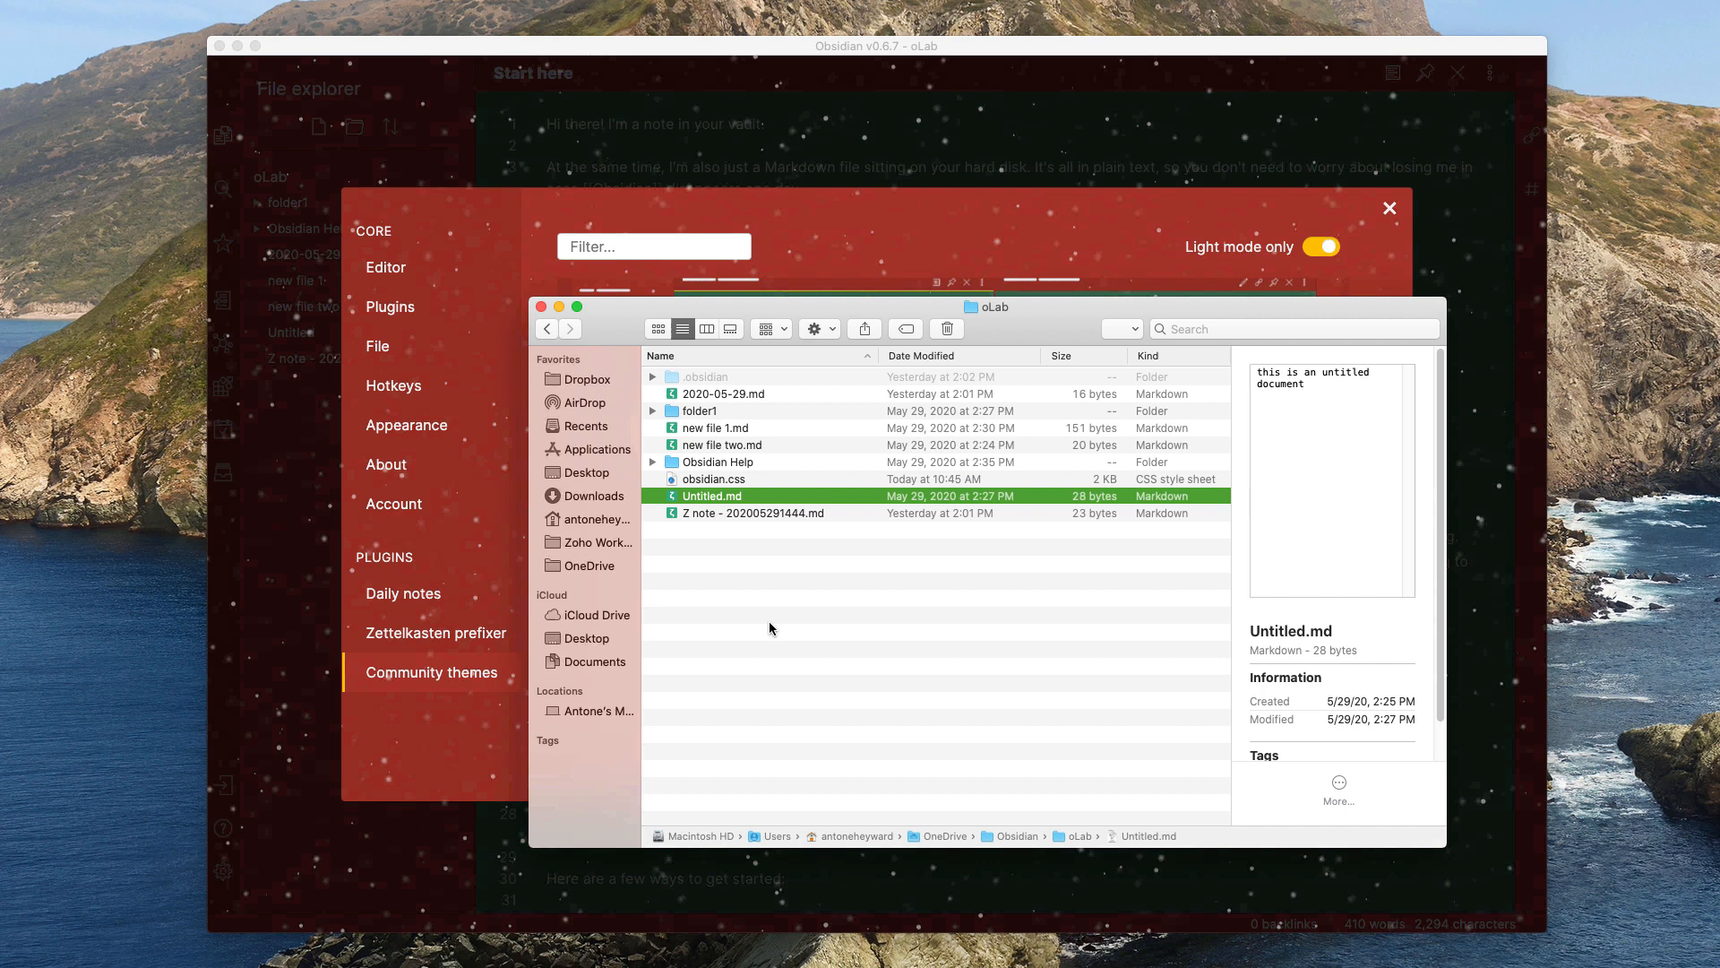
{"action": "left_click", "coordinate": [715, 479]}
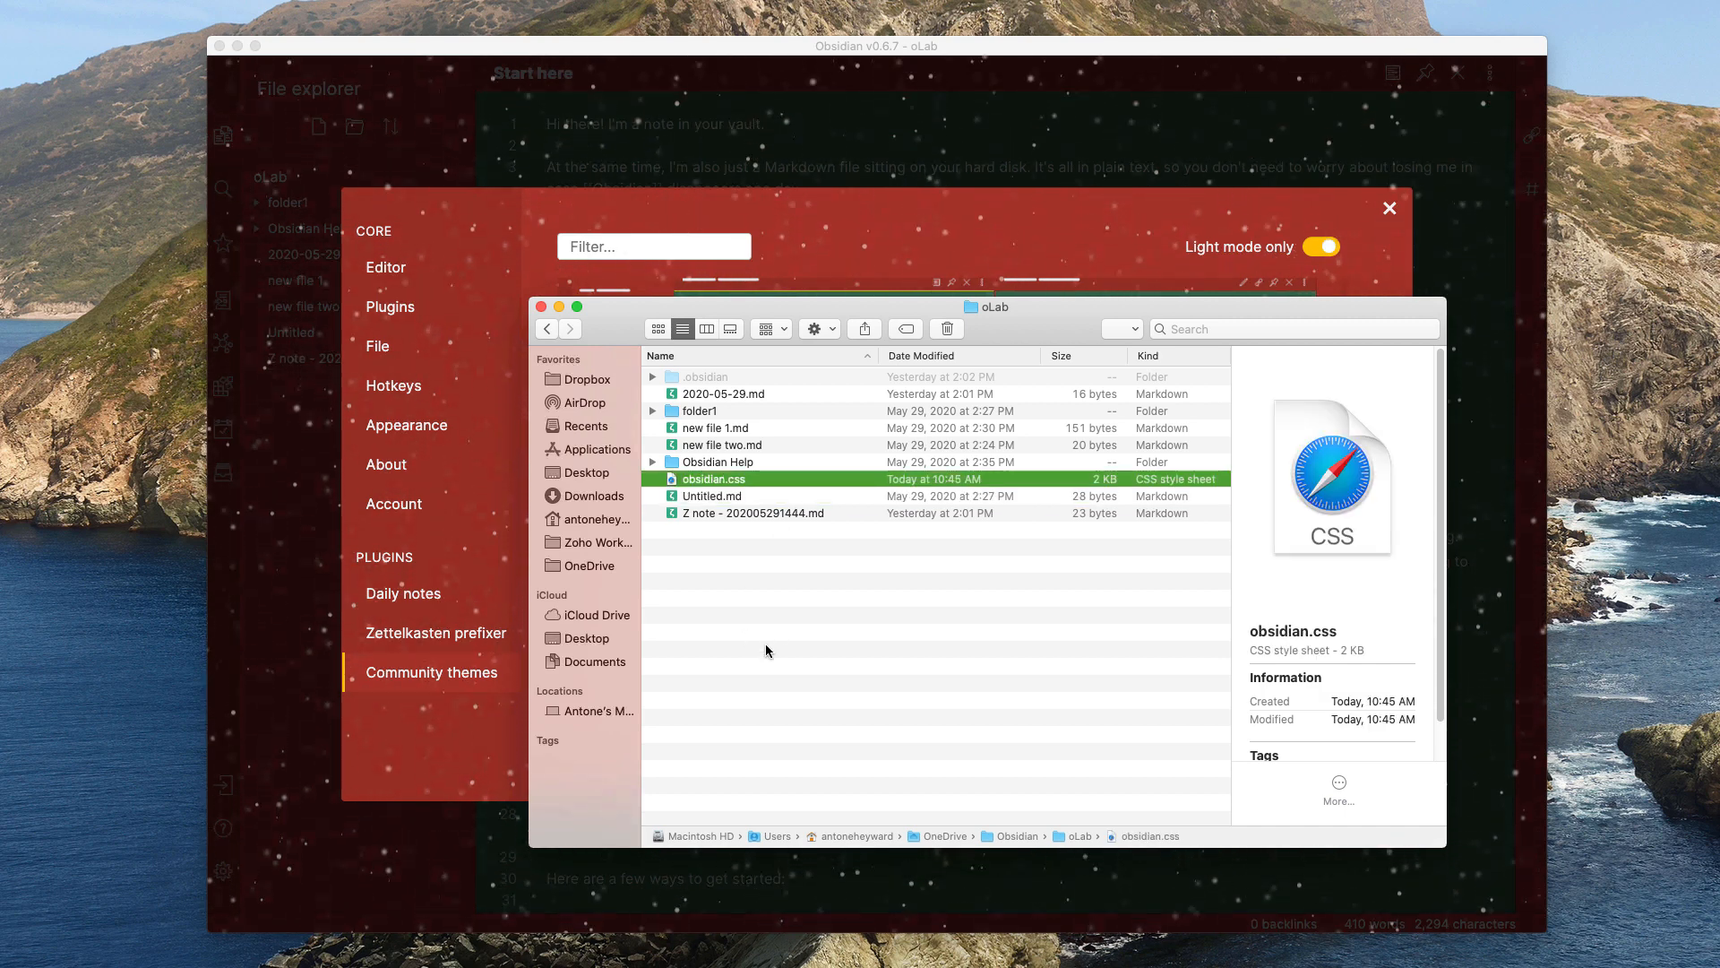
{"action": "mouse_move", "coordinate": [689, 526]}
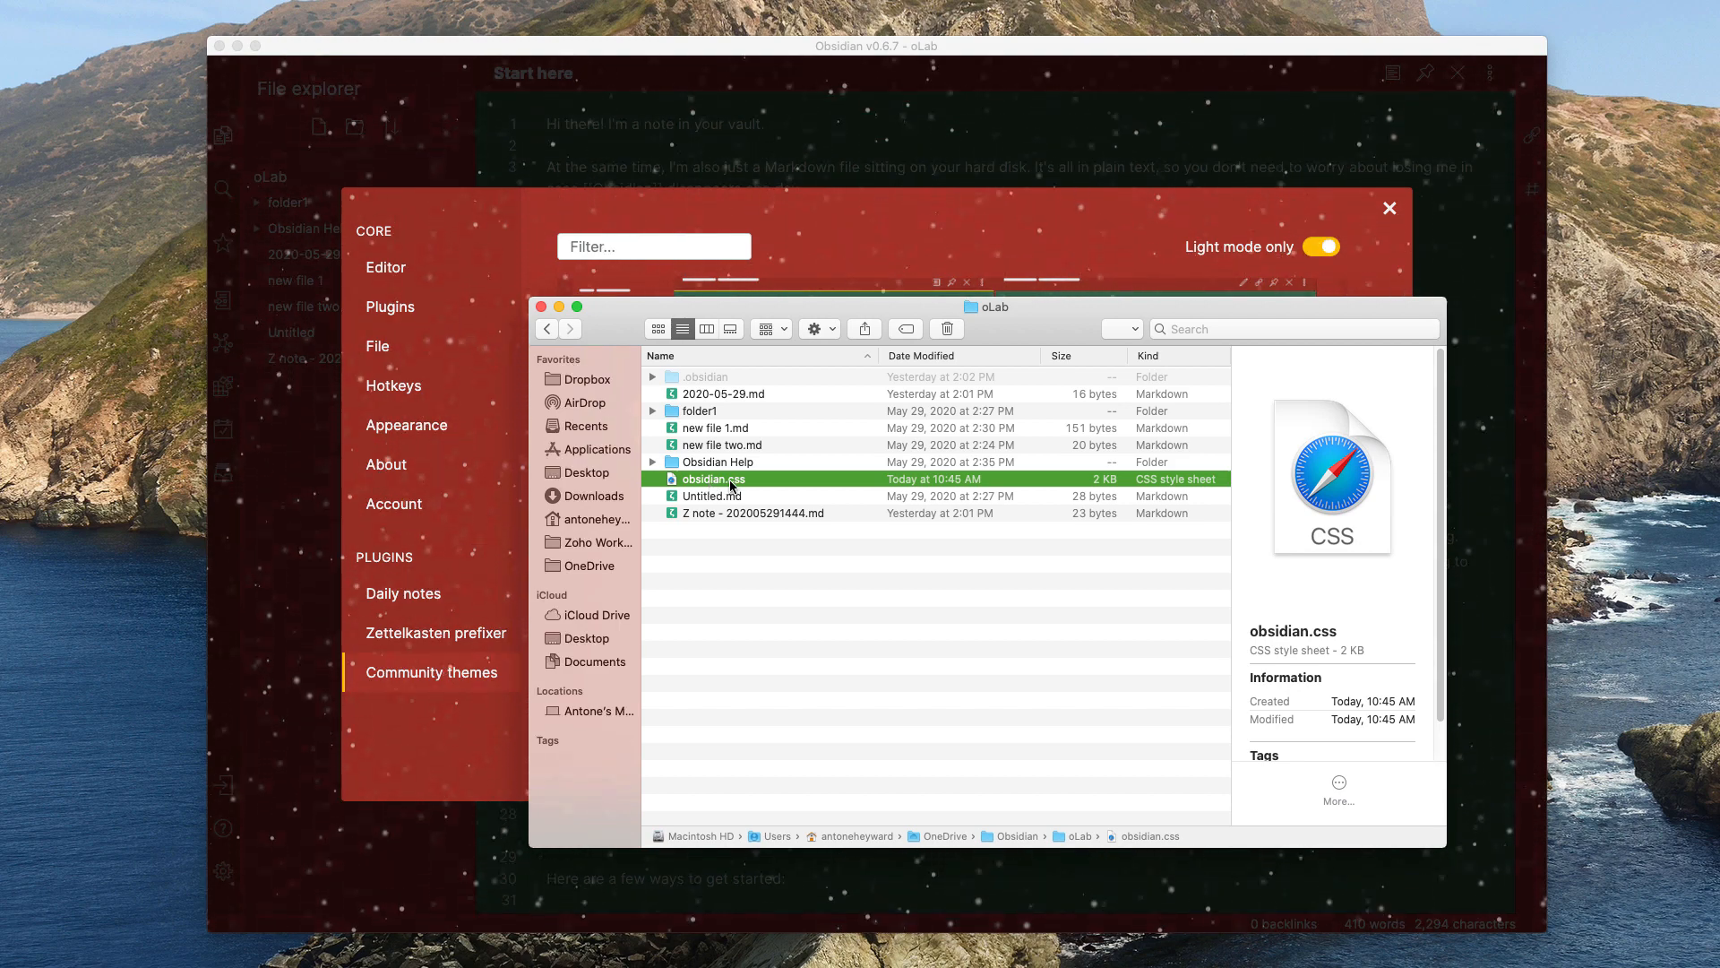
{"action": "right_click", "coordinate": [714, 479]}
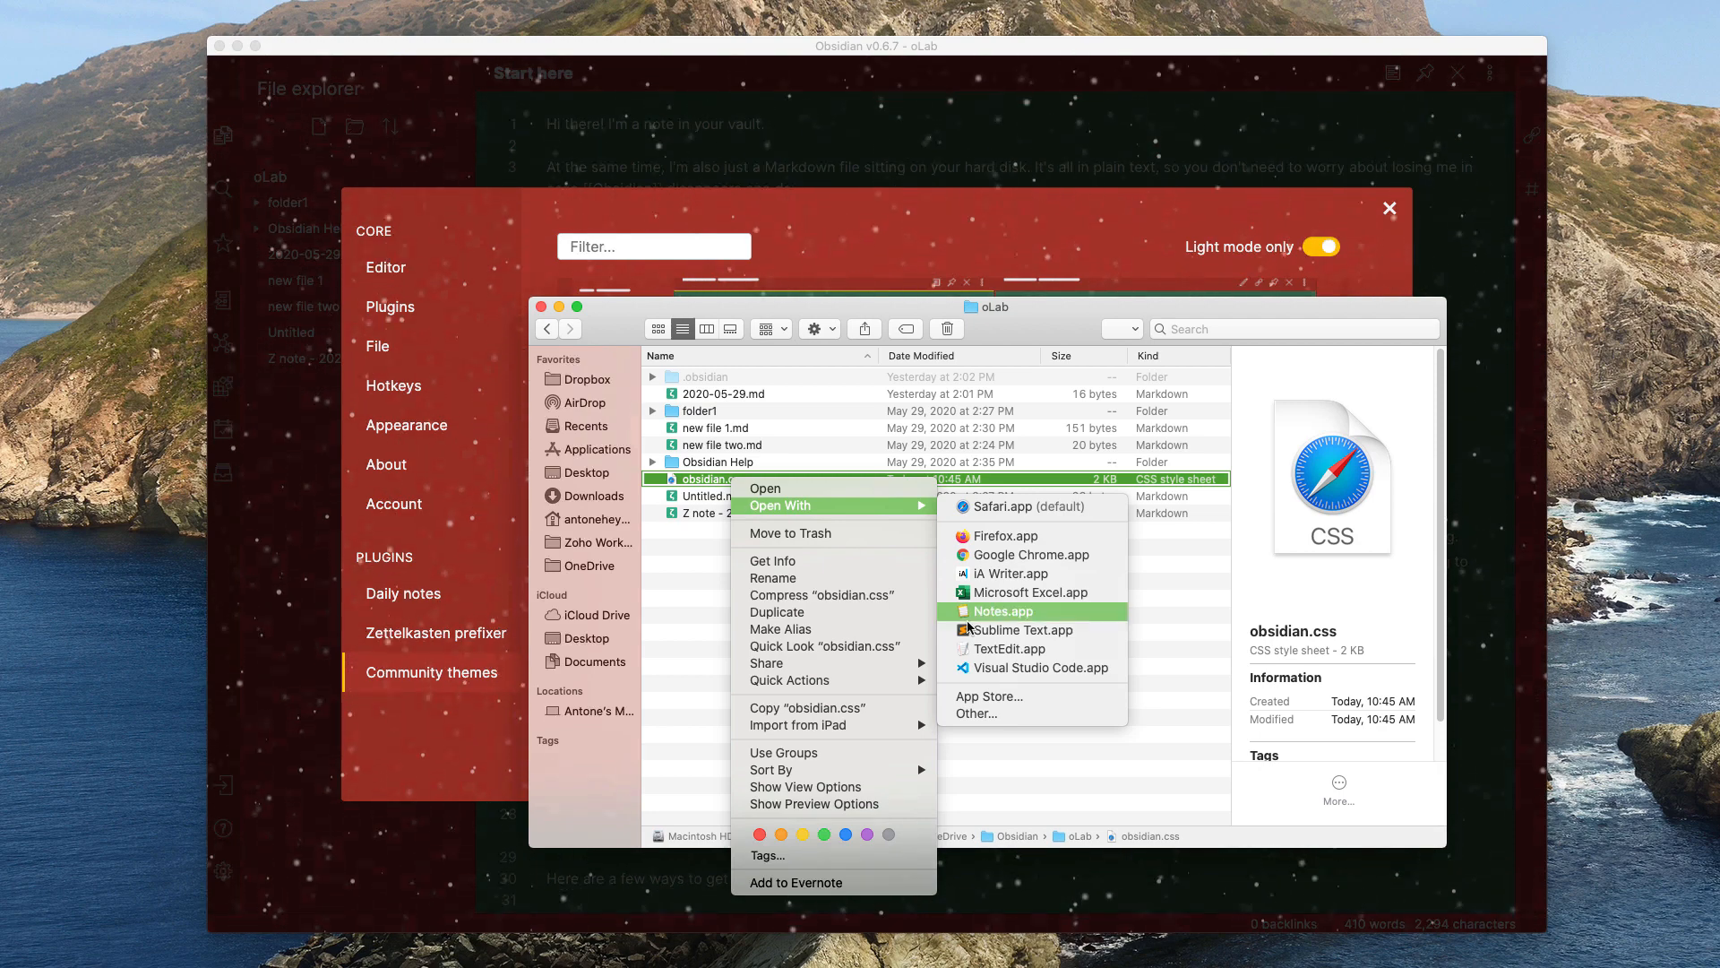
{"action": "left_click", "coordinate": [1003, 611]}
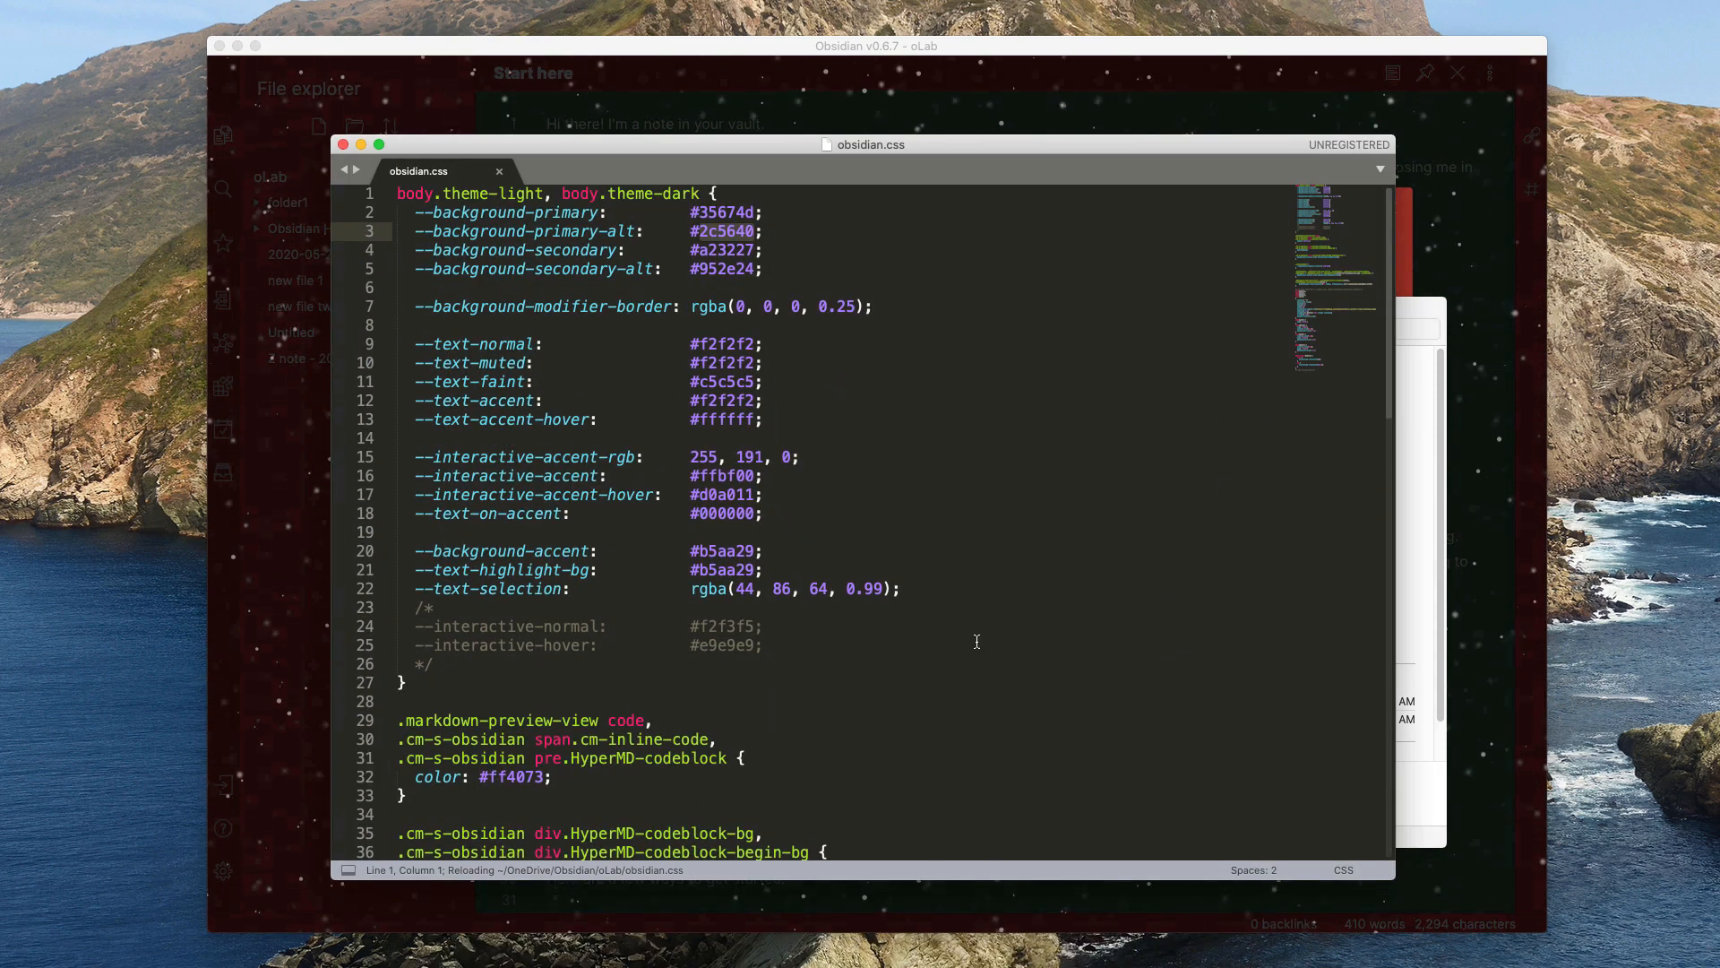
{"action": "mouse_move", "coordinate": [817, 533]}
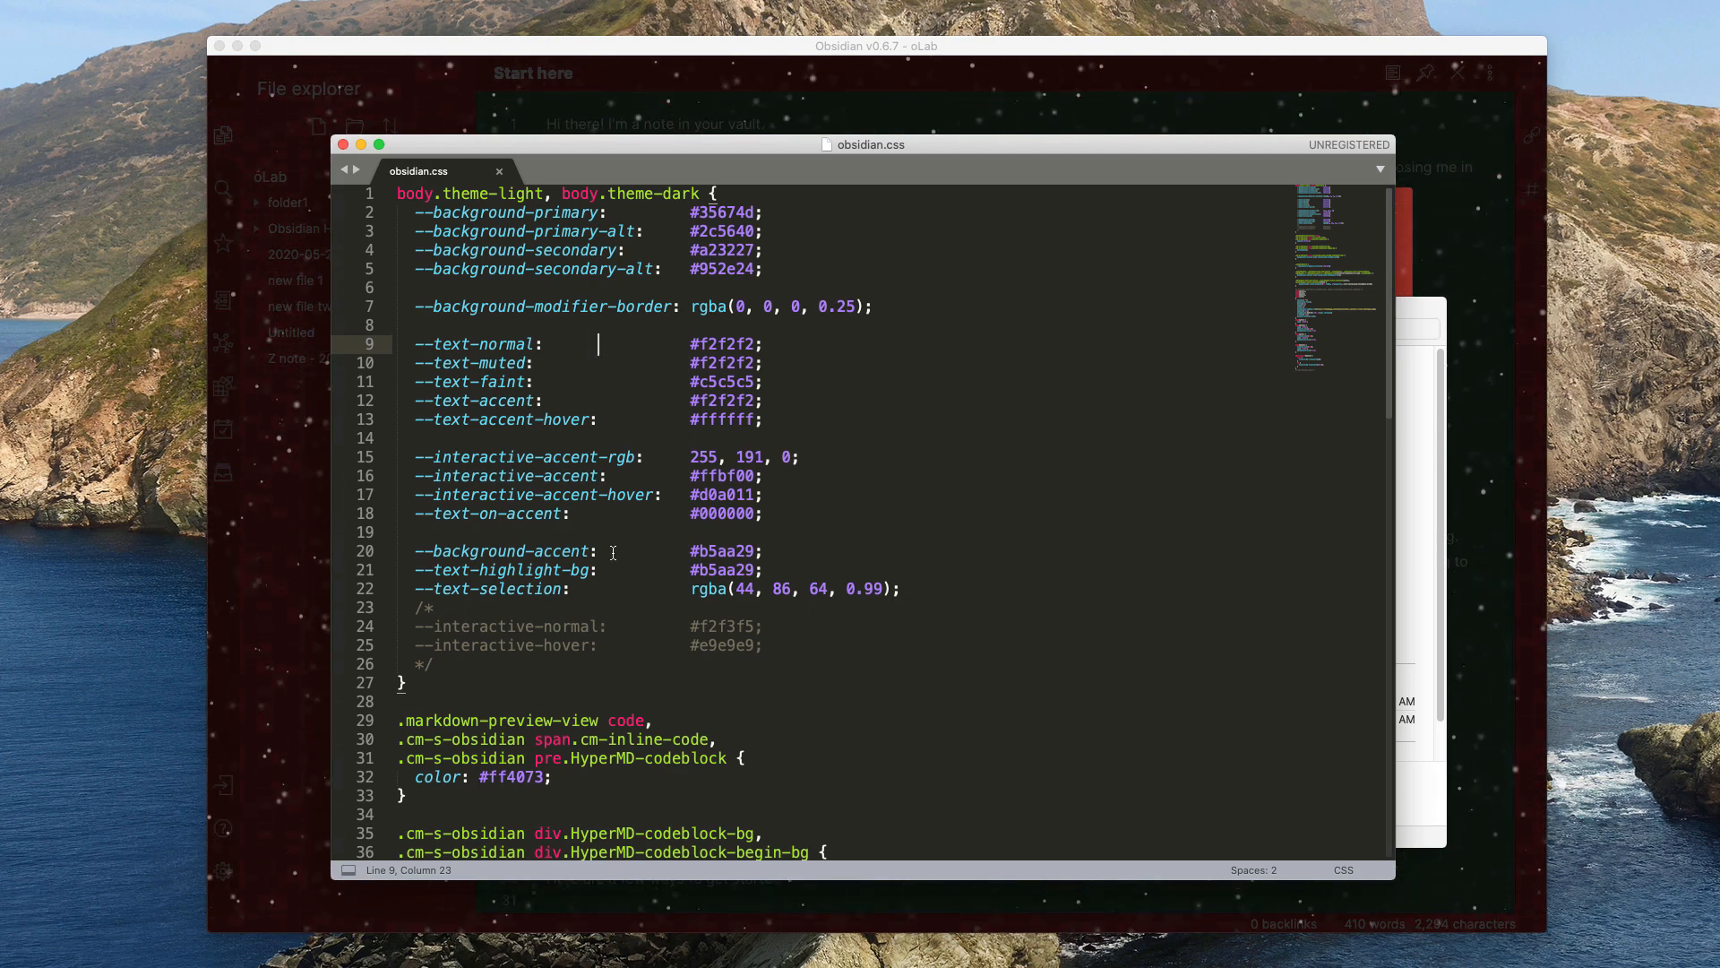
{"action": "mouse_move", "coordinate": [1163, 293]}
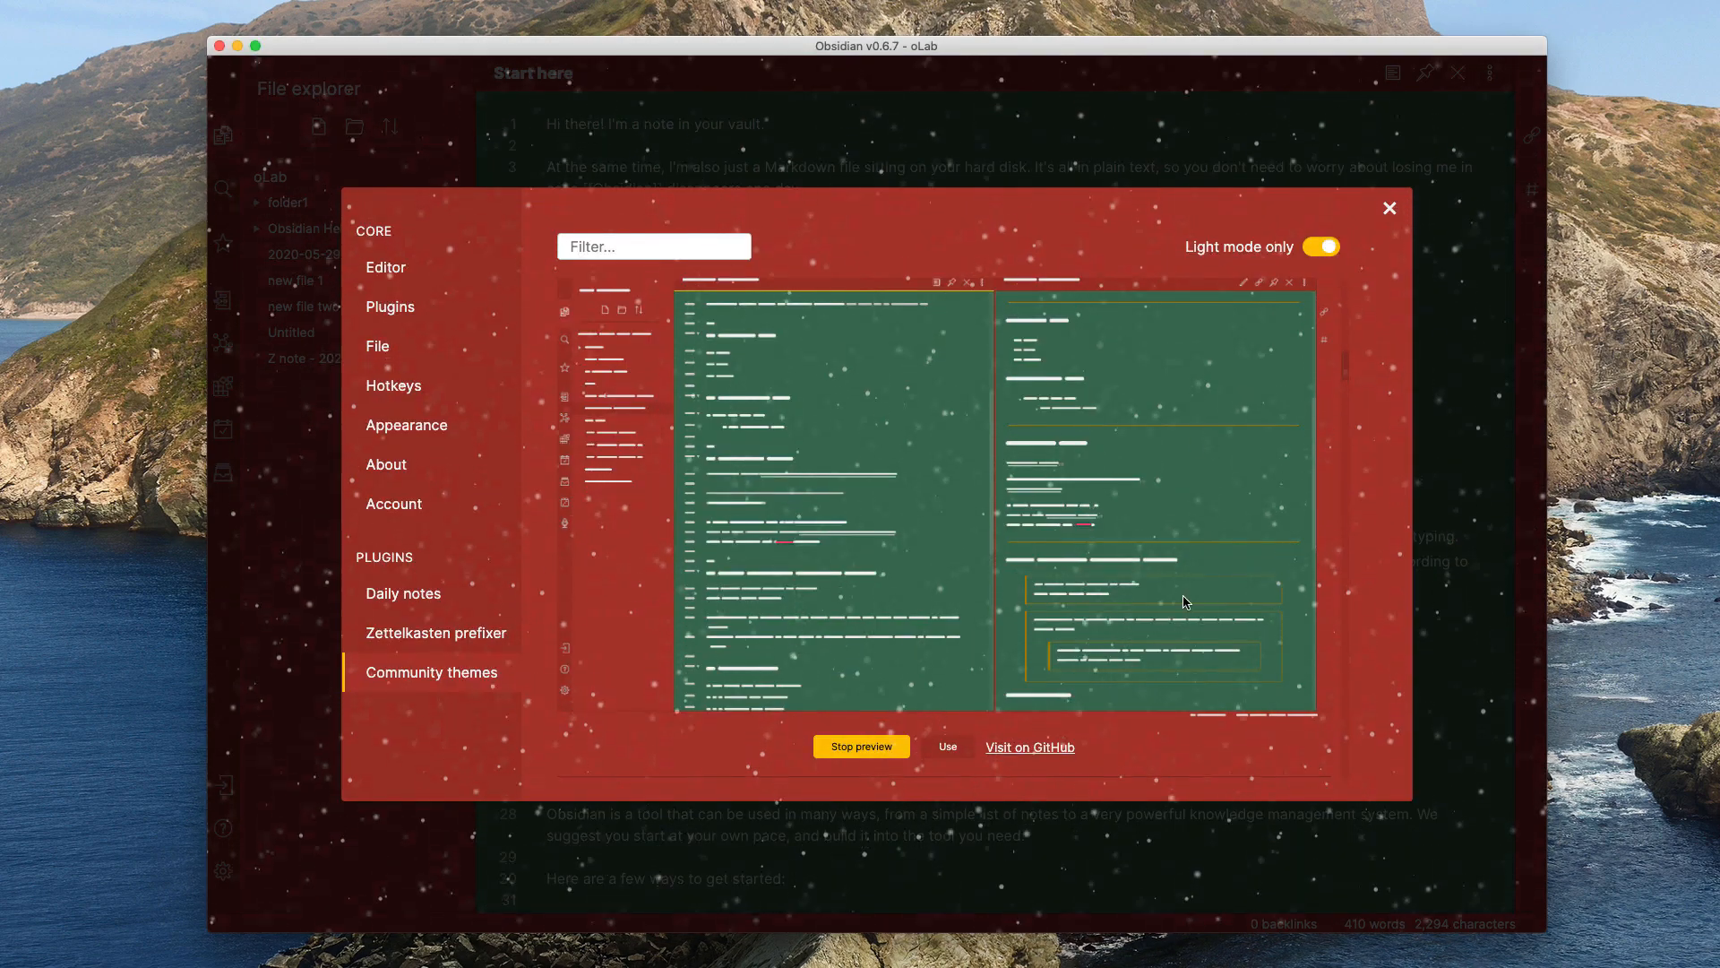
{"action": "mouse_move", "coordinate": [1403, 255]}
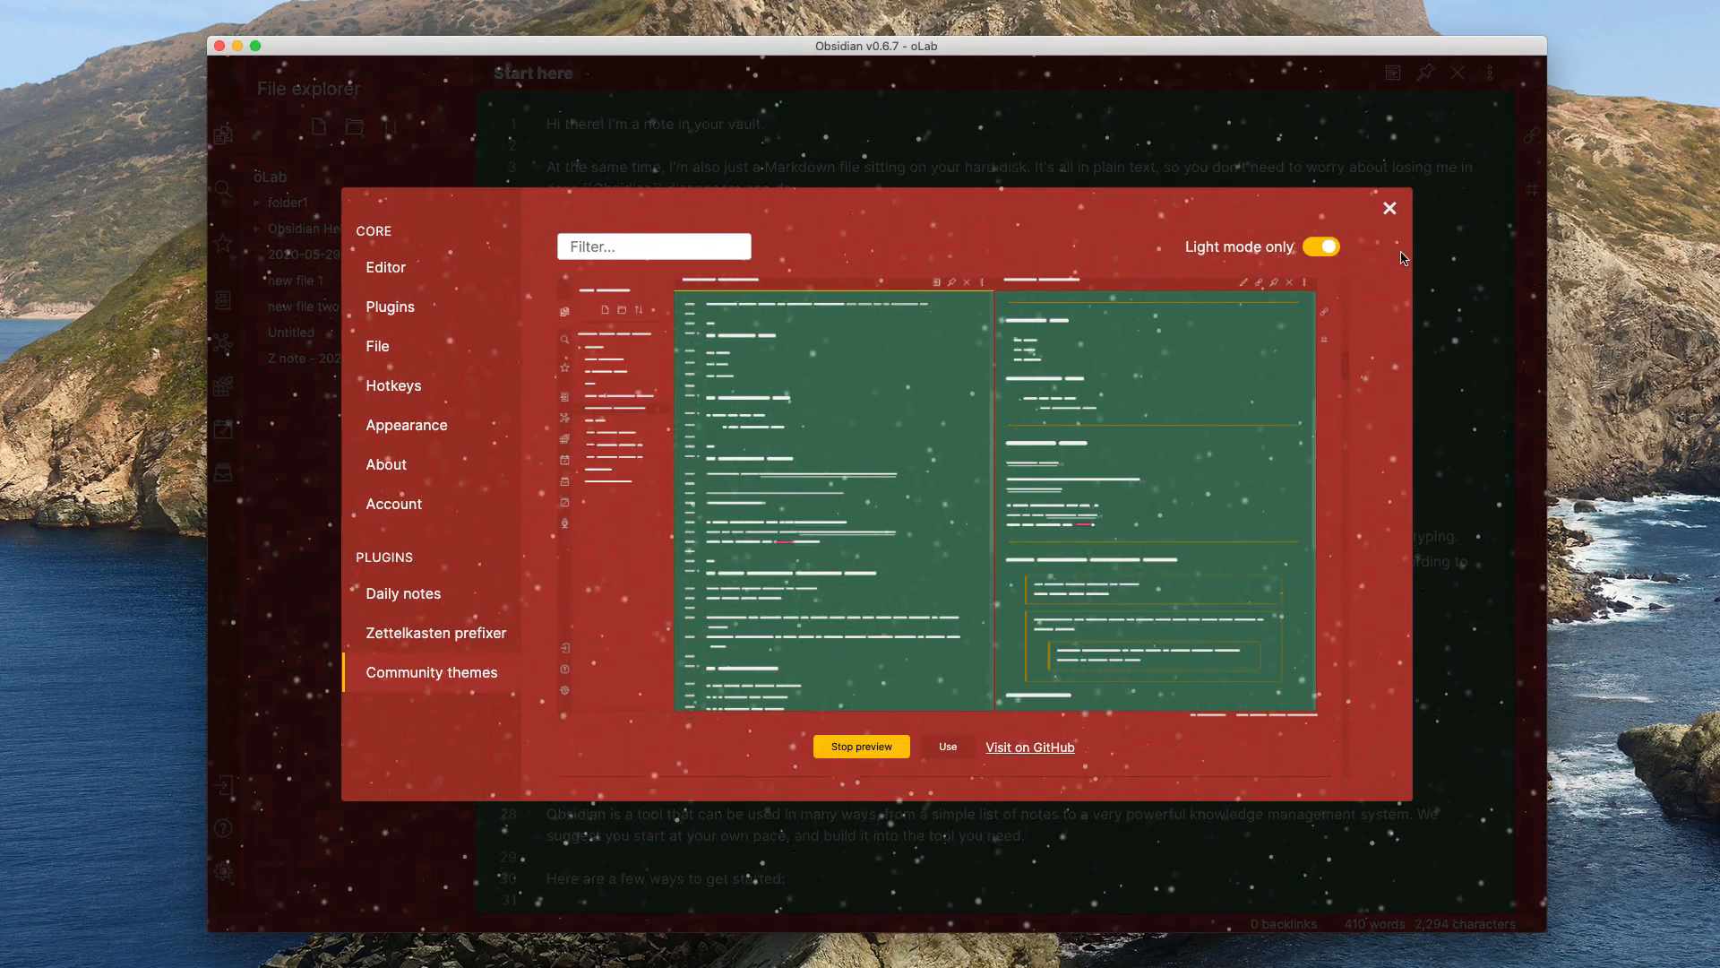
Step: Close the Obsidian settings window
{"action": "left_click", "coordinate": [1389, 209]}
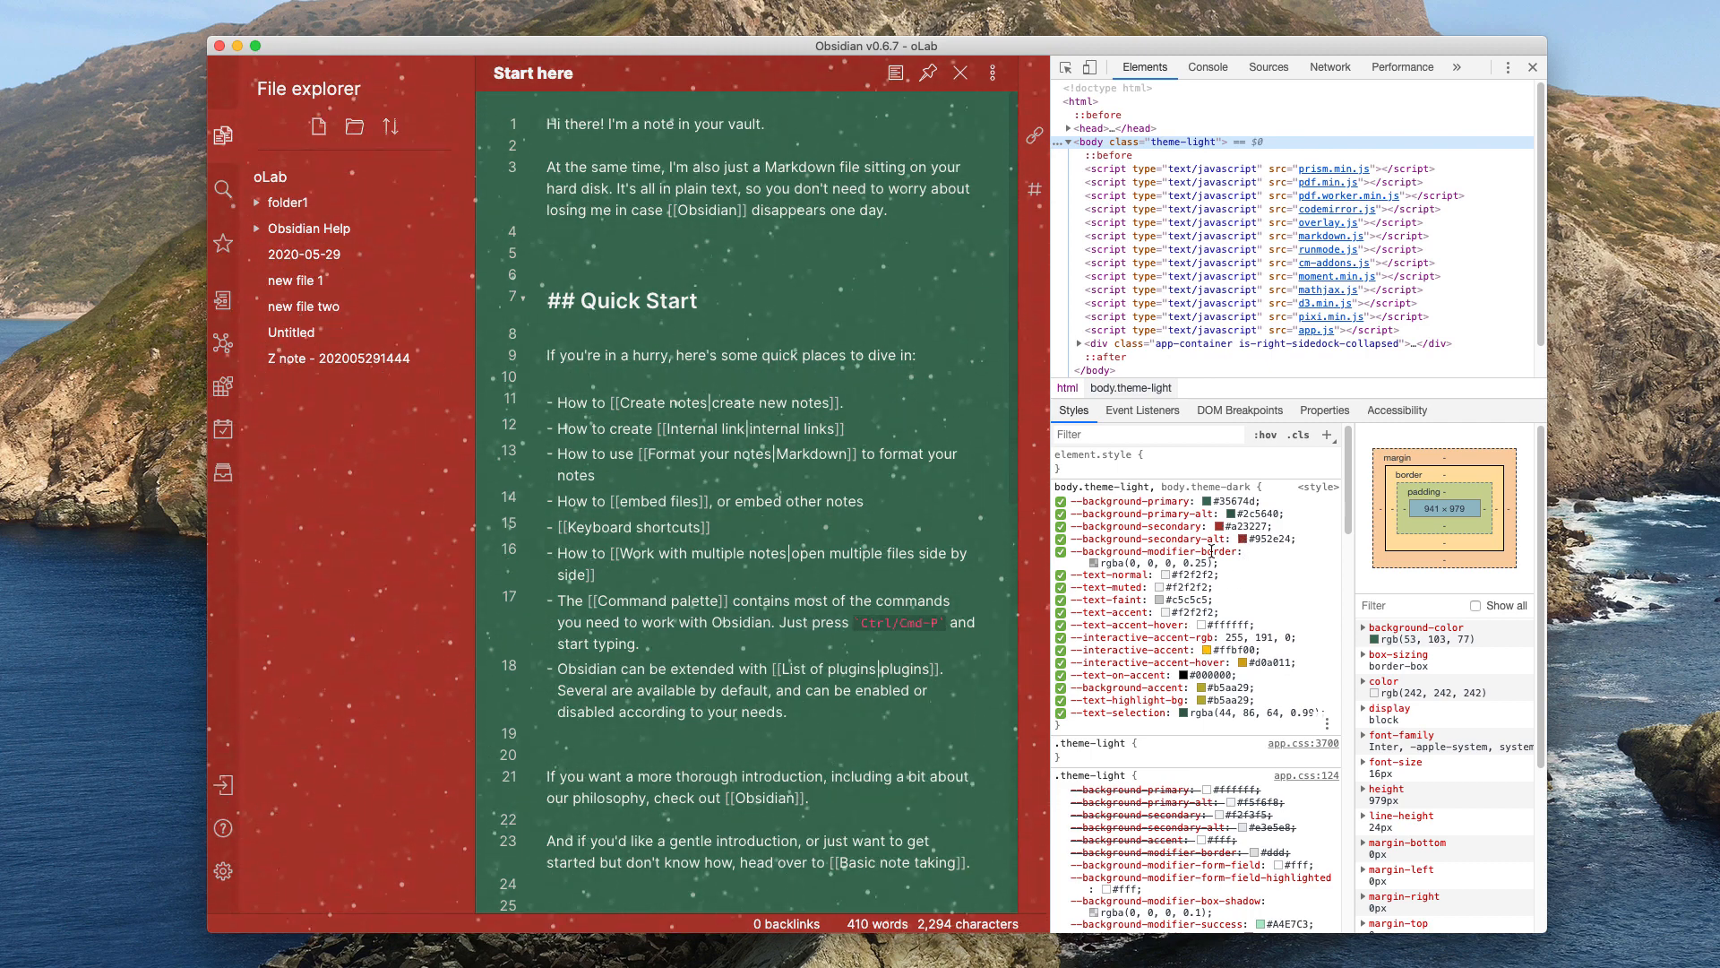
Step: Edit the note background variable to purple in the Styles pane
{"action": "left_click", "coordinate": [1067, 502]}
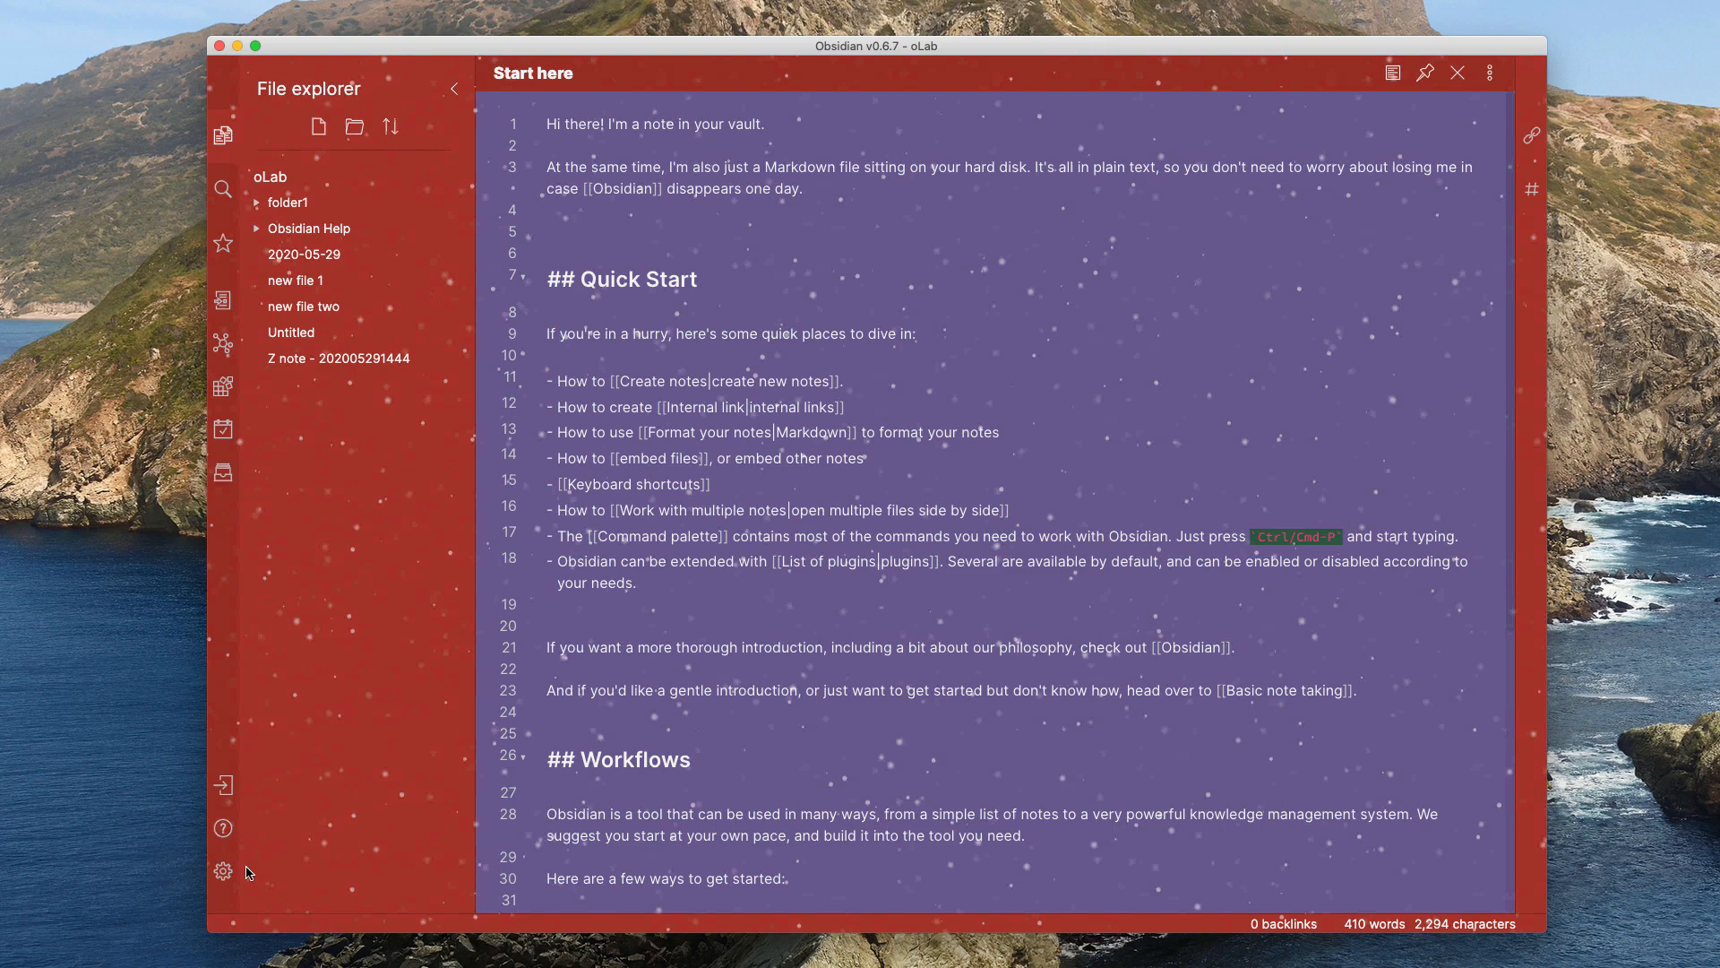
Step: Switch off the Custom CSS core plugin and close Settings
{"action": "left_click", "coordinate": [223, 870]}
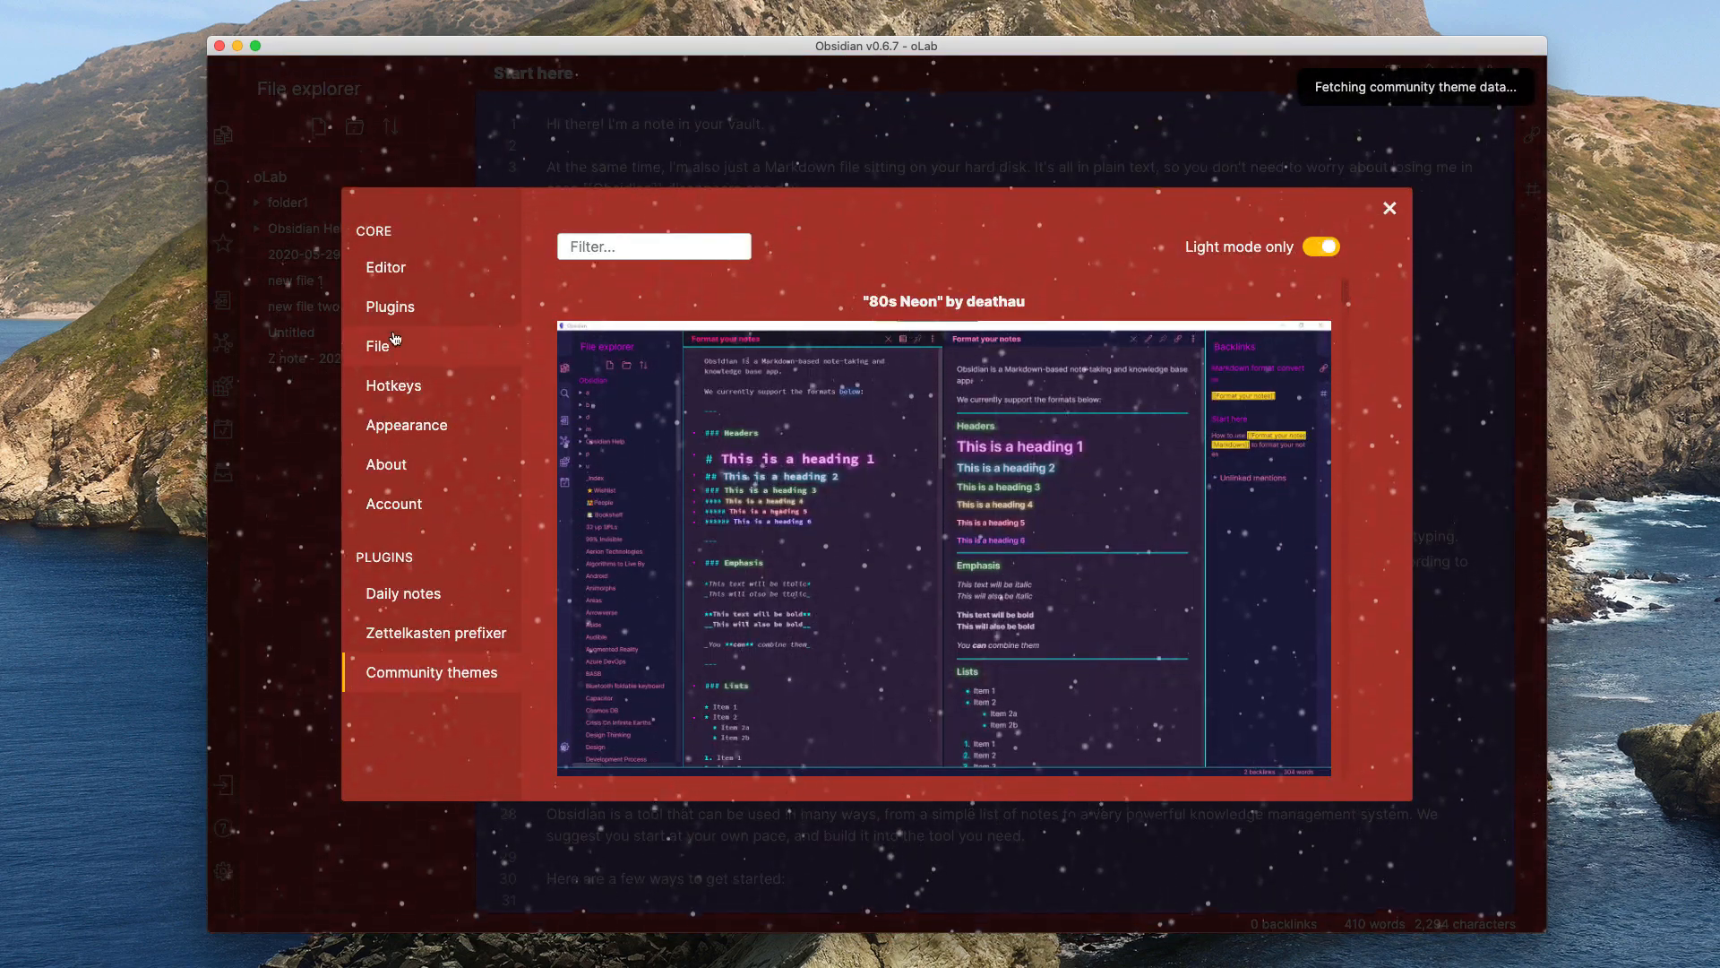
{"action": "left_click", "coordinate": [390, 306]}
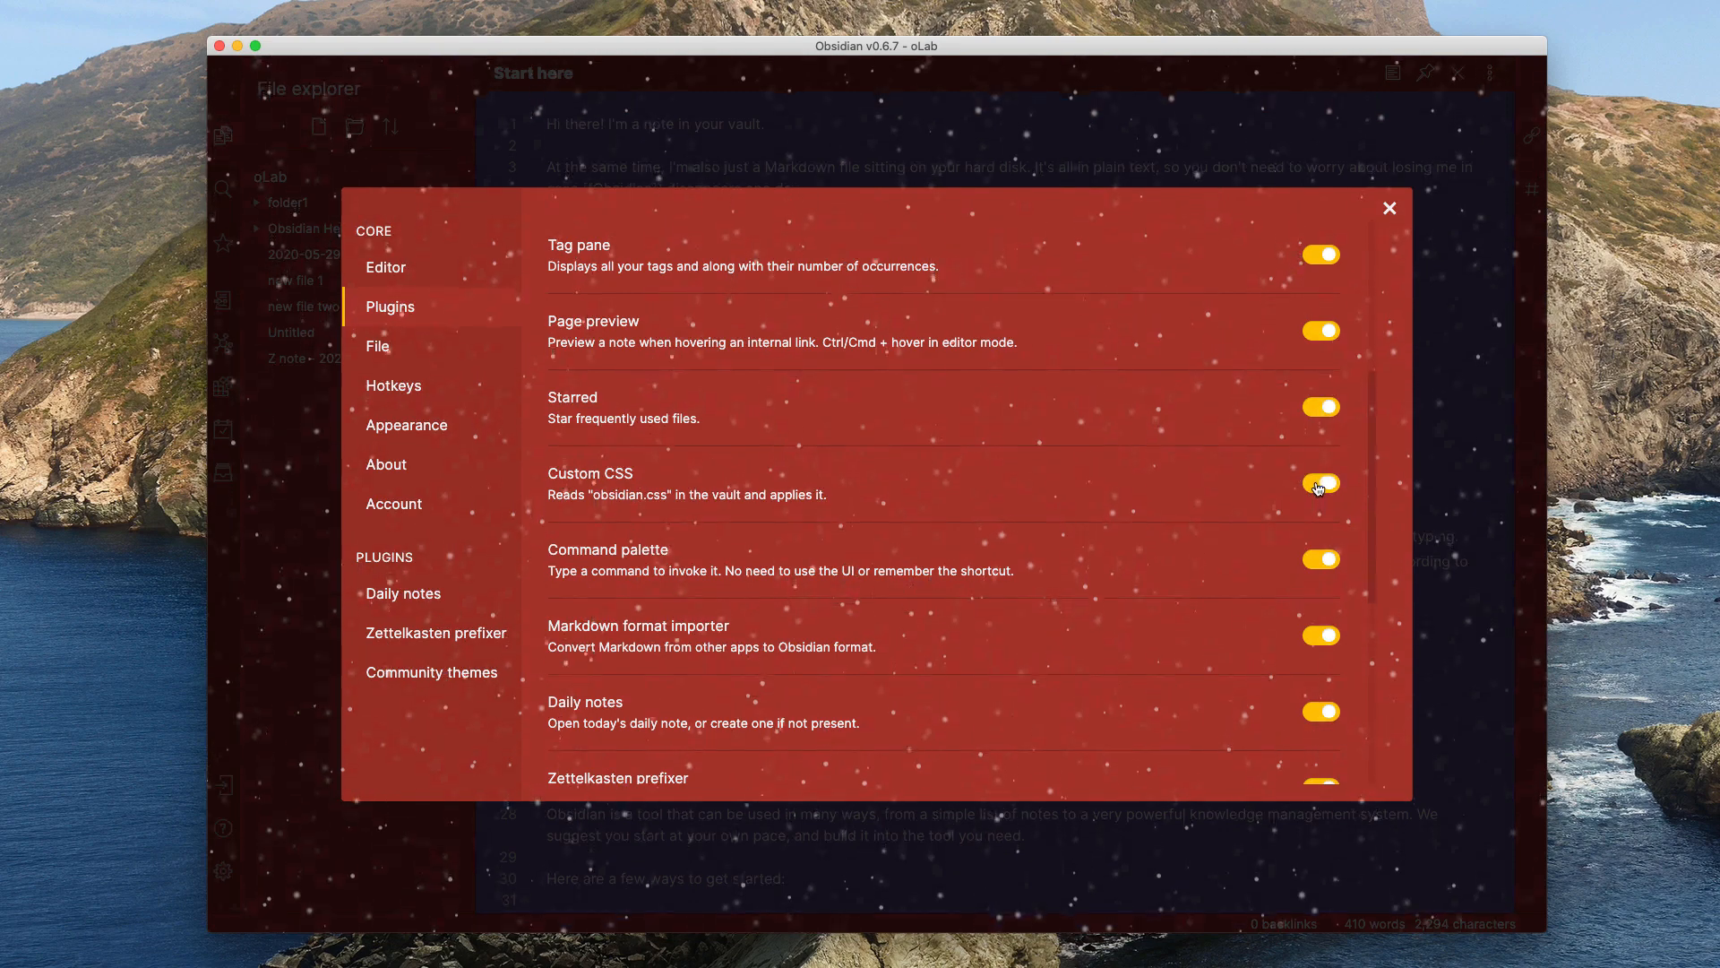
{"action": "left_click", "coordinate": [1321, 485]}
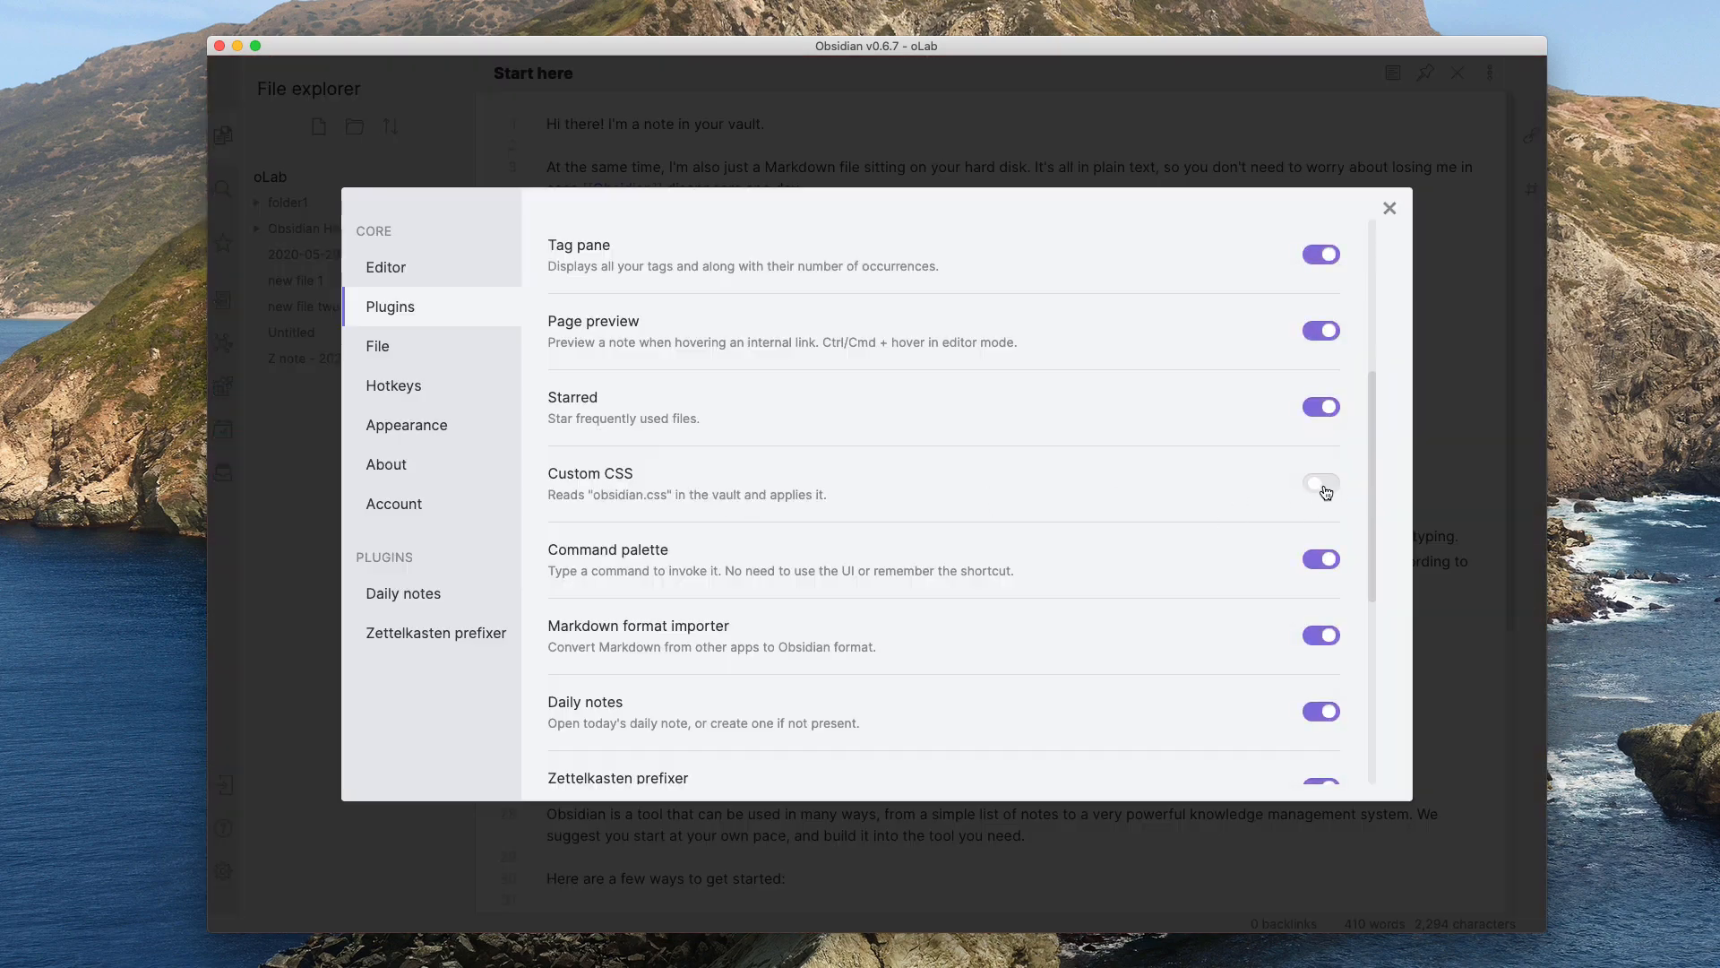
{"action": "mouse_move", "coordinate": [1394, 214]}
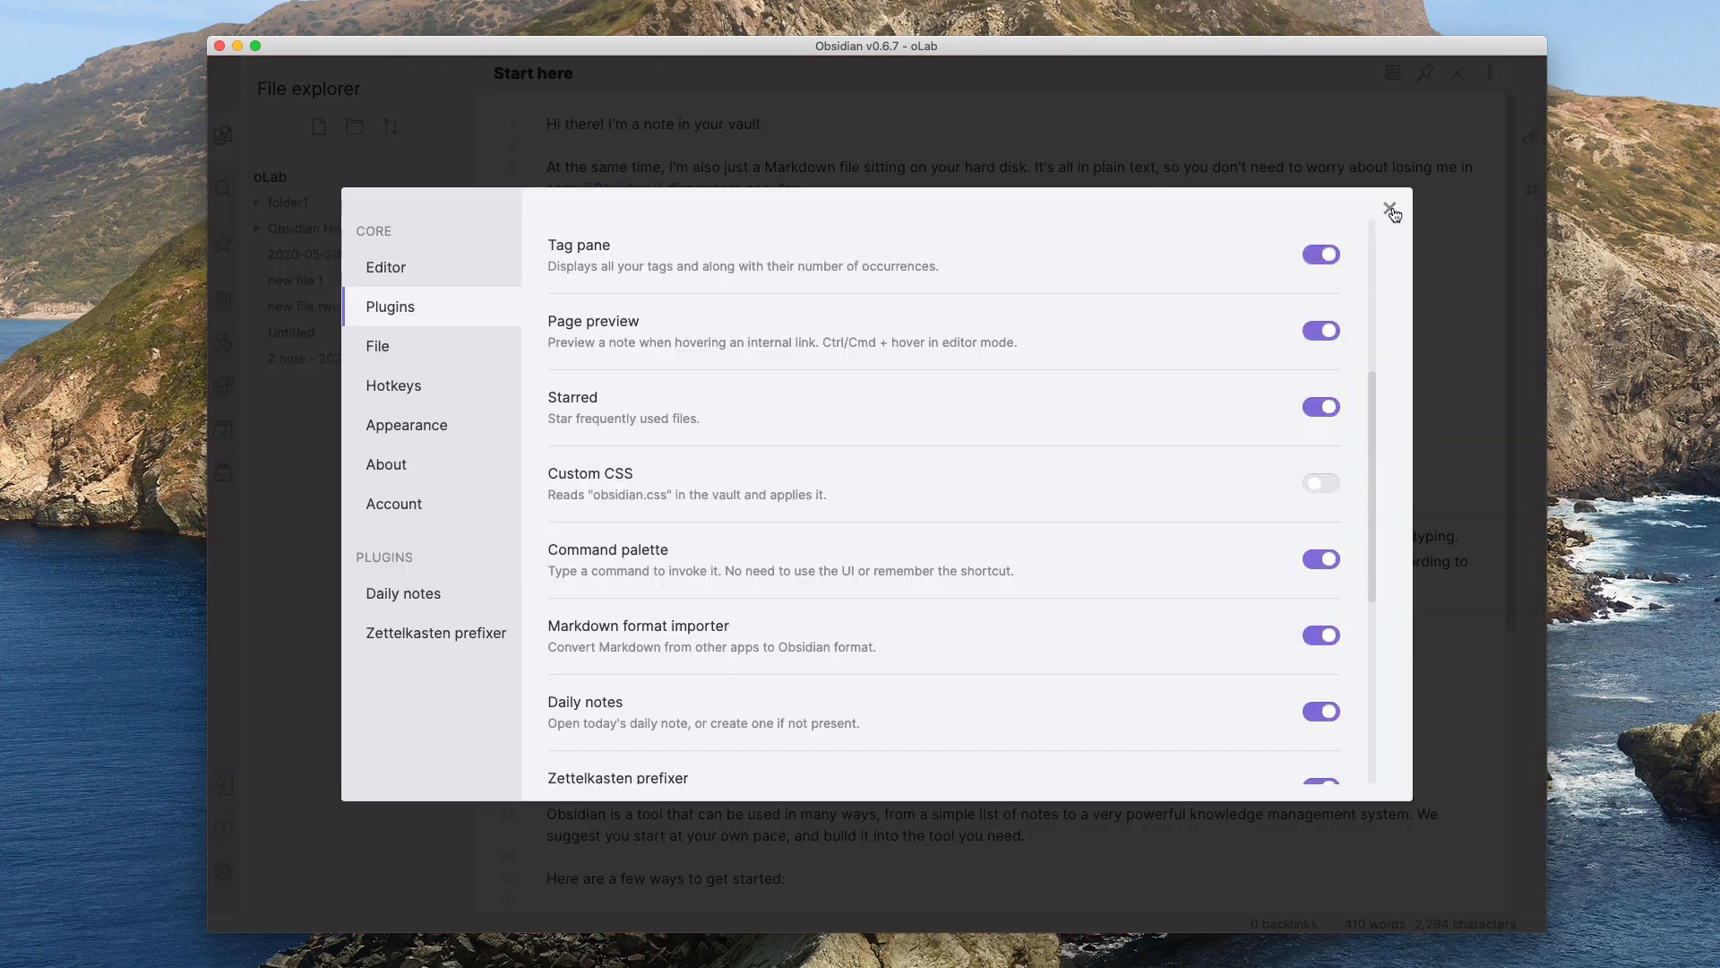
{"action": "left_click", "coordinate": [1392, 210]}
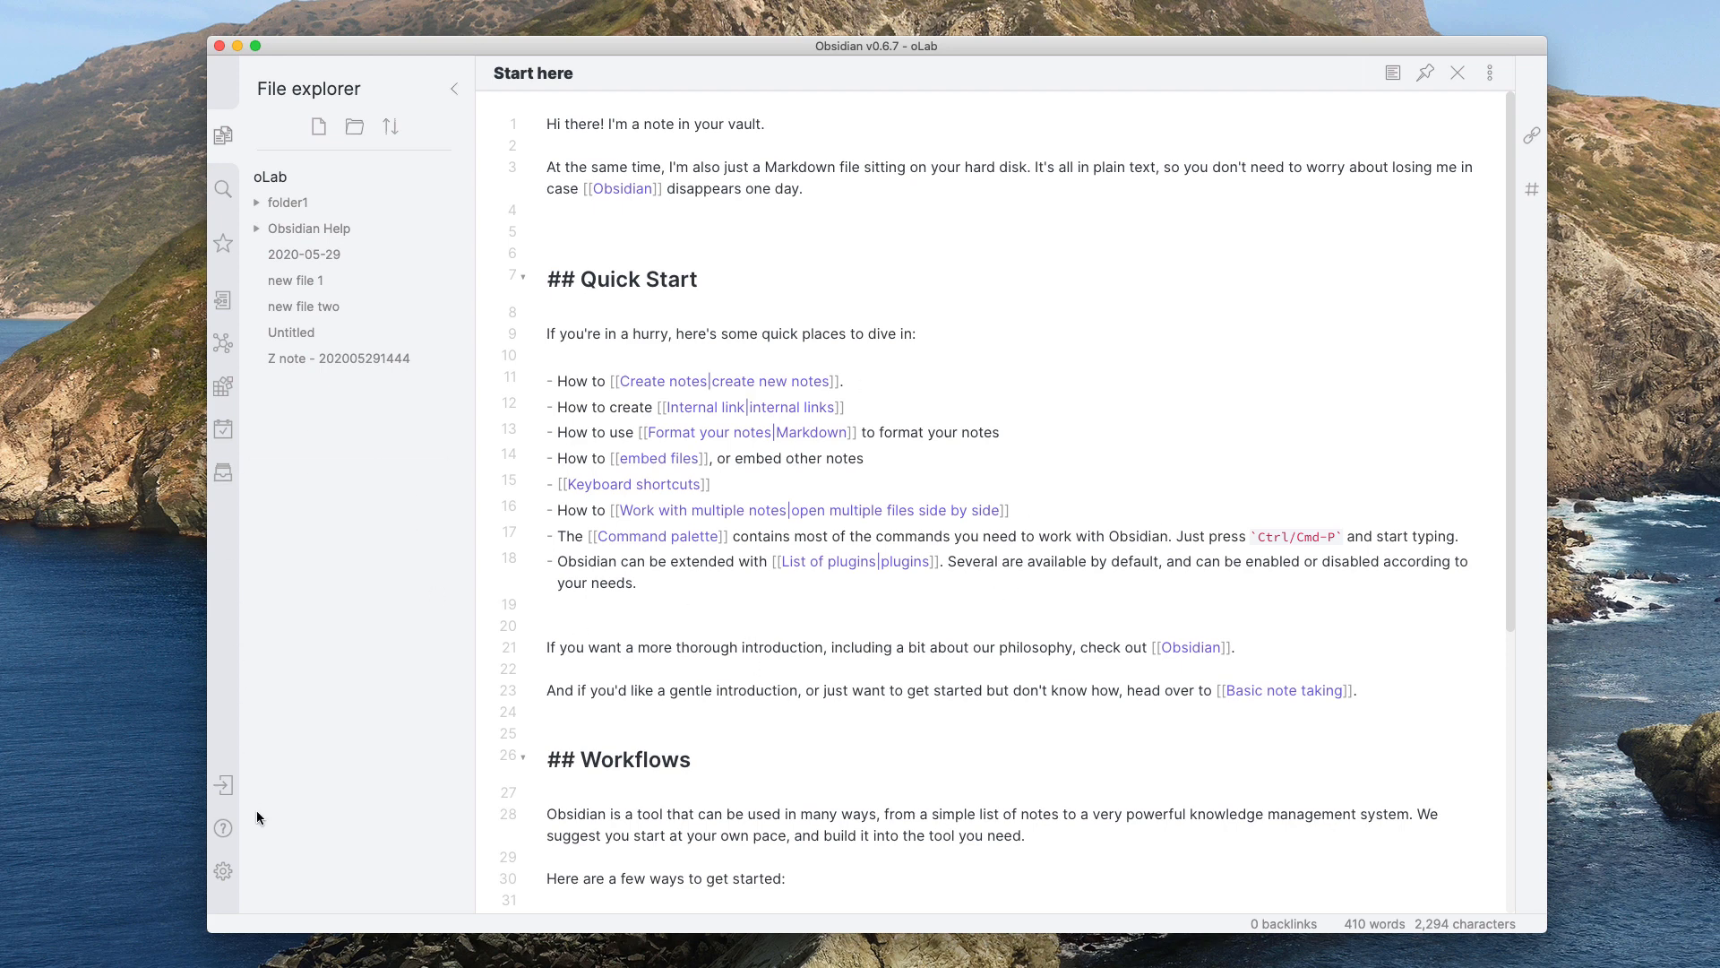
{"action": "mouse_move", "coordinate": [224, 874]}
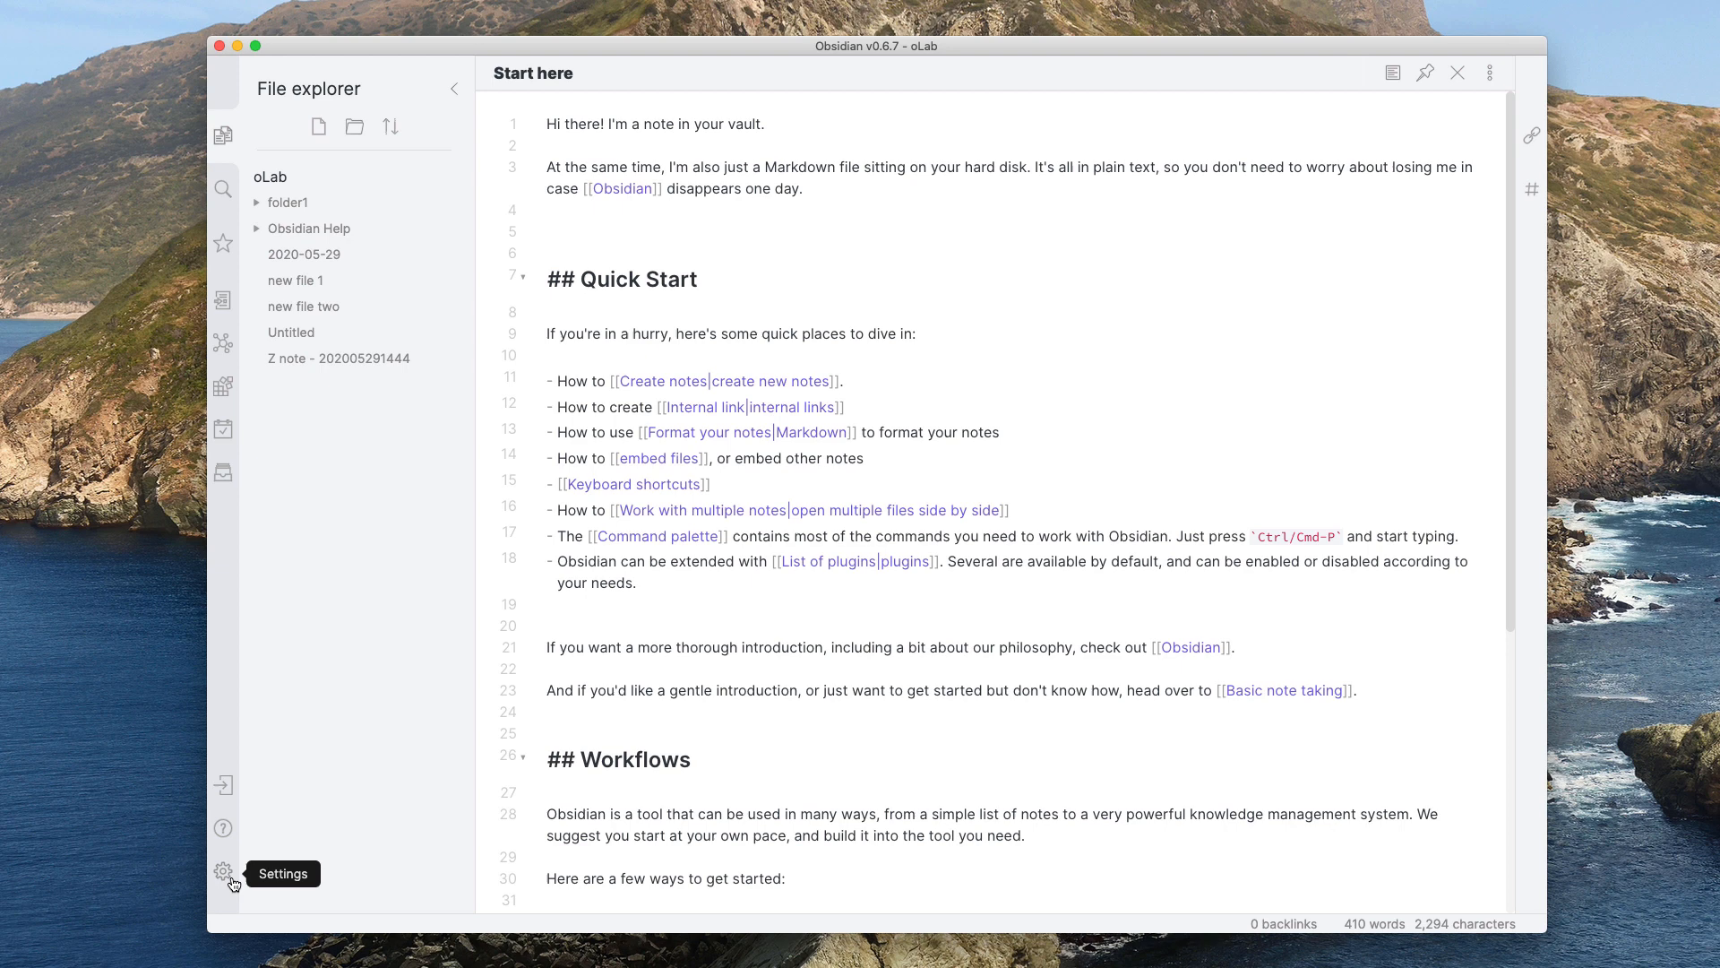
{"action": "mouse_move", "coordinate": [275, 868]}
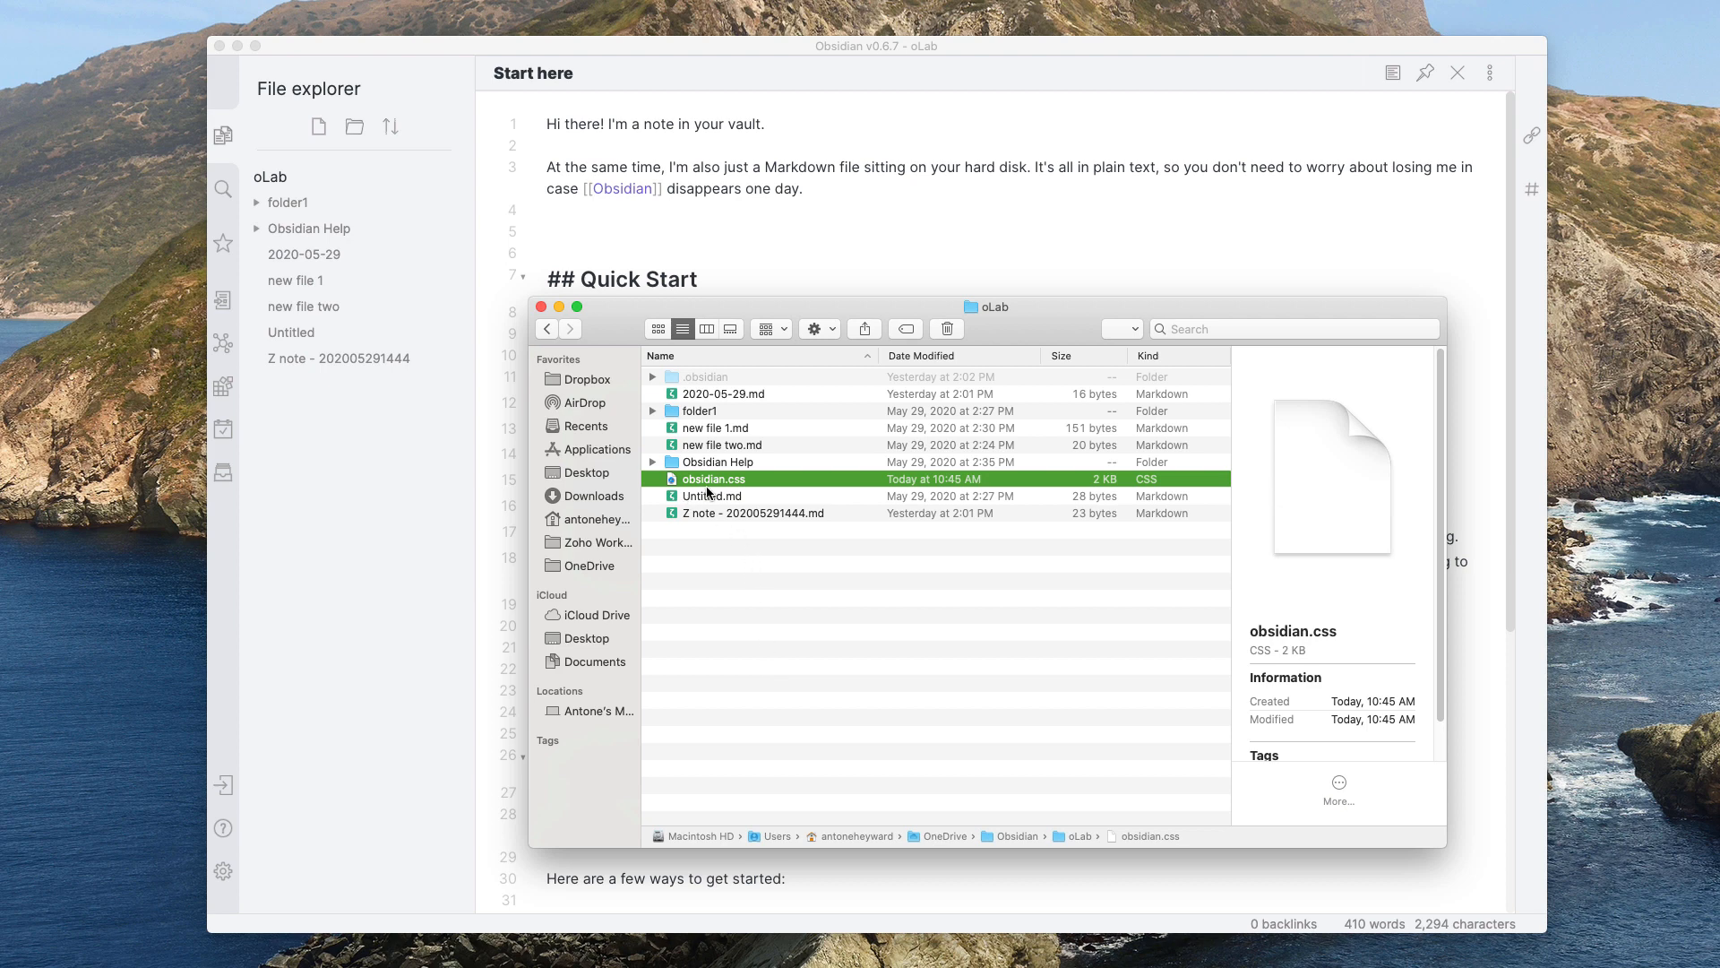
{"action": "mouse_move", "coordinate": [737, 495]}
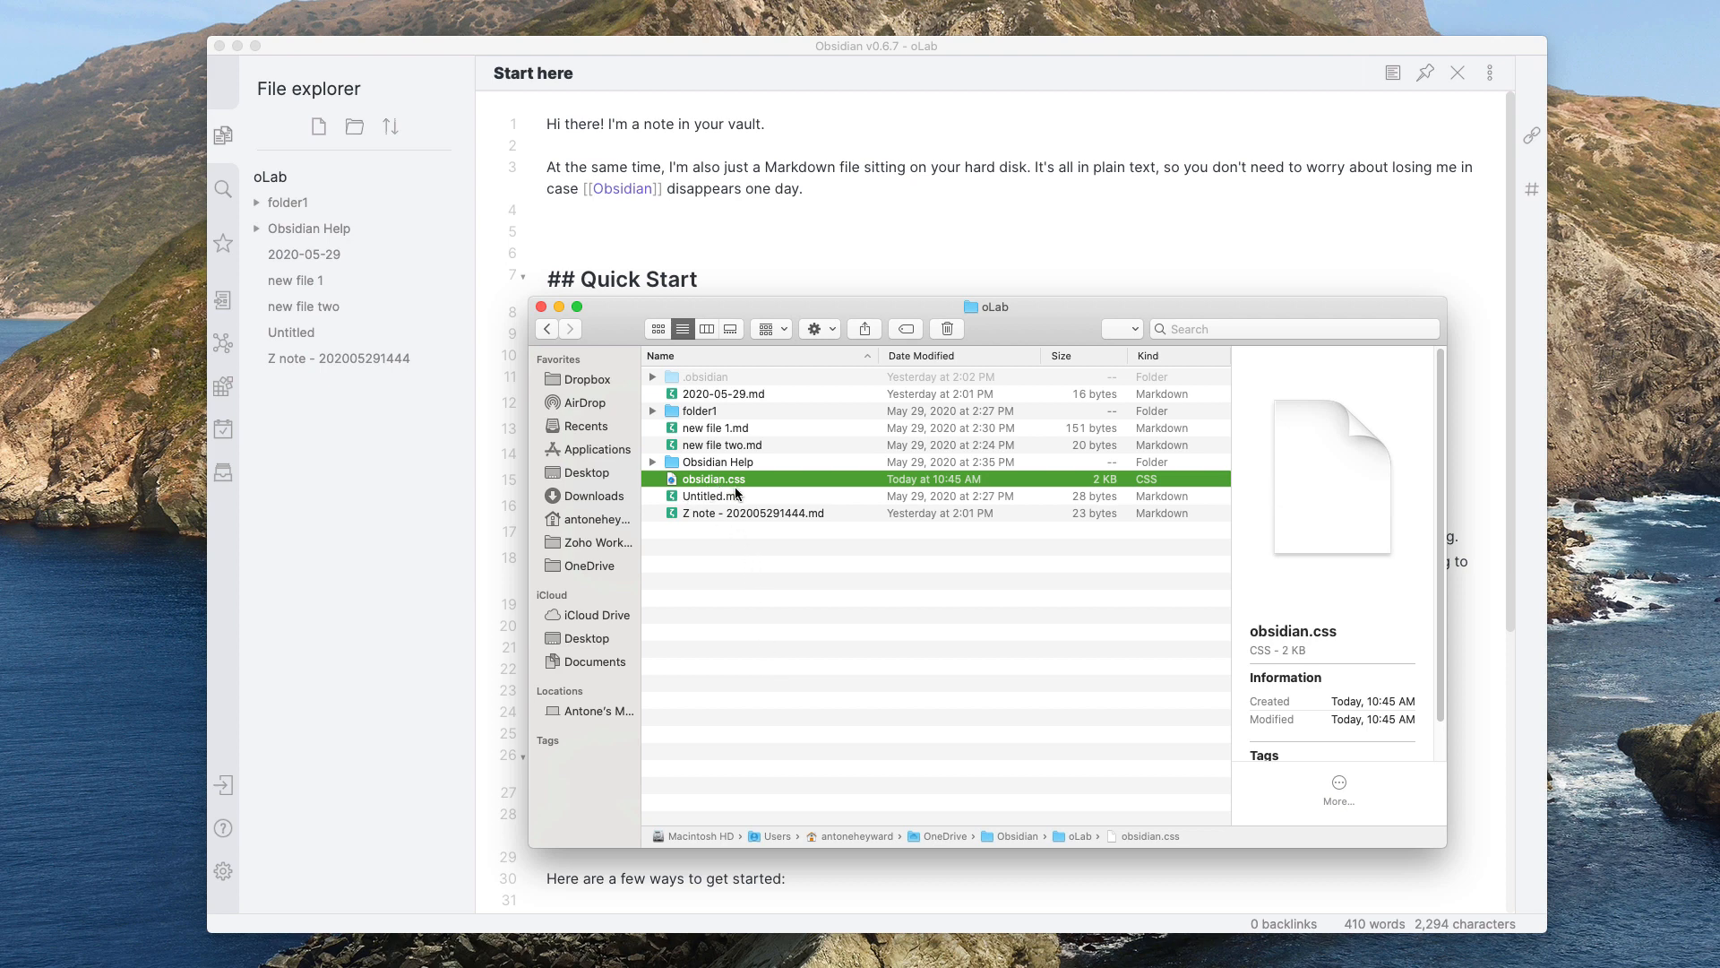
{"action": "mouse_move", "coordinate": [735, 492]}
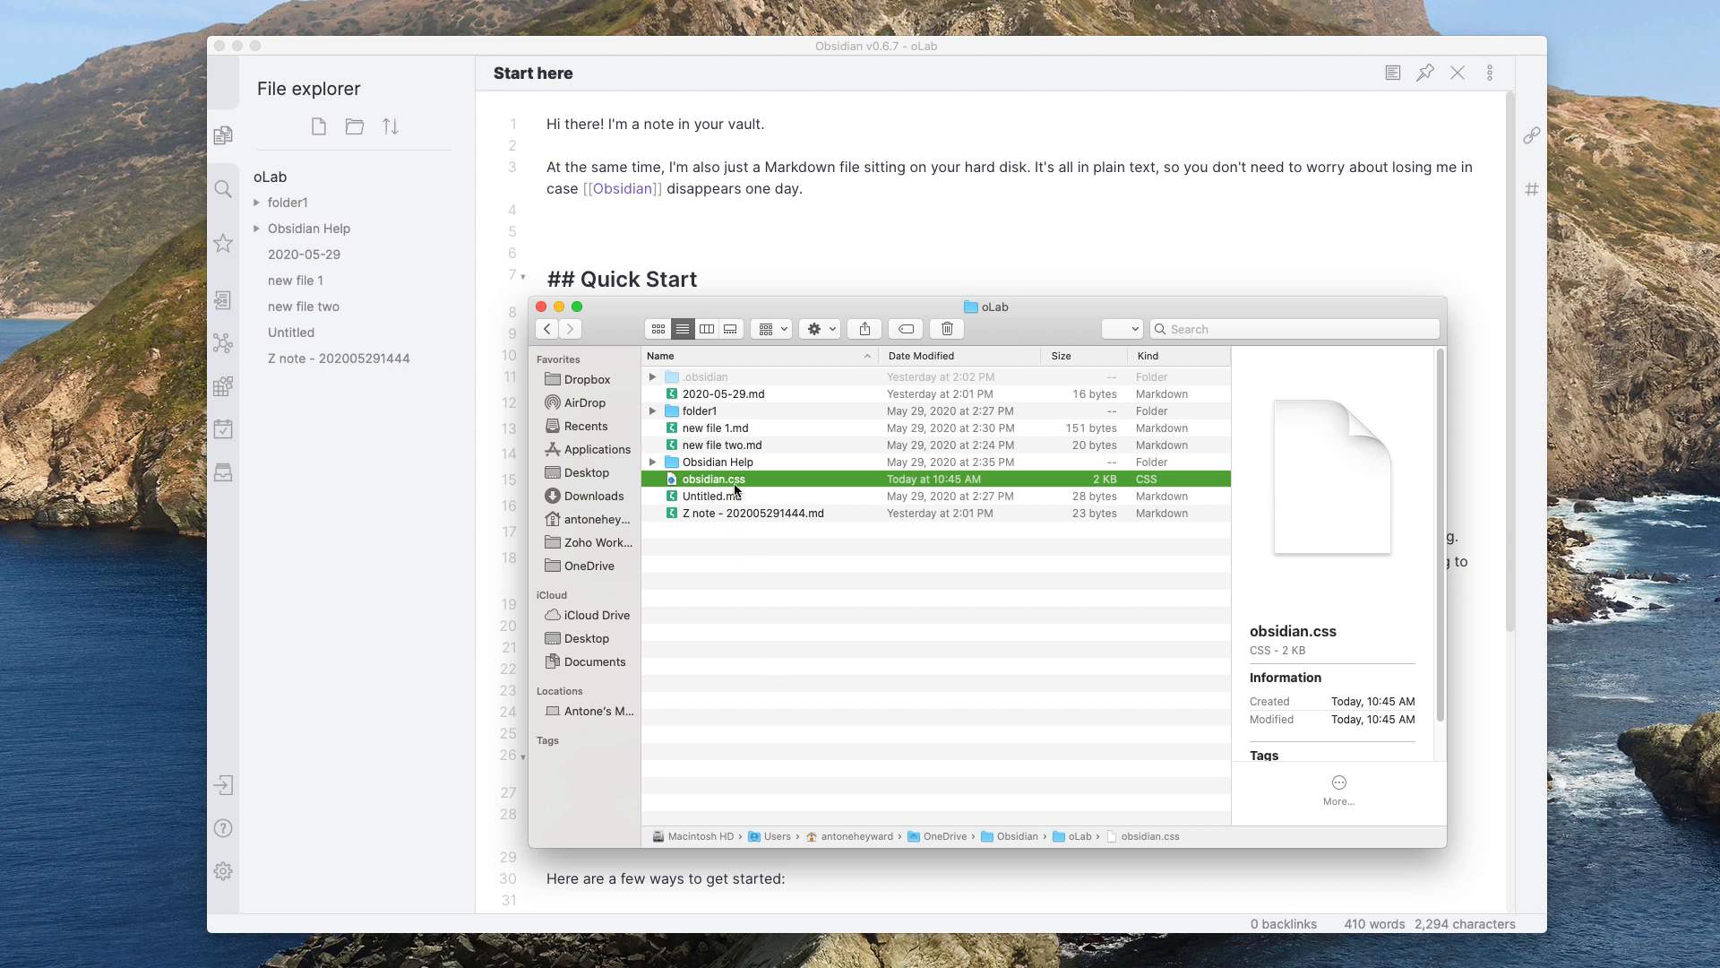